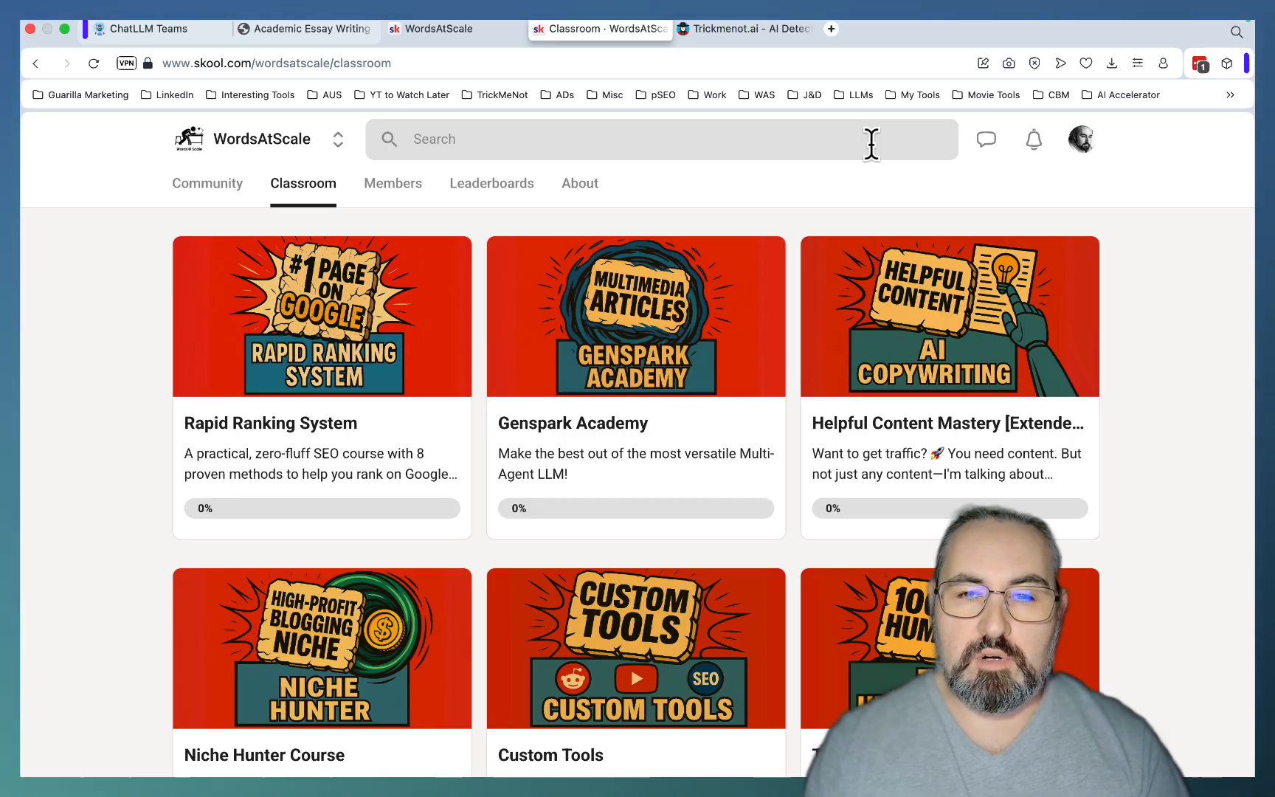
mouse_move(585, 445)
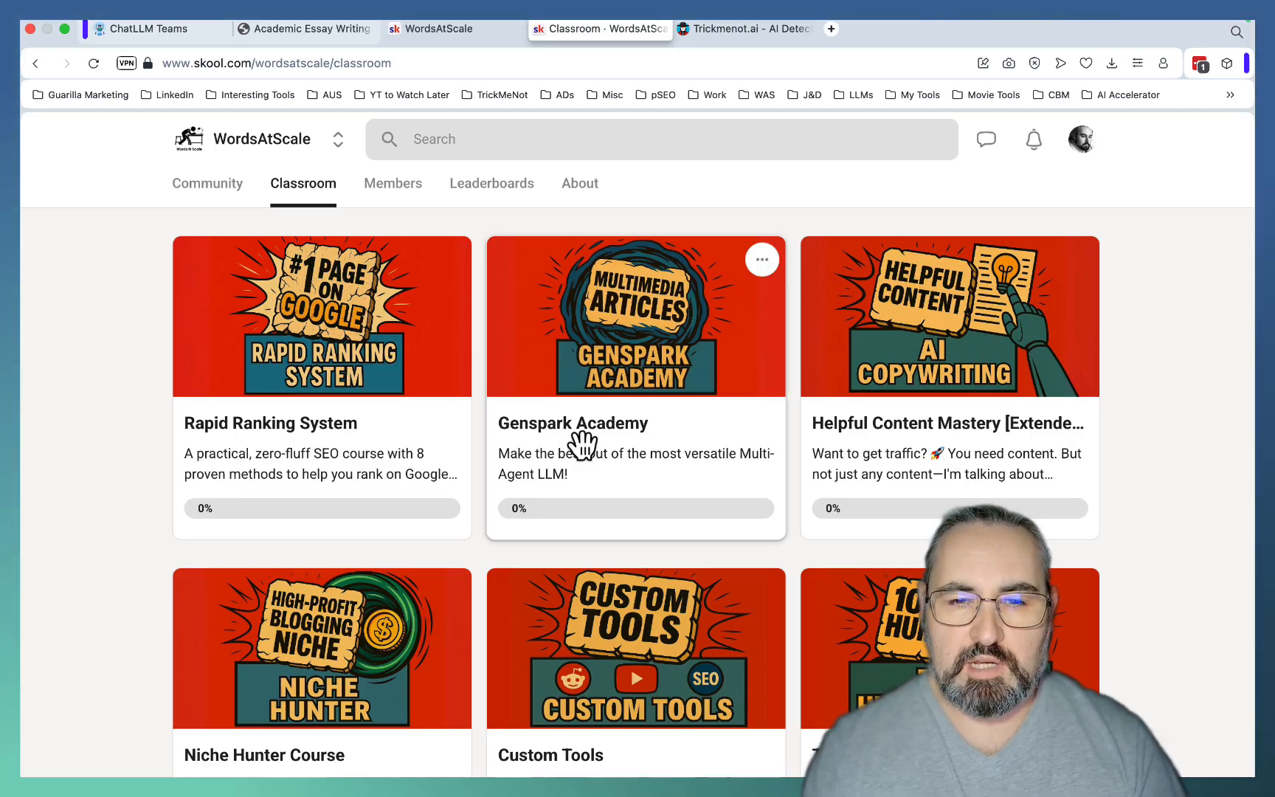
Open the Genspark Academy course and scroll through its 1-Click Directories lesson.
click(636, 316)
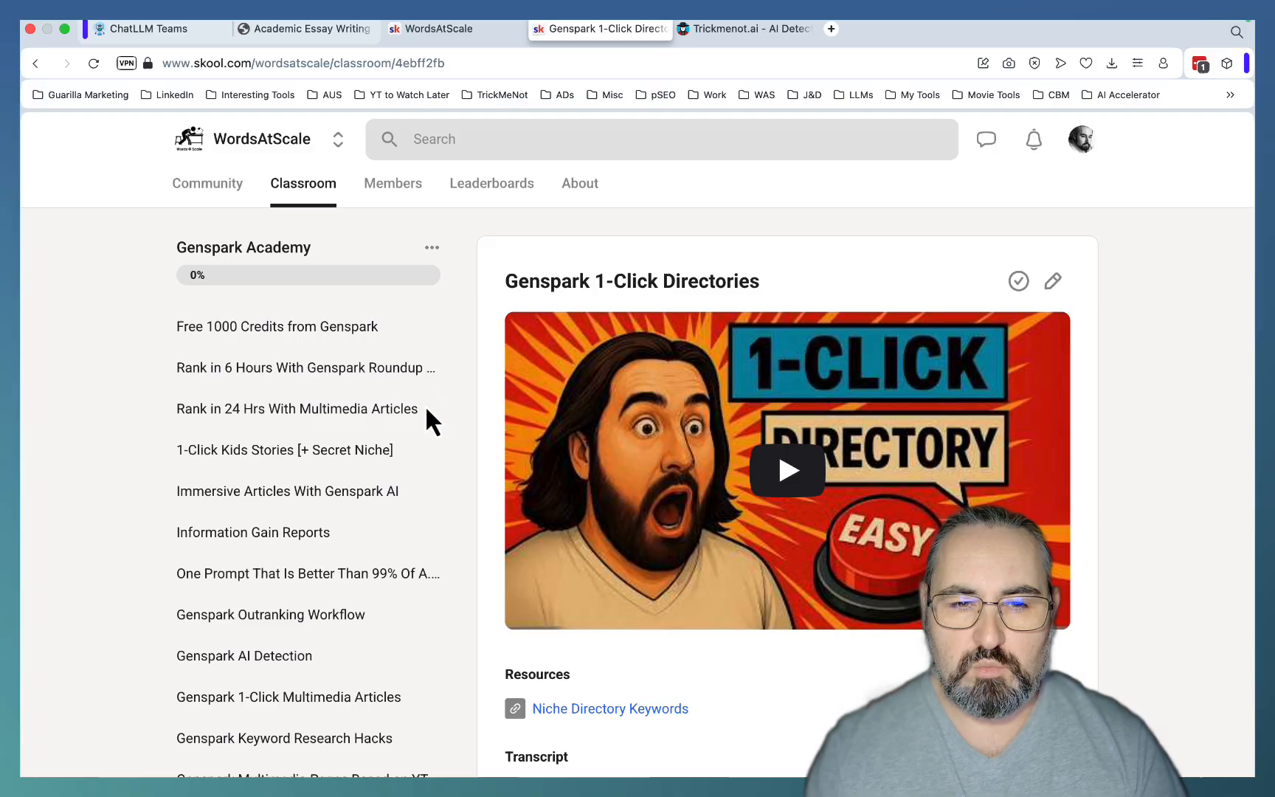
scroll(down, 3)
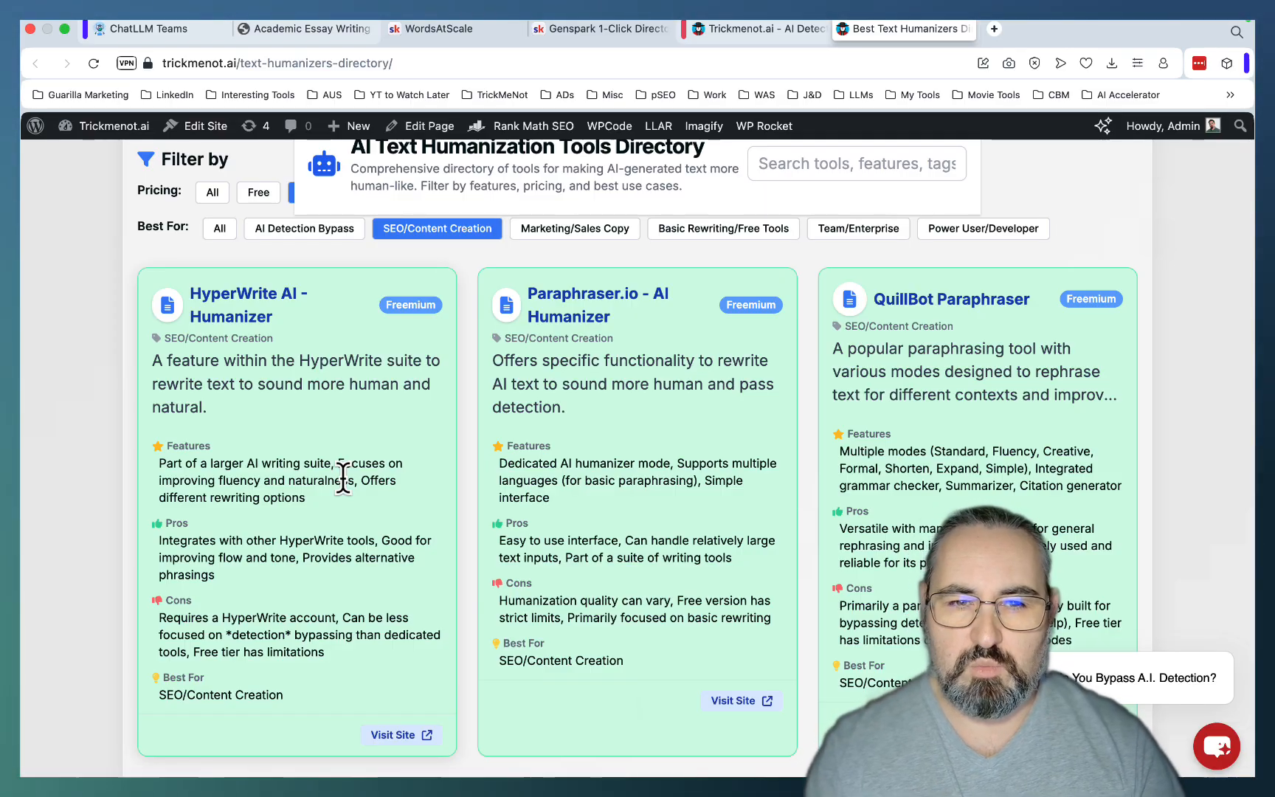
mouse_move(248, 305)
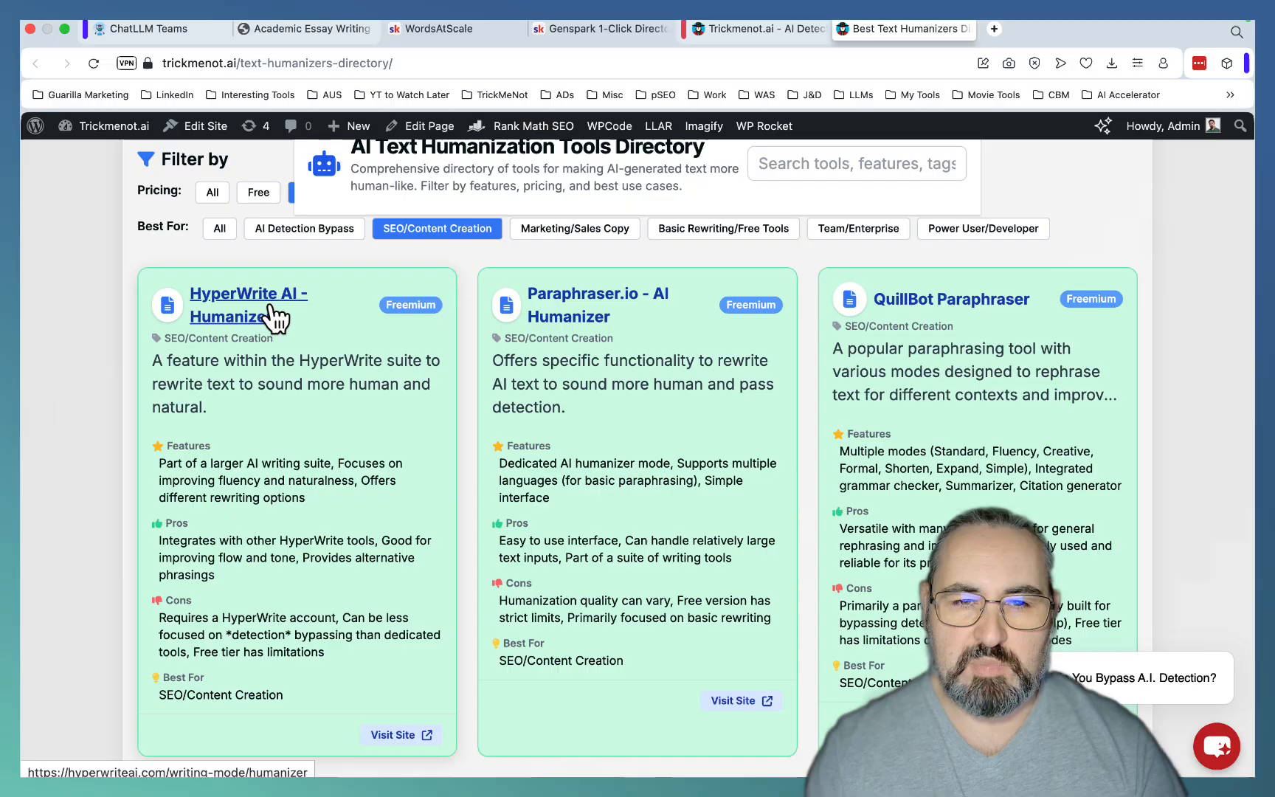
mouse_move(444, 264)
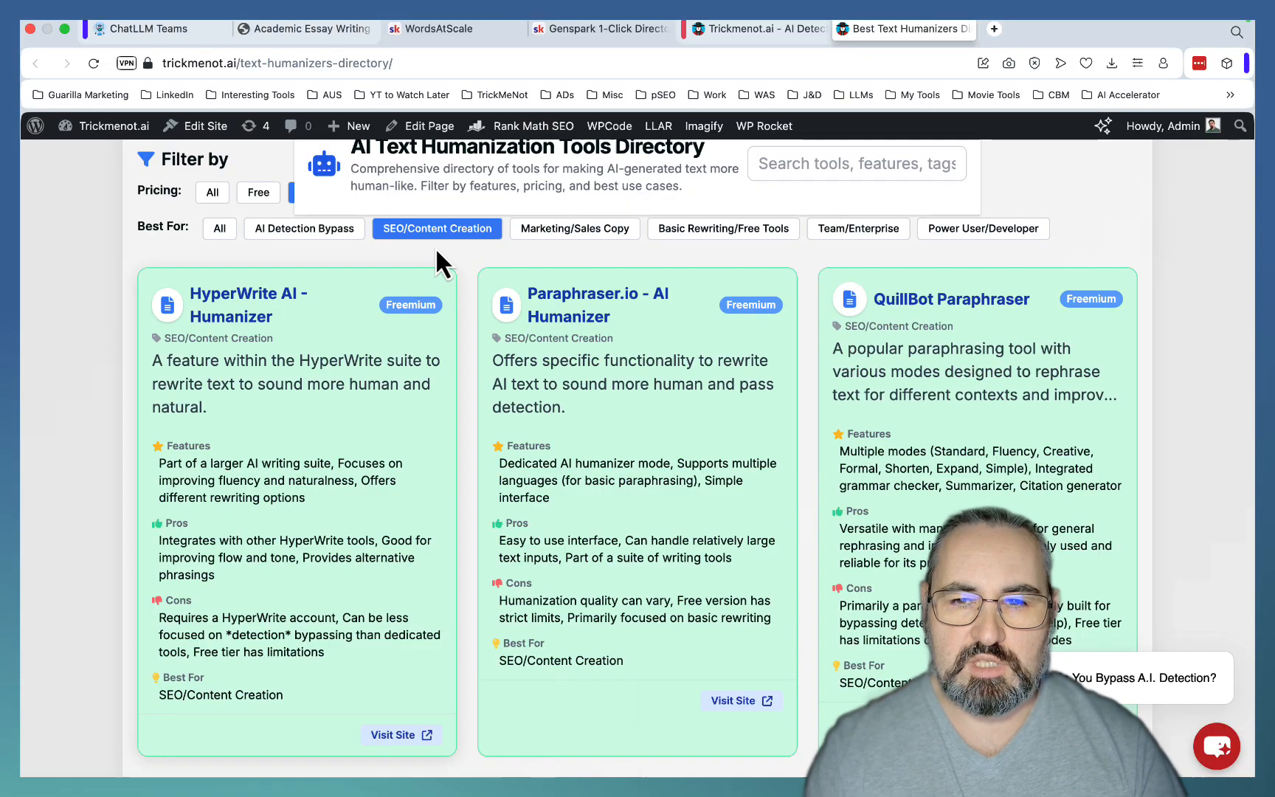
scroll(down, 3)
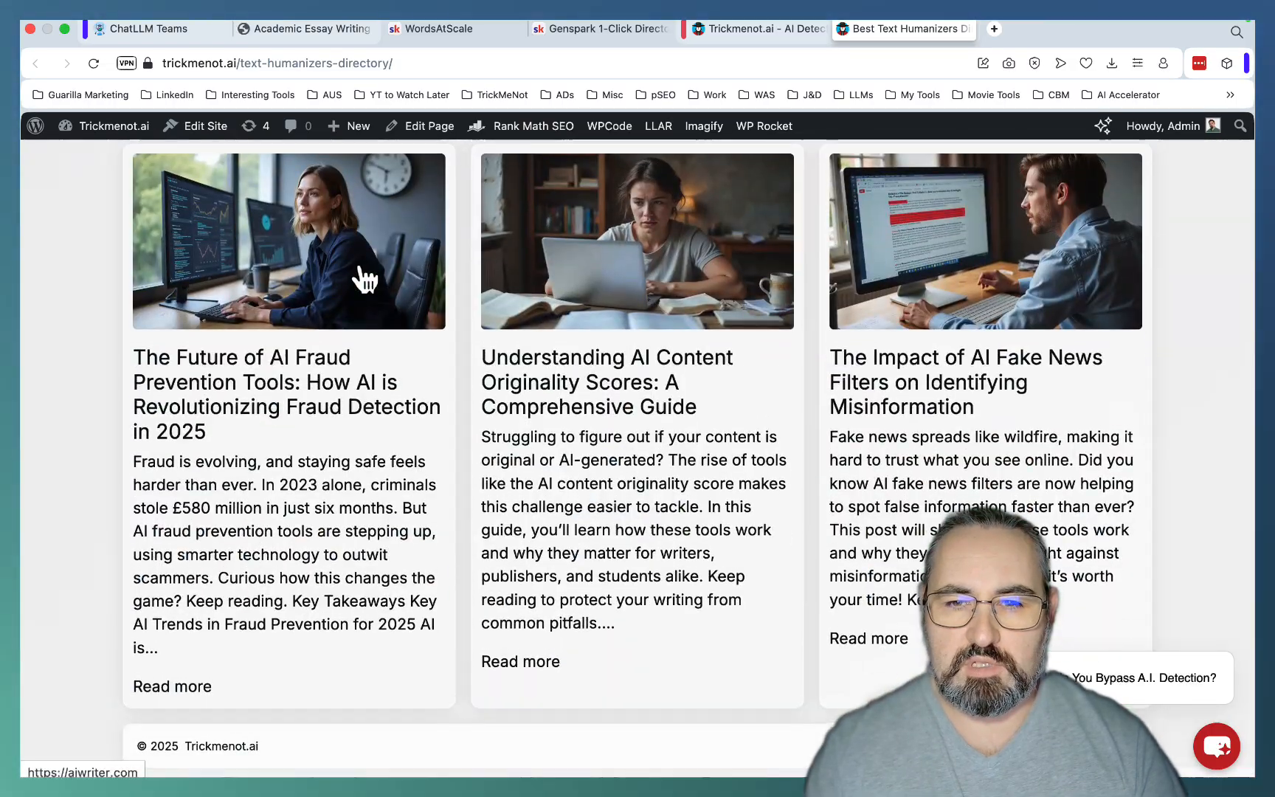
scroll(down, 3)
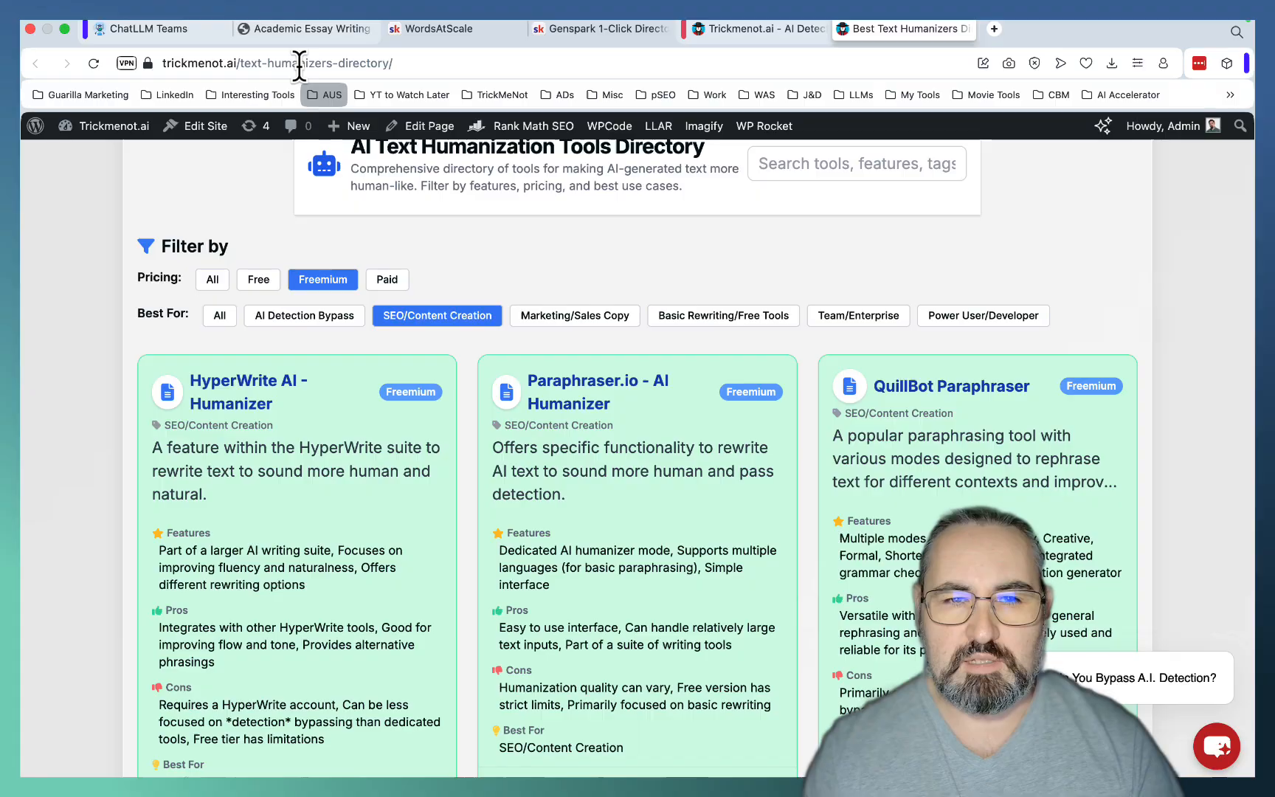
On the essay writing tools directory site, add another tool to the comparison.
click(309, 28)
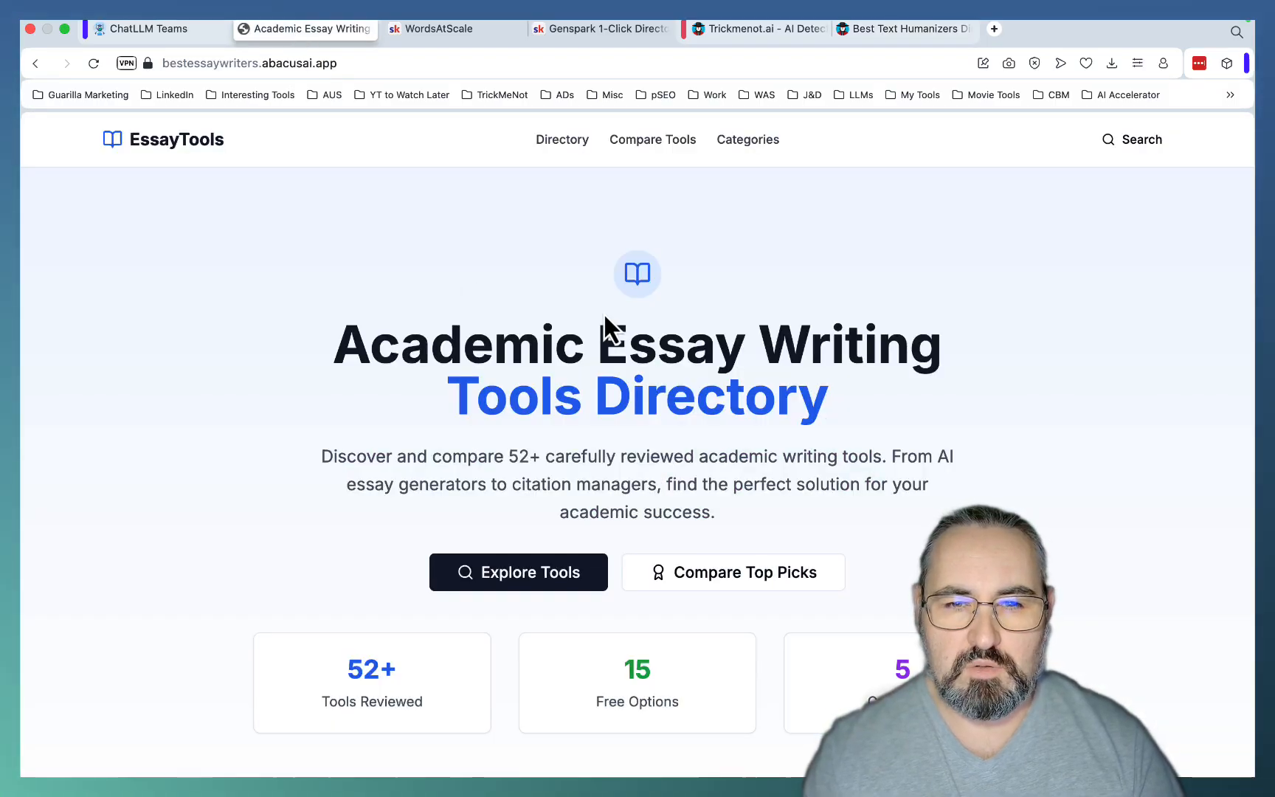
mouse_move(852, 405)
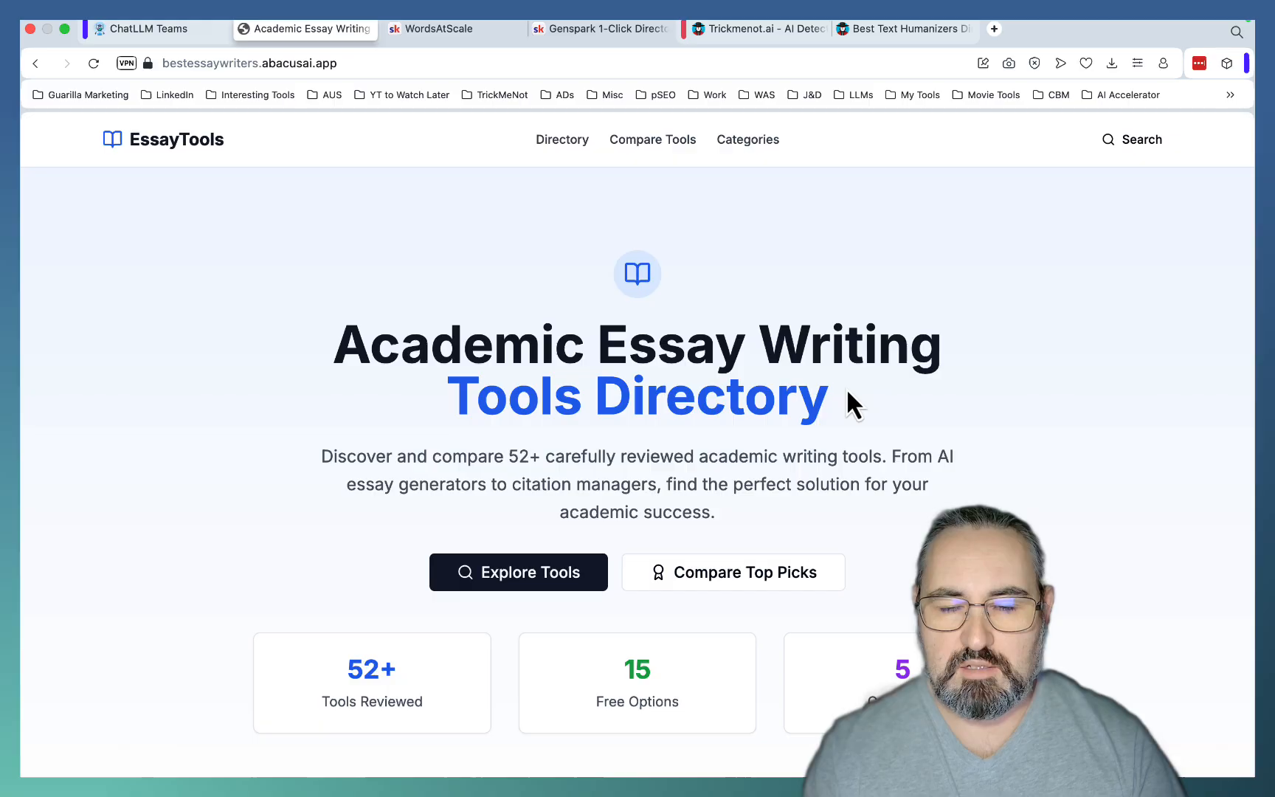
scroll(down, 3)
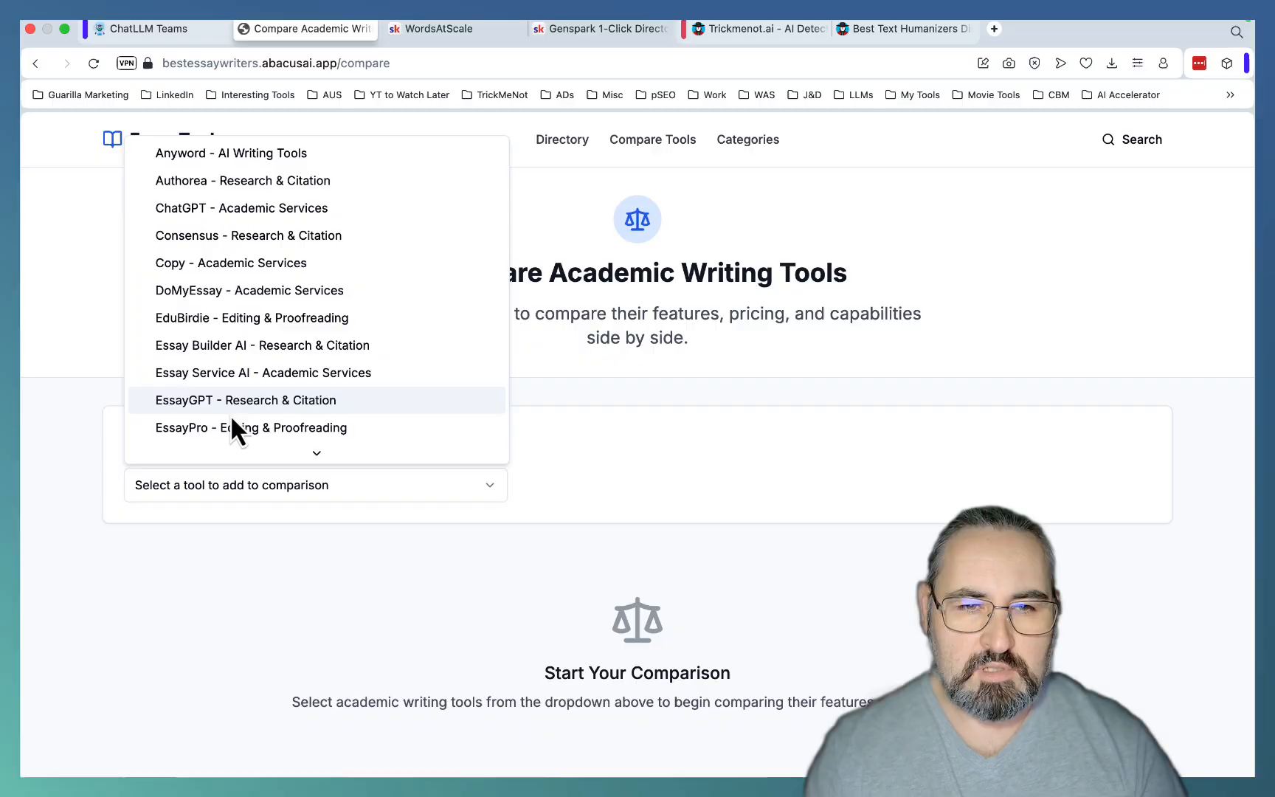
mouse_move(216, 207)
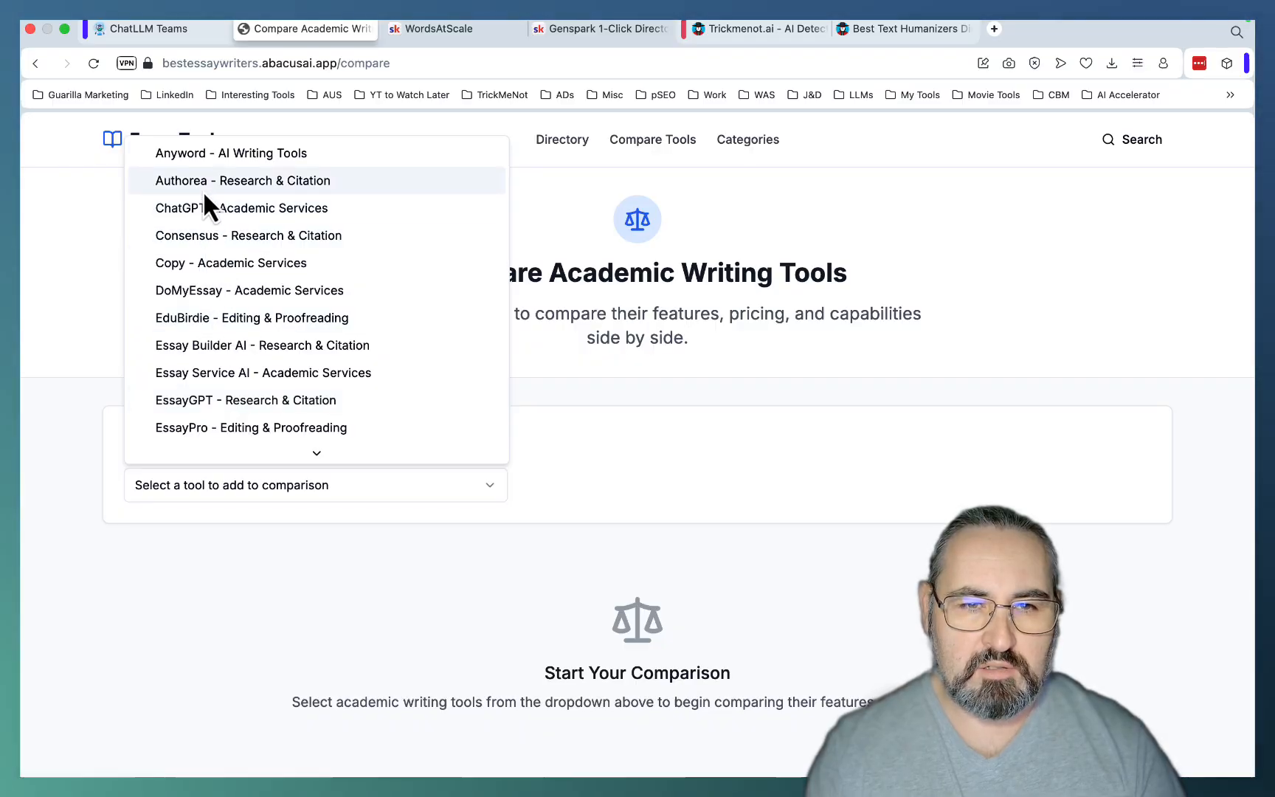
click(245, 399)
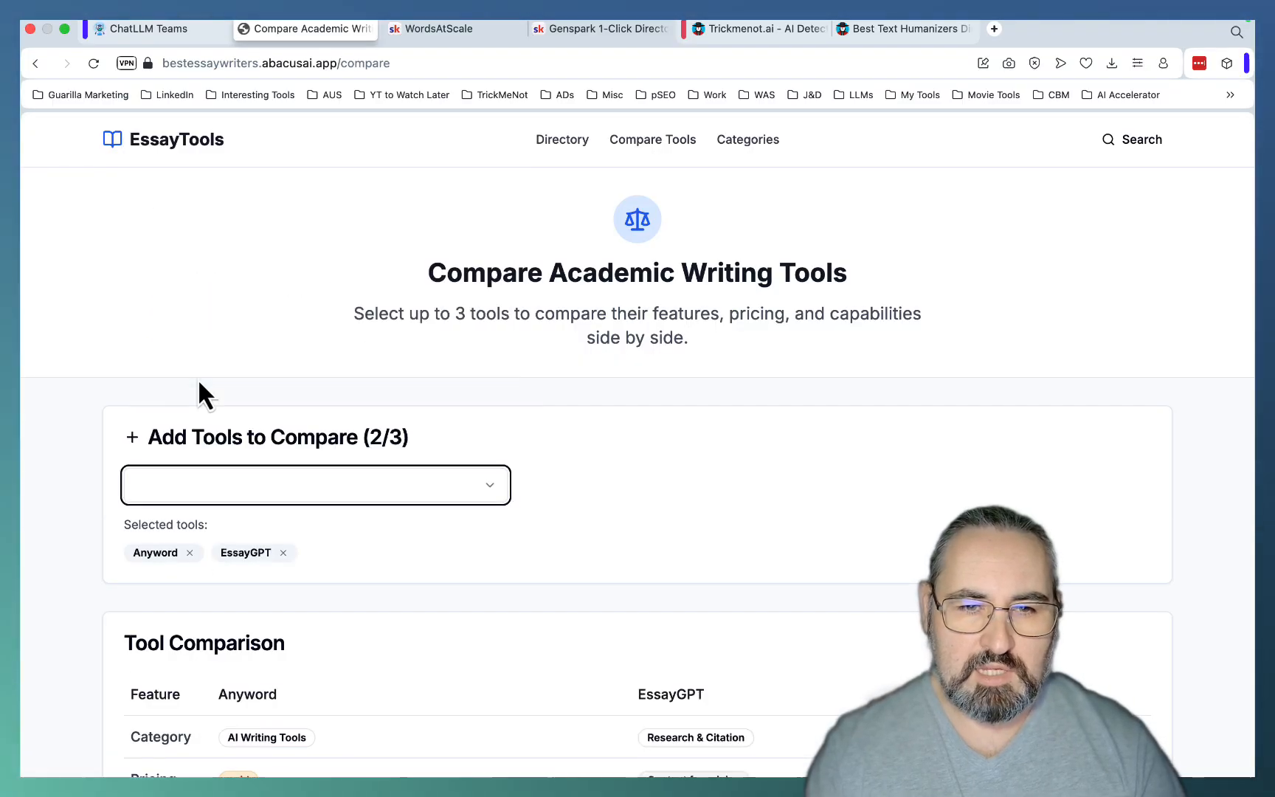
Pick a pricing filter option in Search and scroll the full tool listing.
scroll(down, 3)
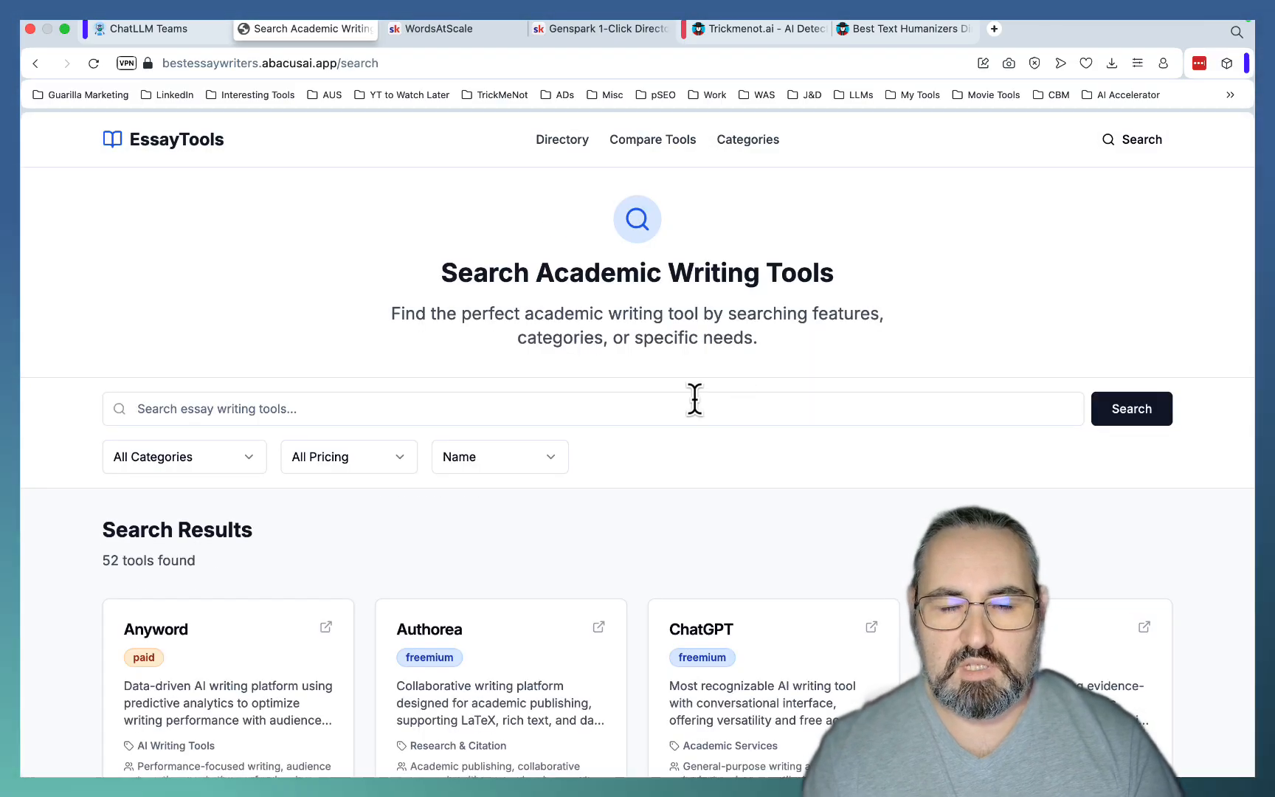
click(348, 456)
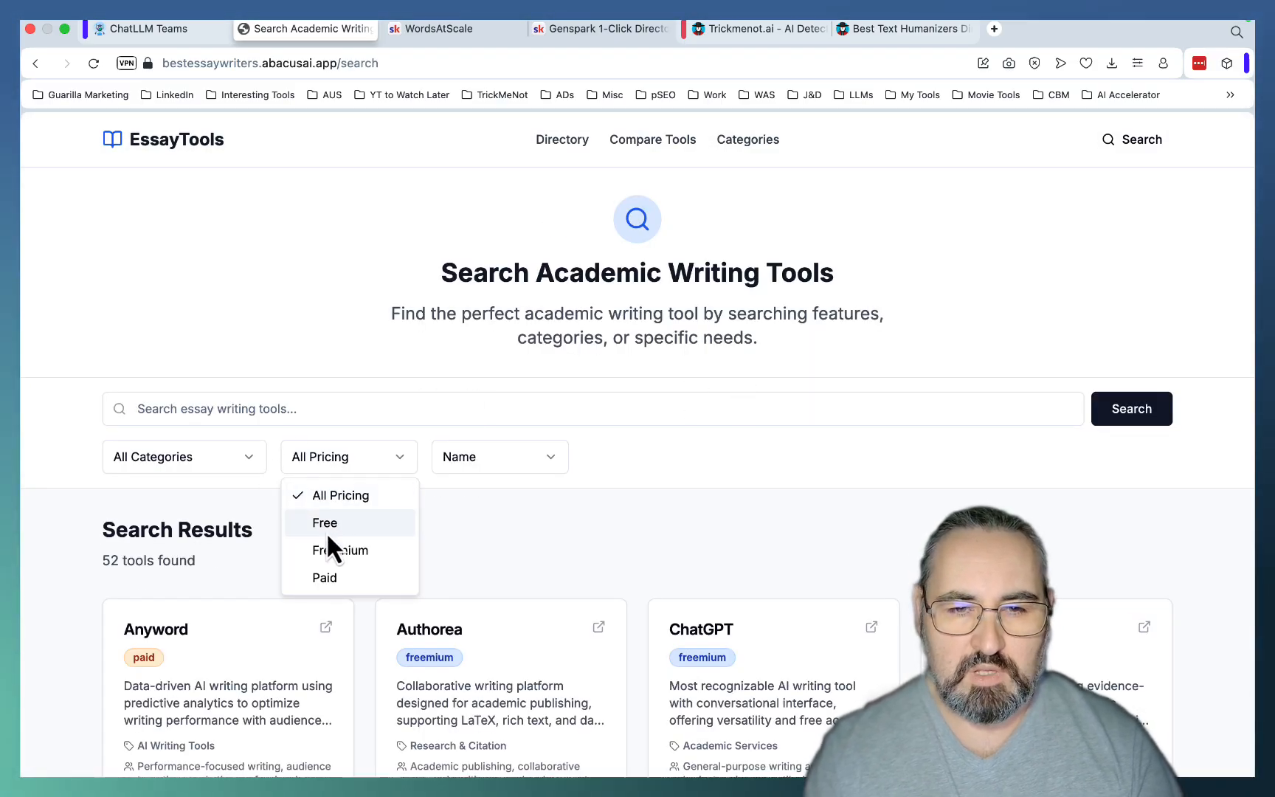
click(325, 523)
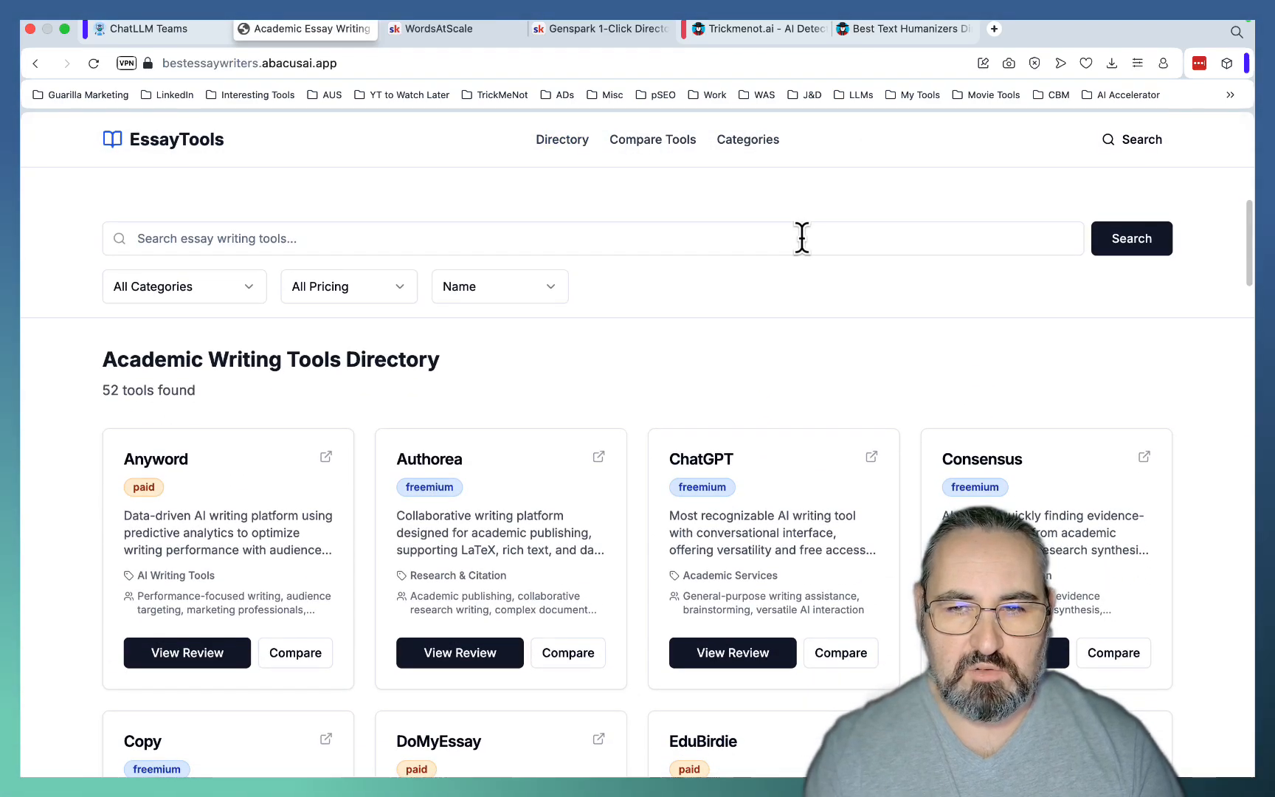
scroll(down, 3)
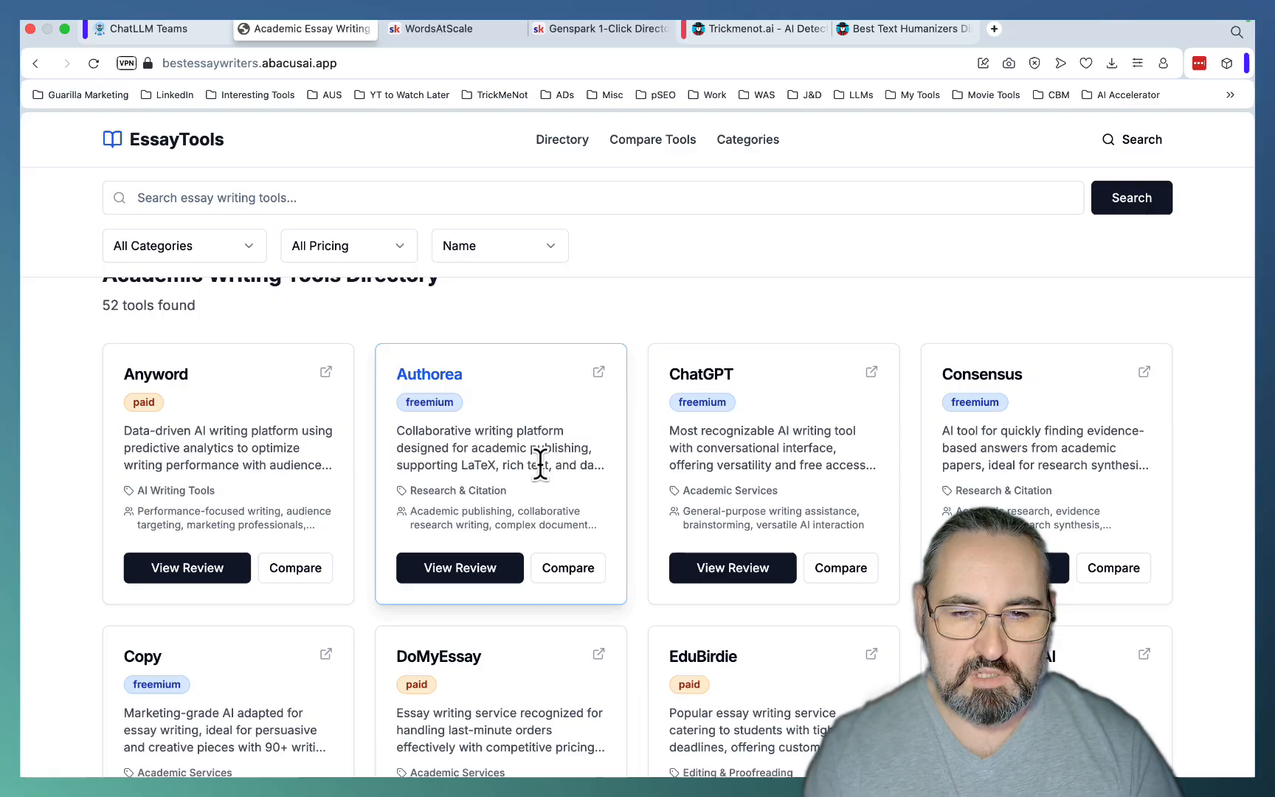
mouse_move(186, 565)
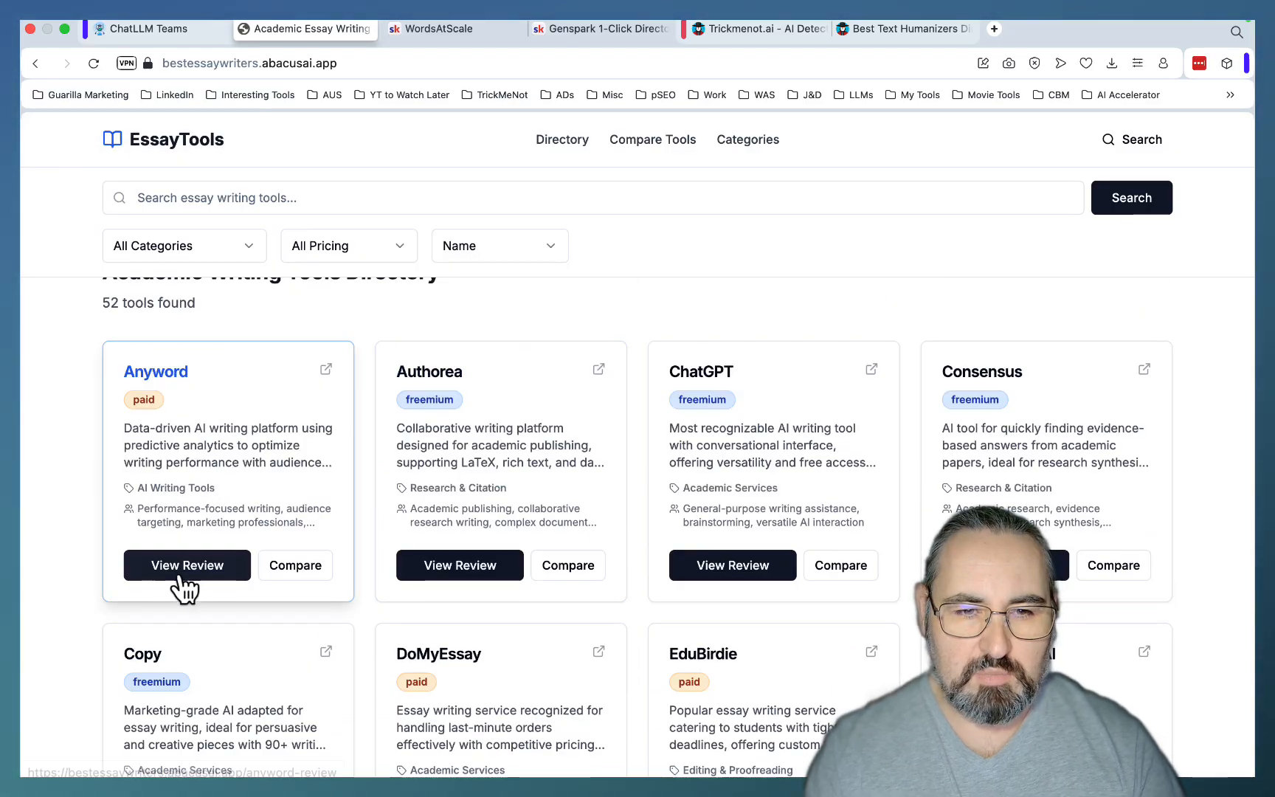
Open the Anyword review page and inspect its domain and review path URL.
click(186, 565)
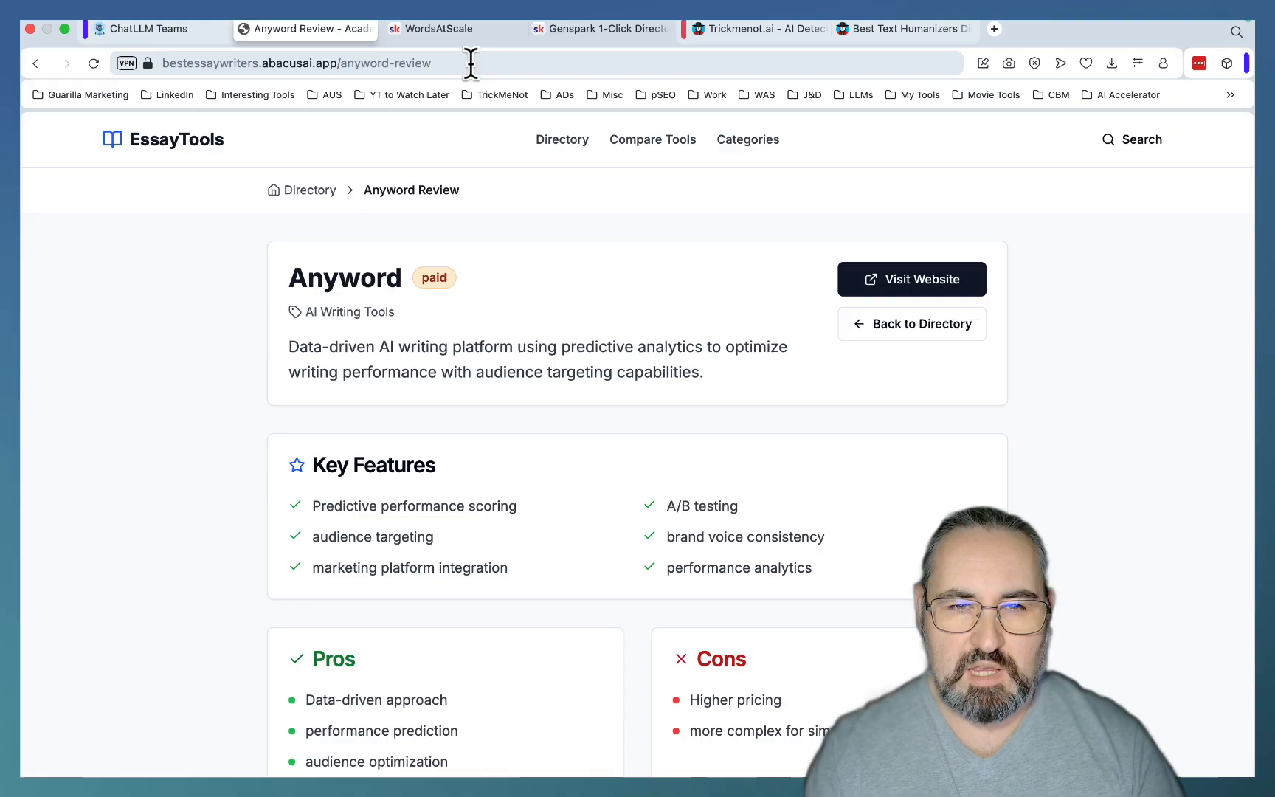
double_click(386, 63)
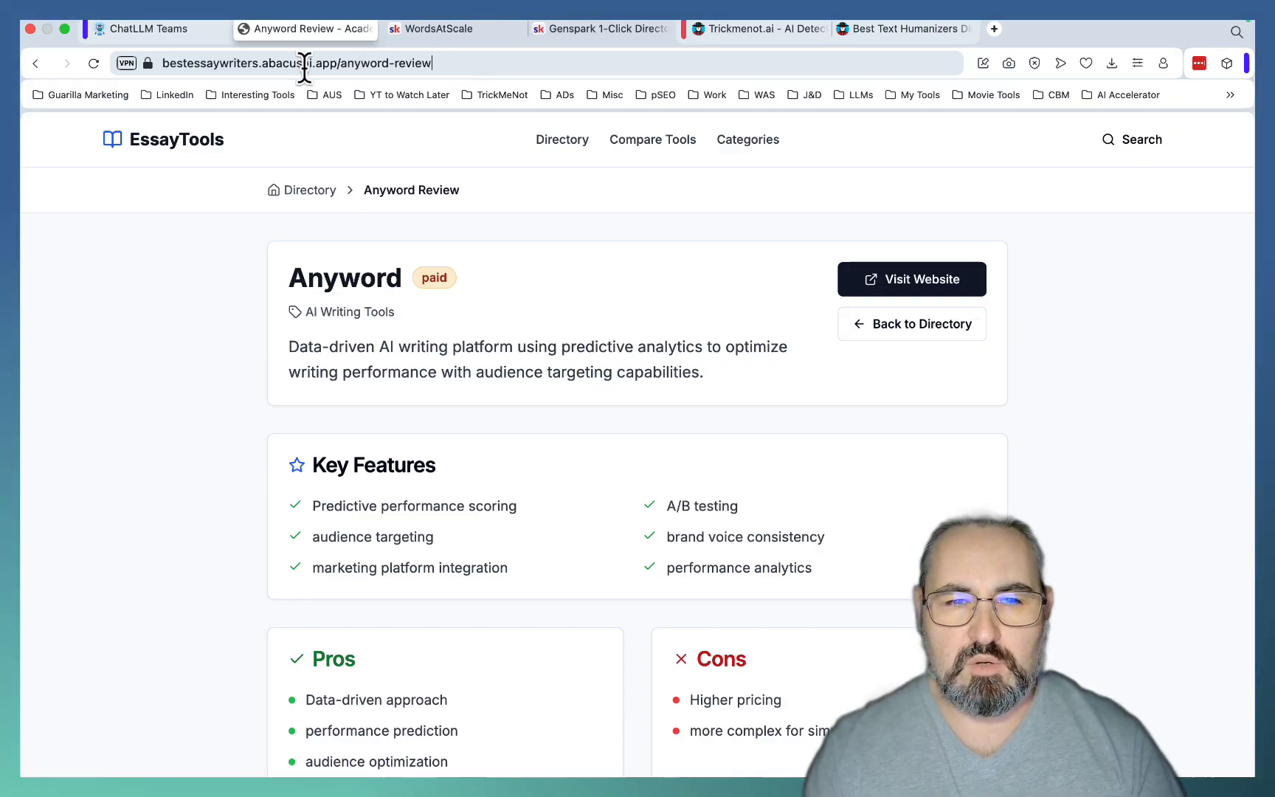
double_click(350, 63)
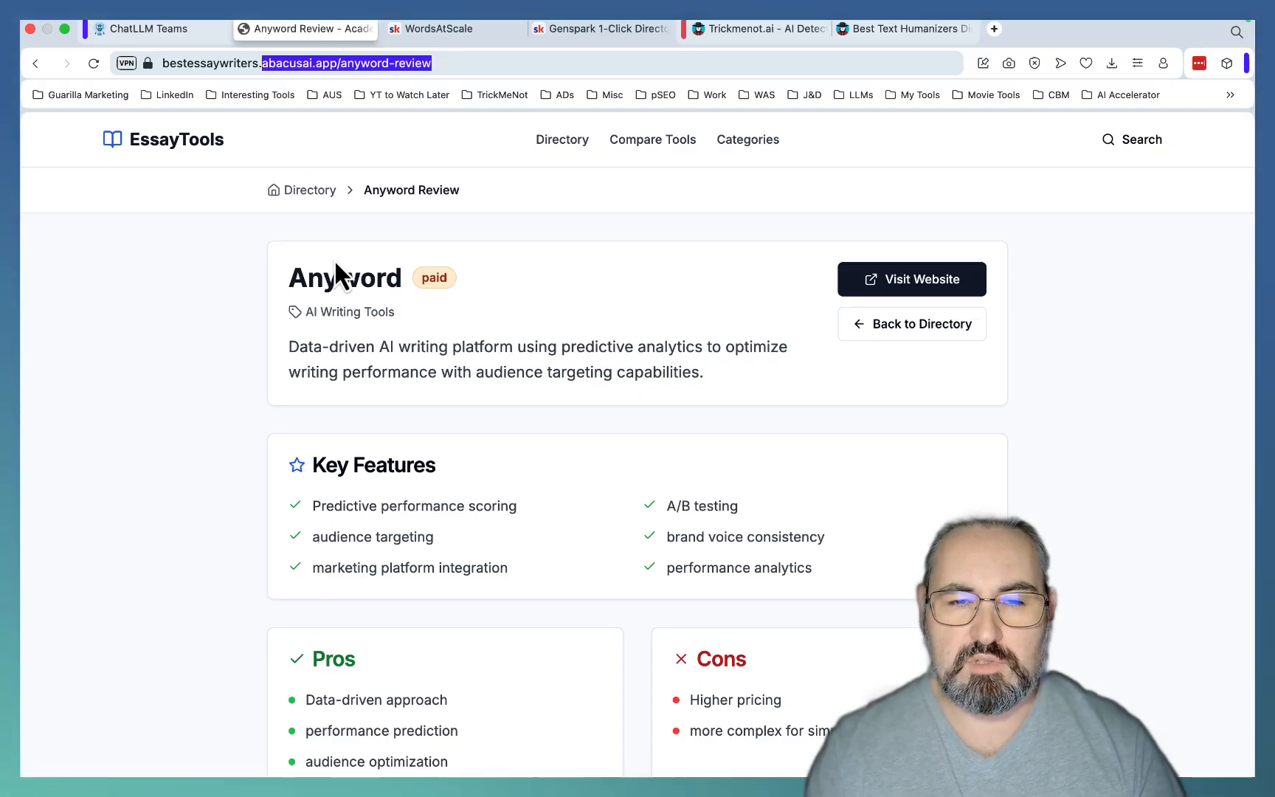
click(423, 64)
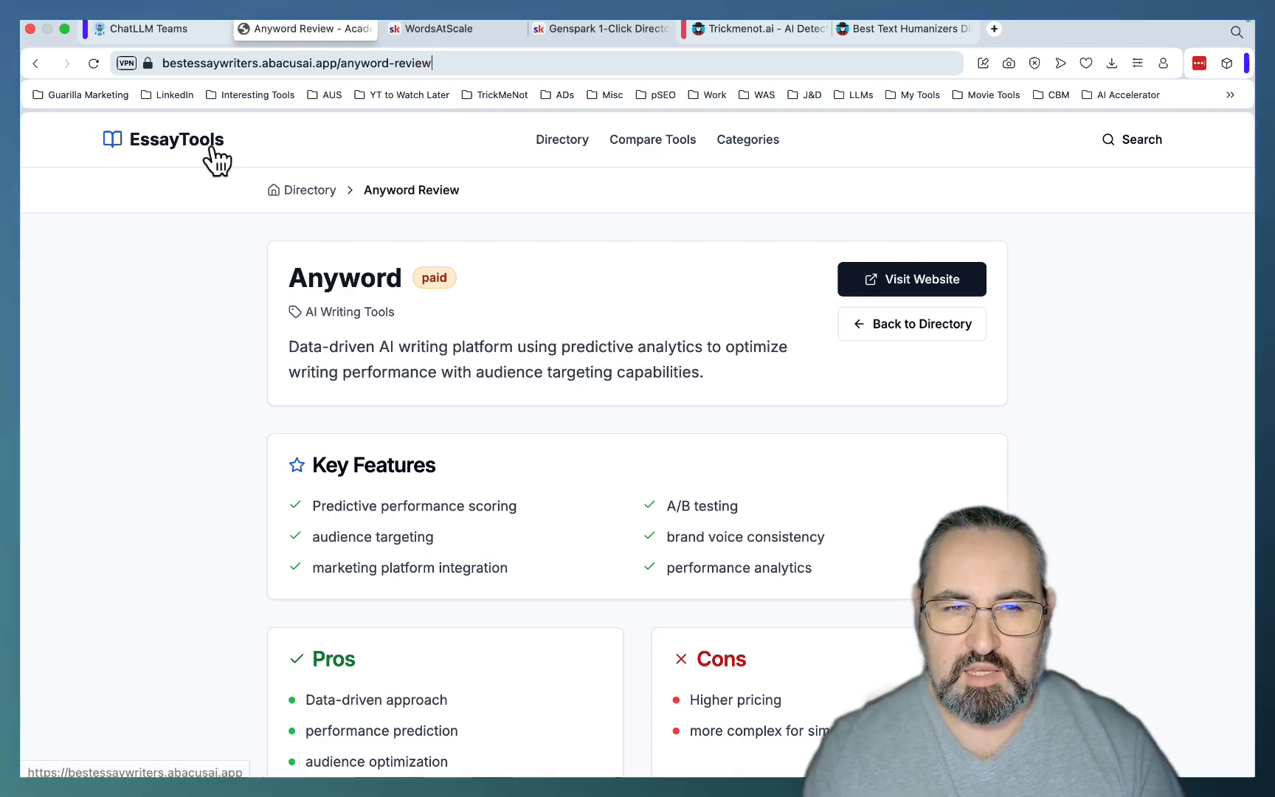
Return to the full tool directory listing and scroll toward Writesonic.
scroll(down, 3)
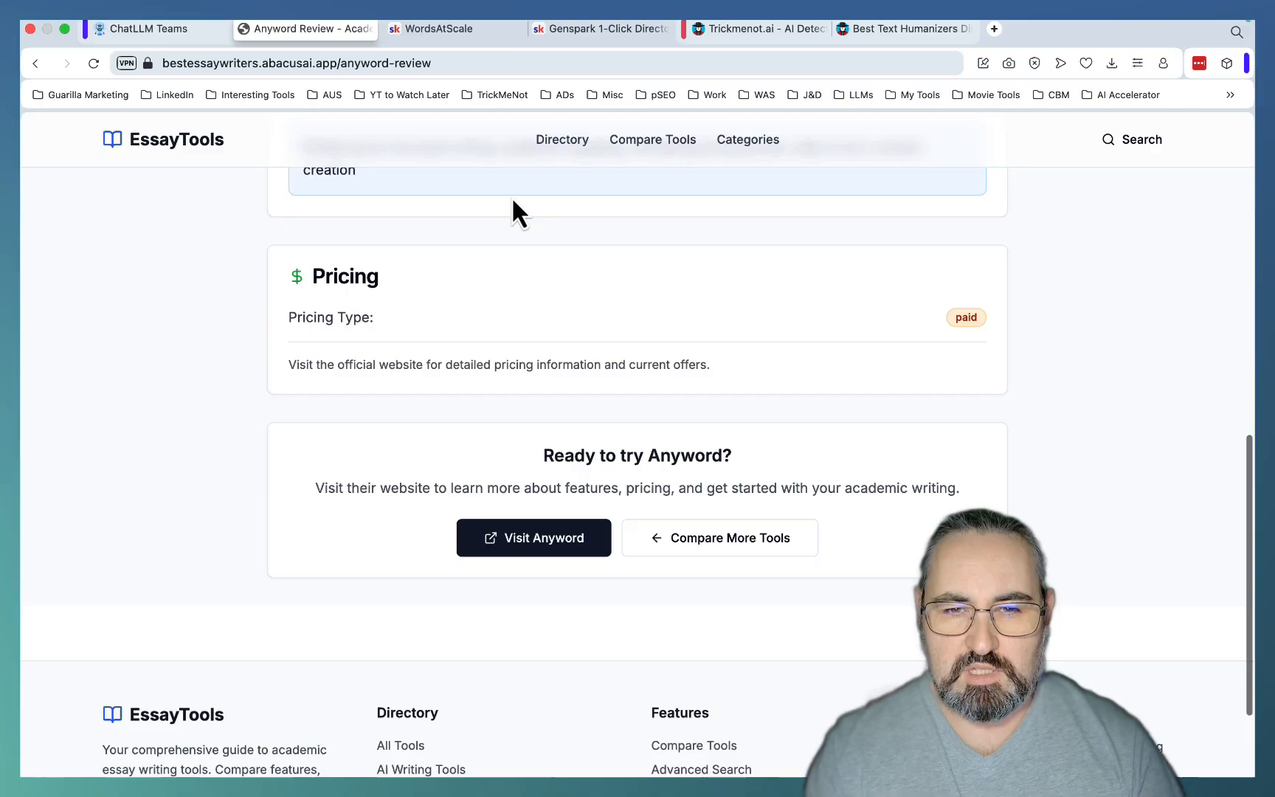
click(163, 139)
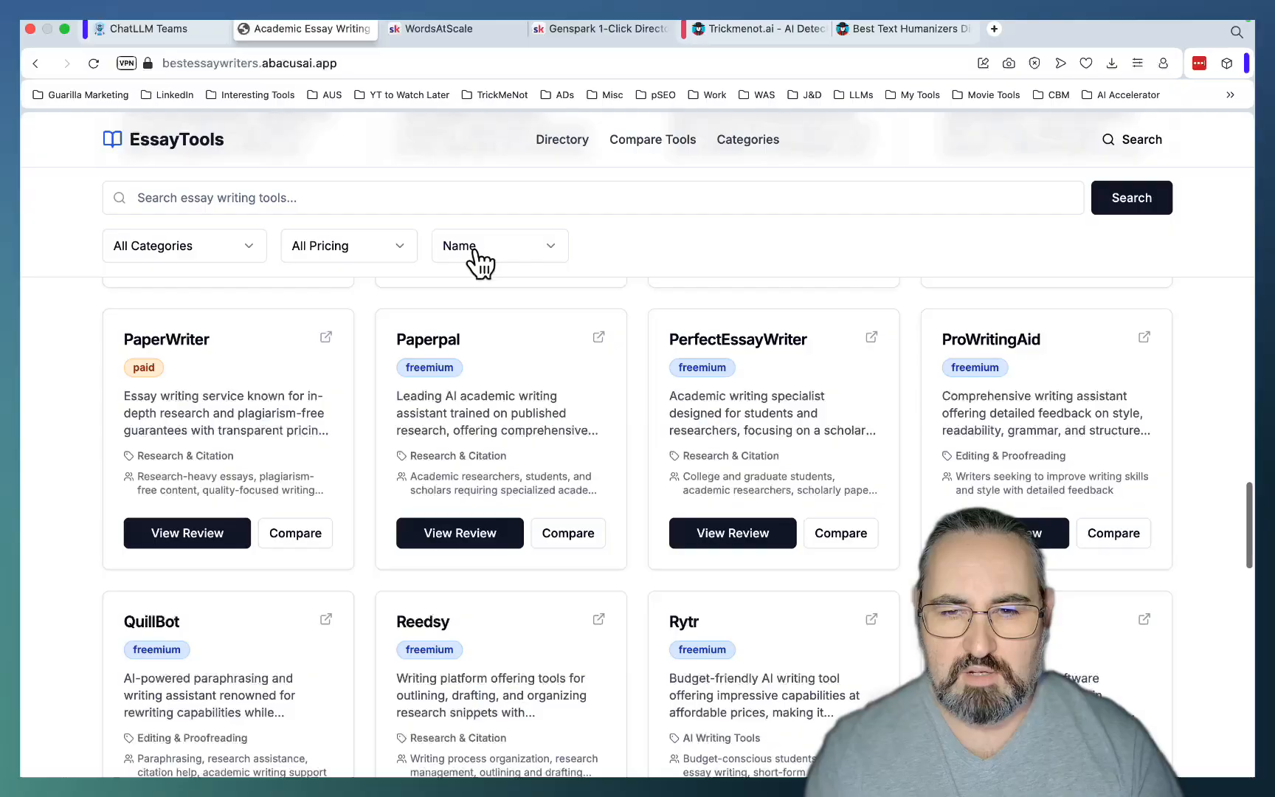
scroll(down, 3)
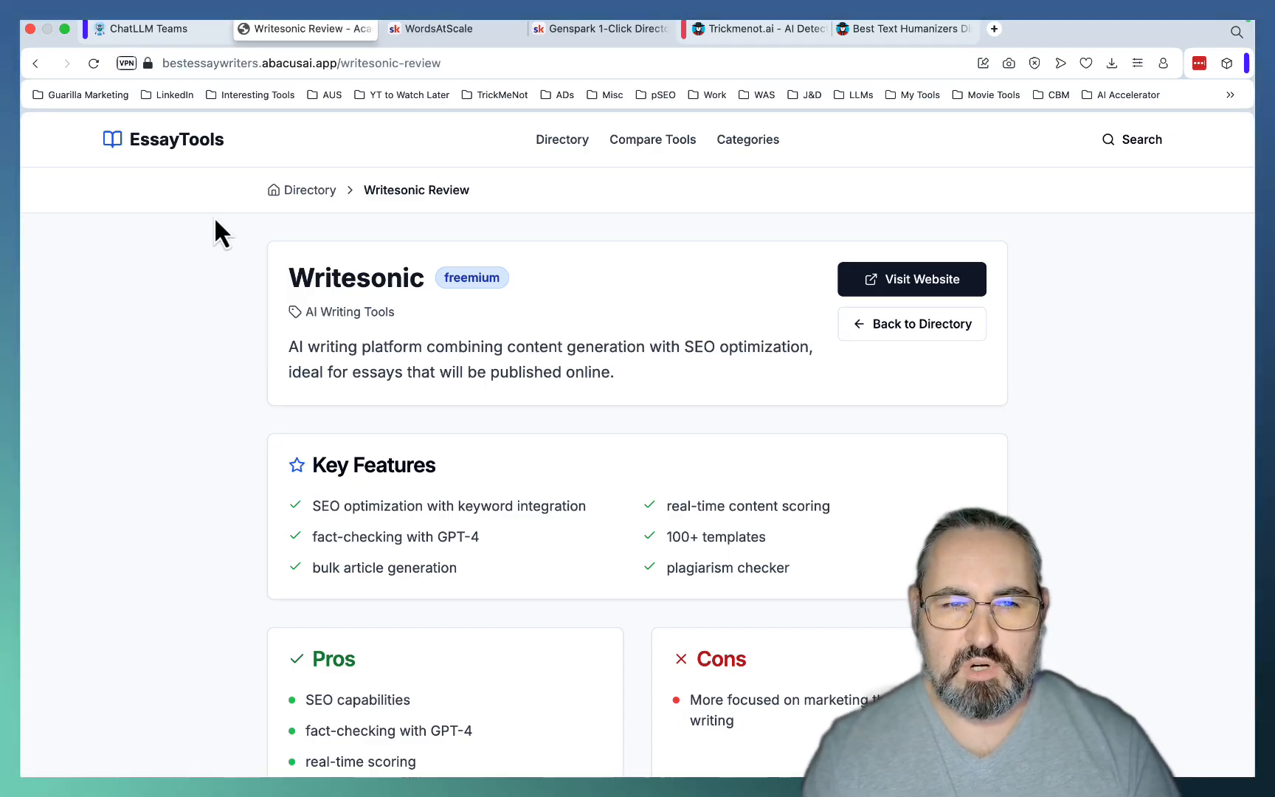
Check the app's Custom Domain deploy options, then open the Niche Directory Keywords sheet.
click(146, 29)
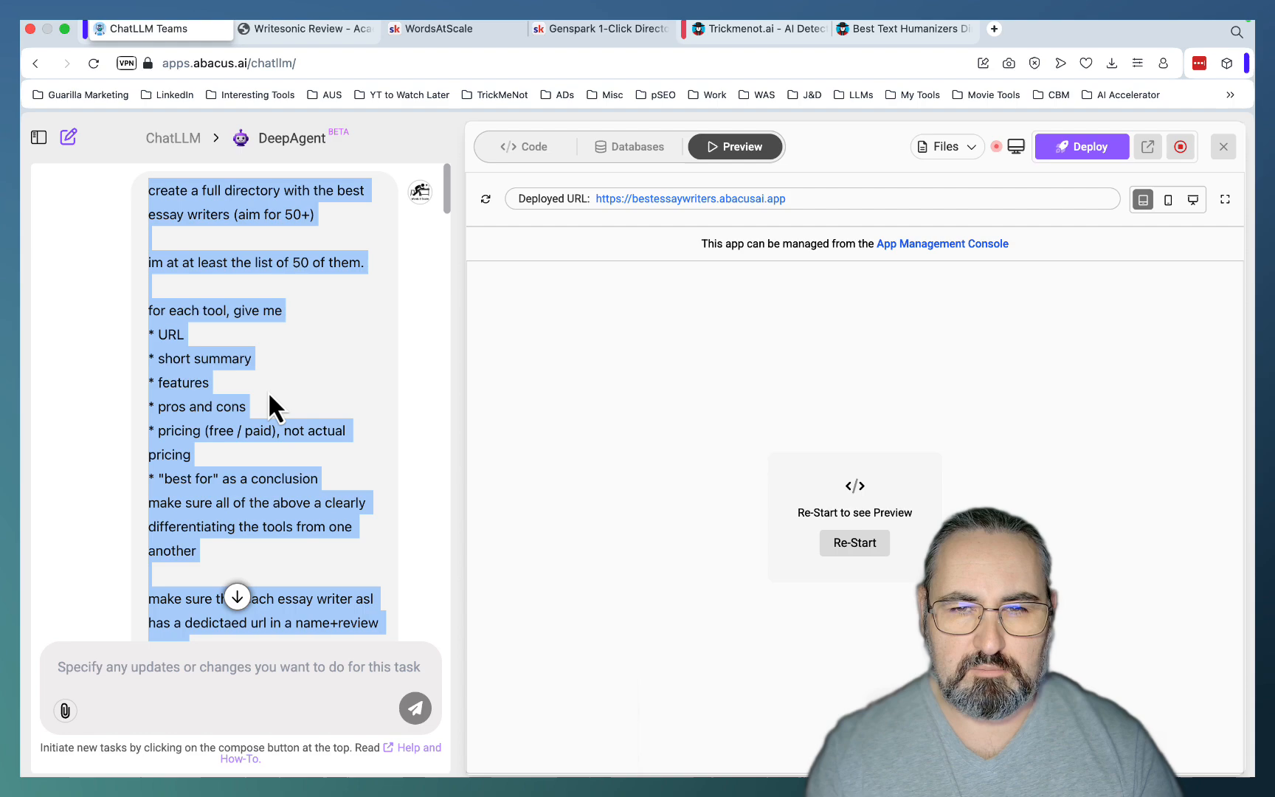
mouse_move(949, 209)
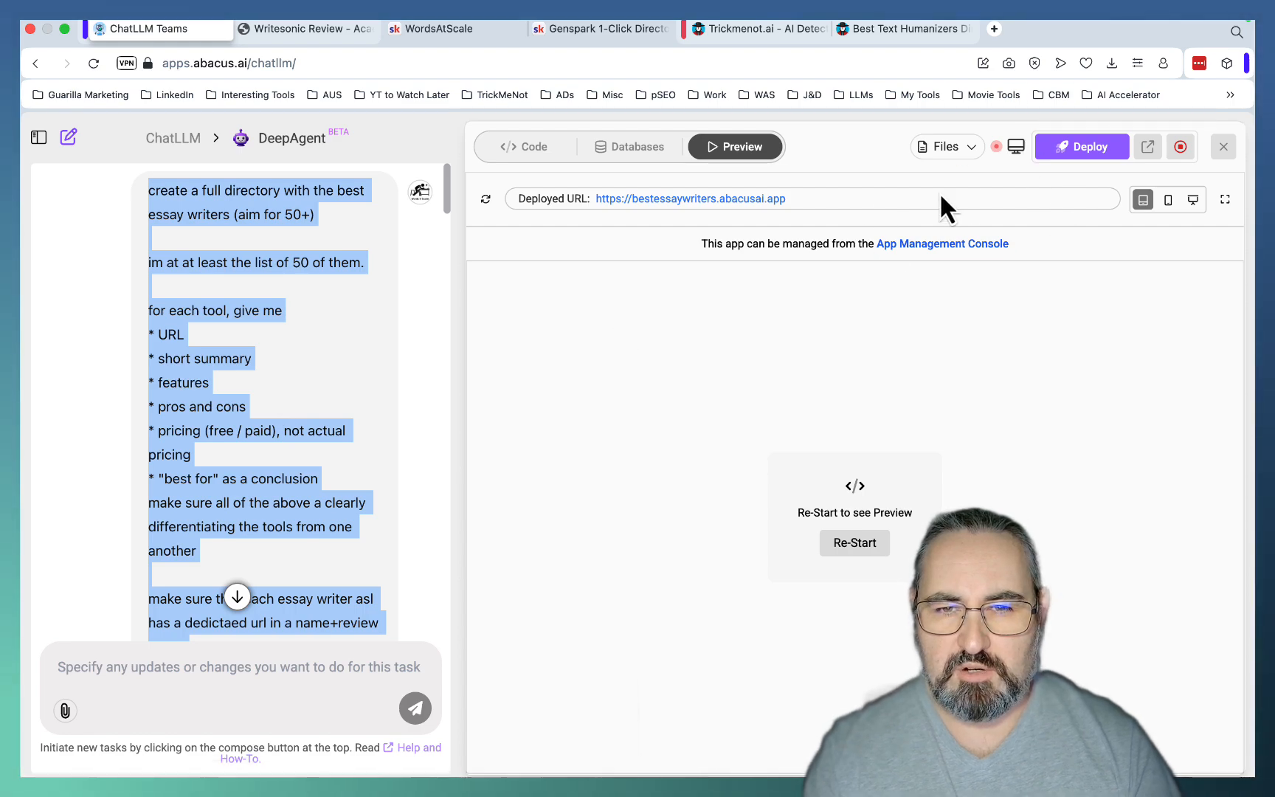
mouse_move(690, 199)
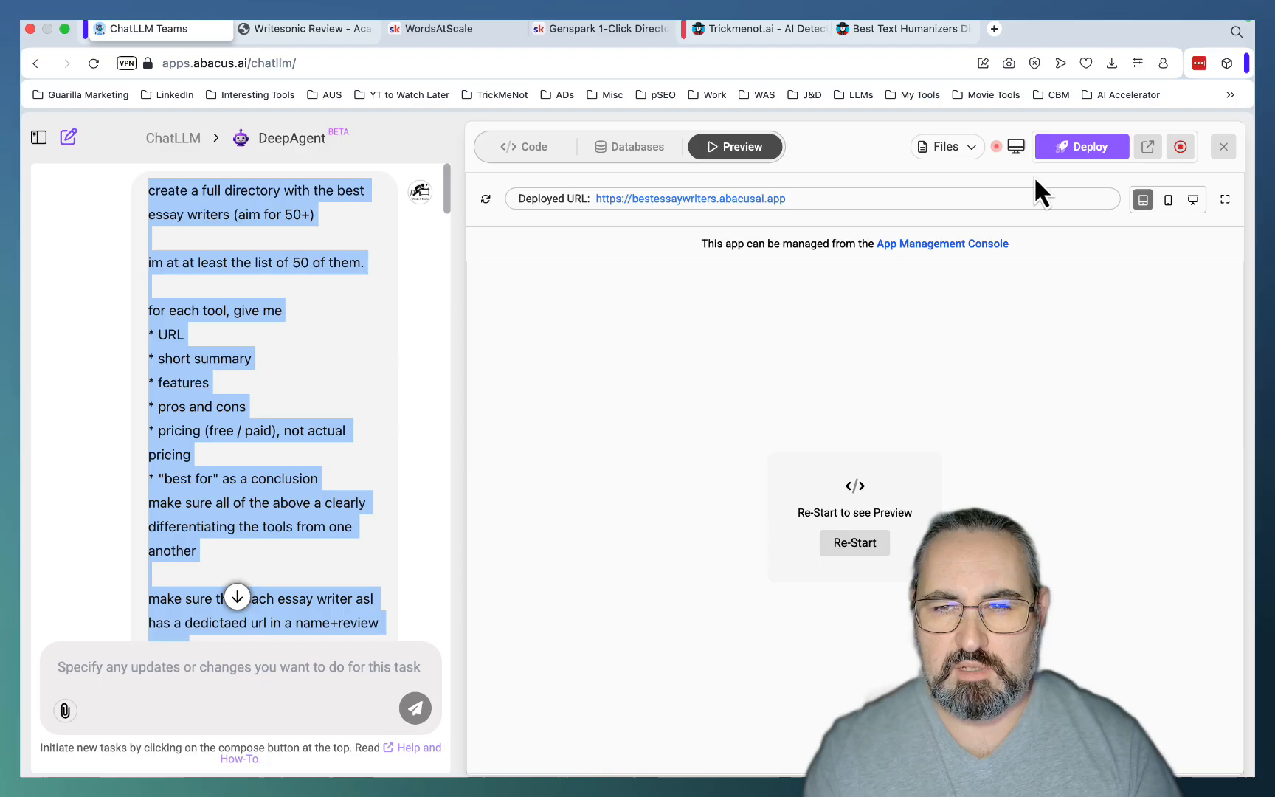
click(1081, 146)
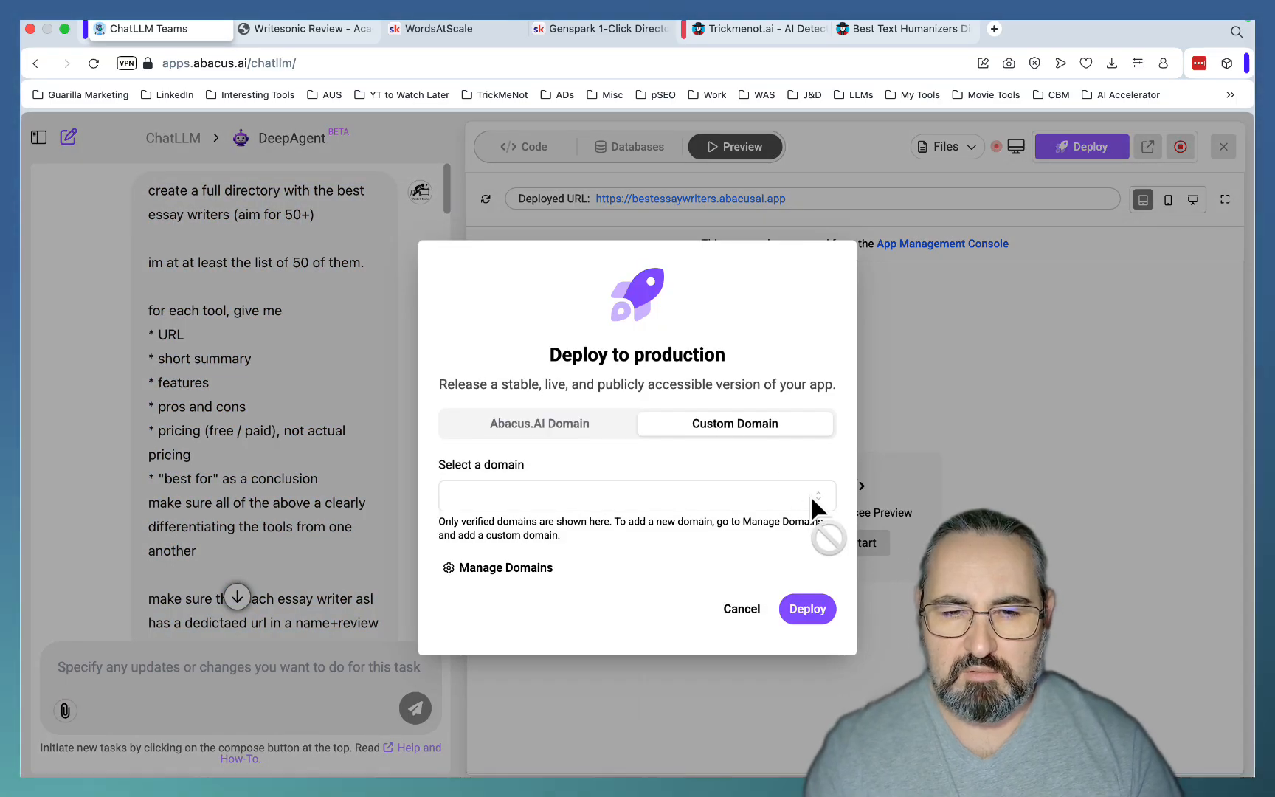
click(505, 566)
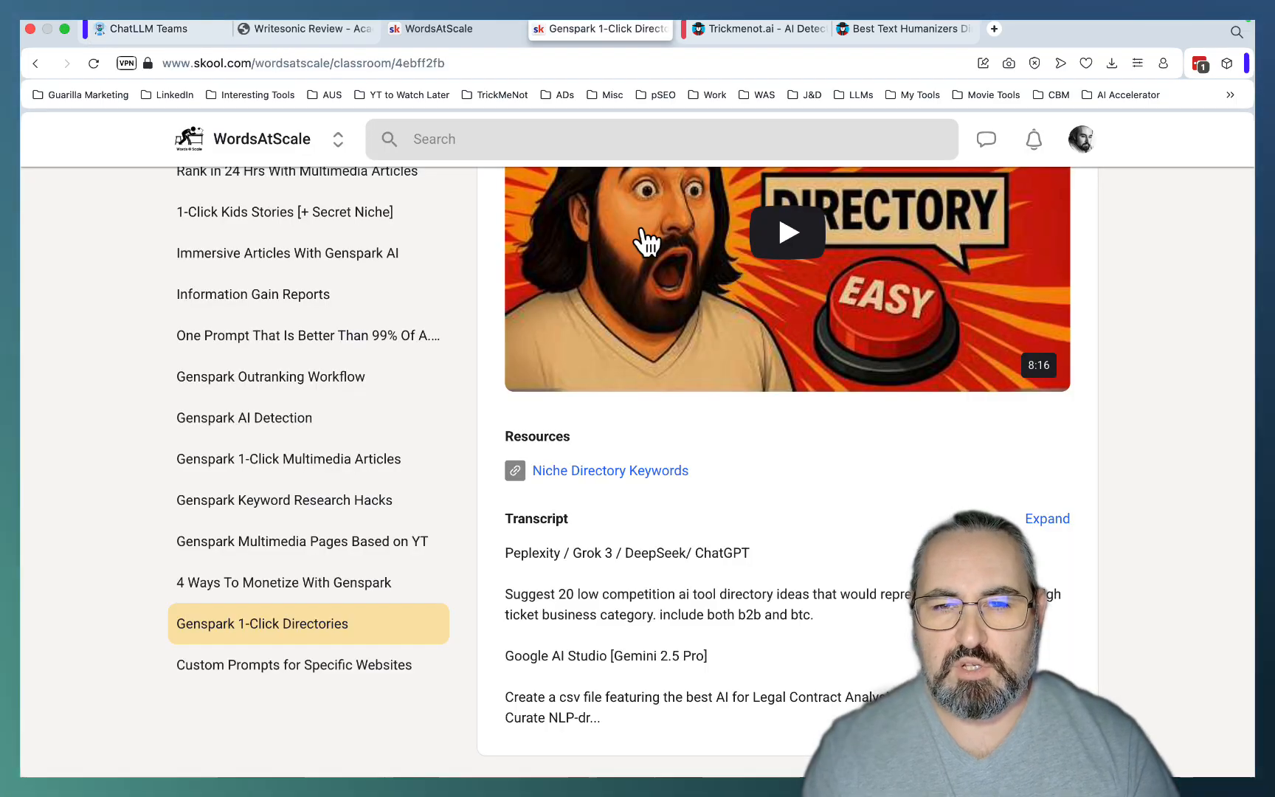
mouse_move(779, 447)
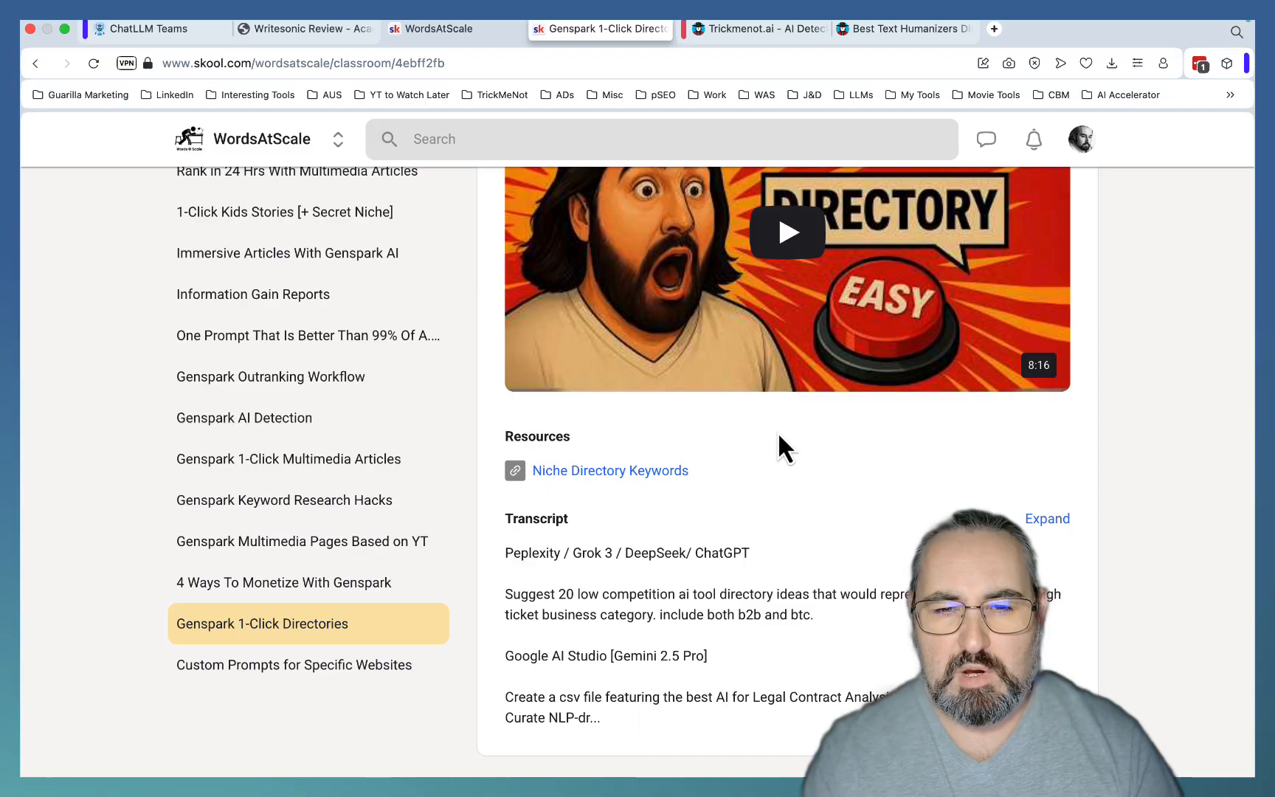
click(611, 470)
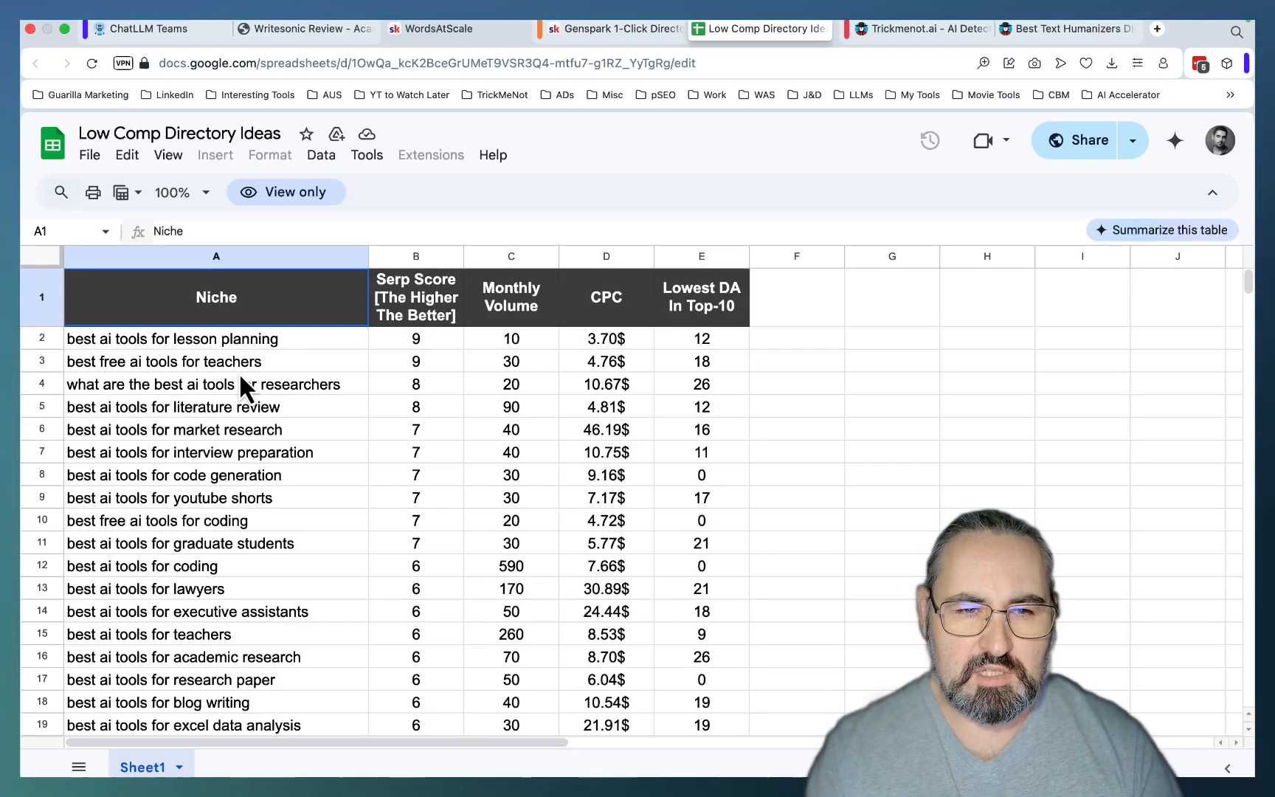
scroll(down, 3)
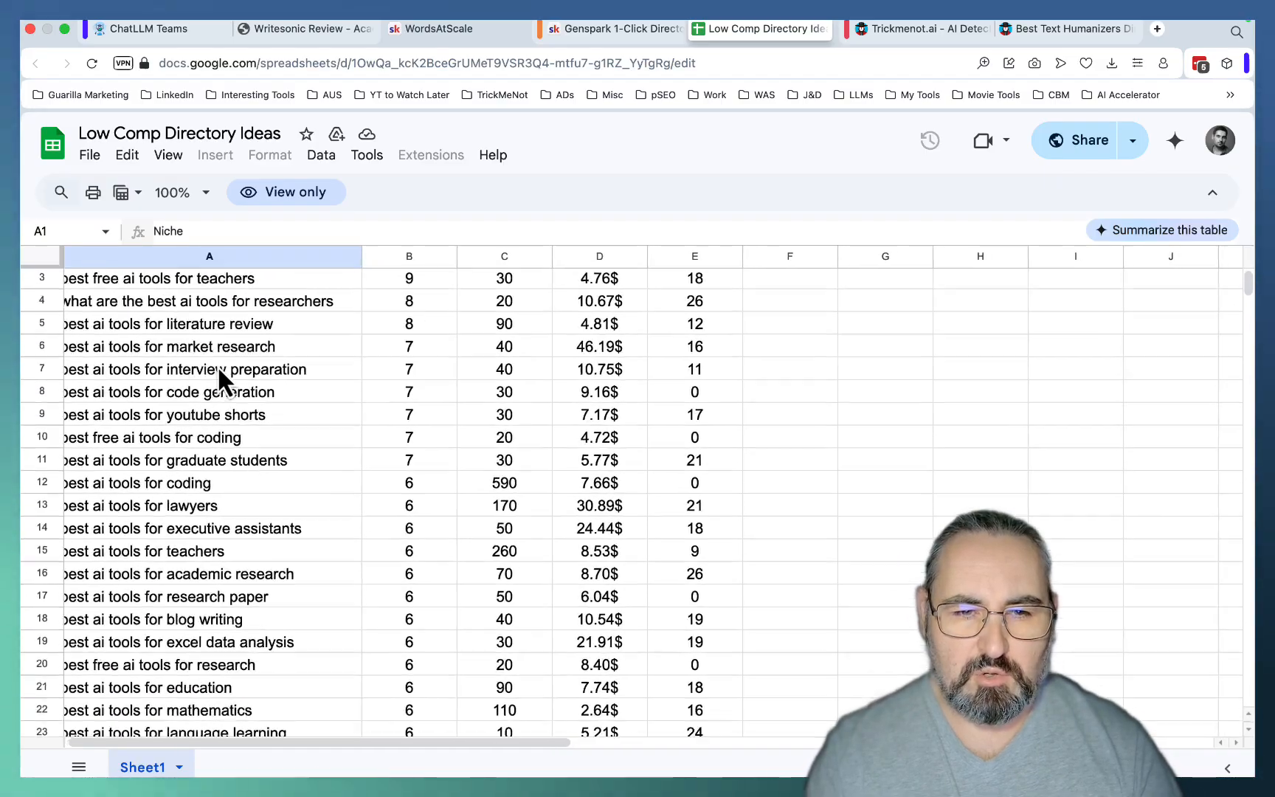
scroll(down, 3)
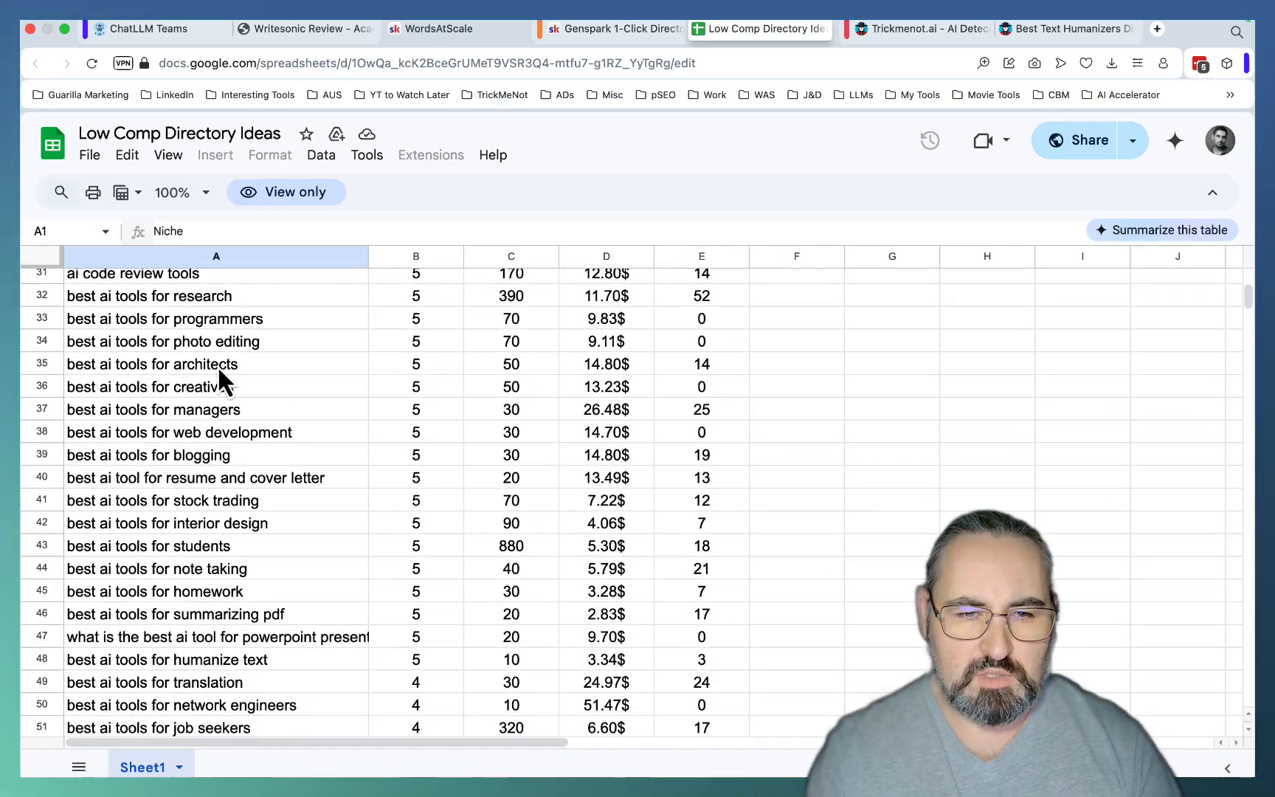
mouse_move(122, 574)
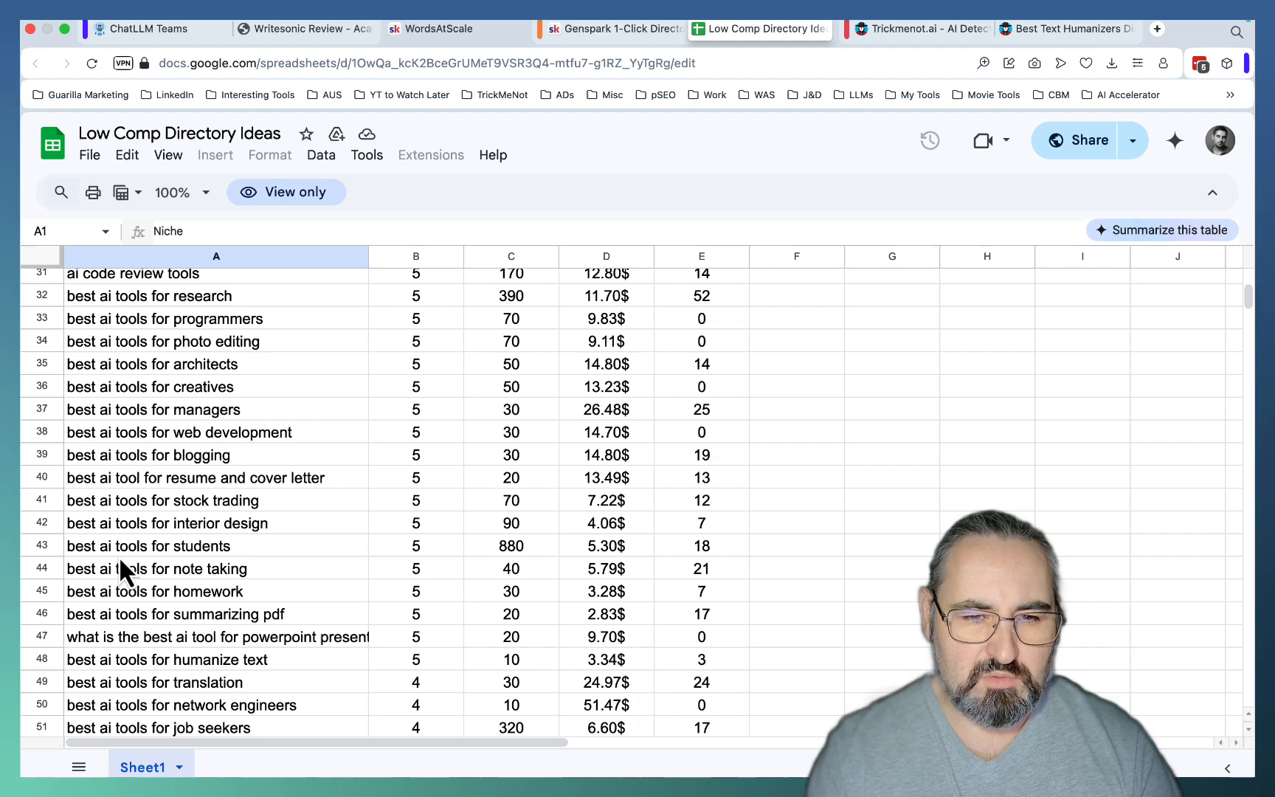
mouse_move(269, 557)
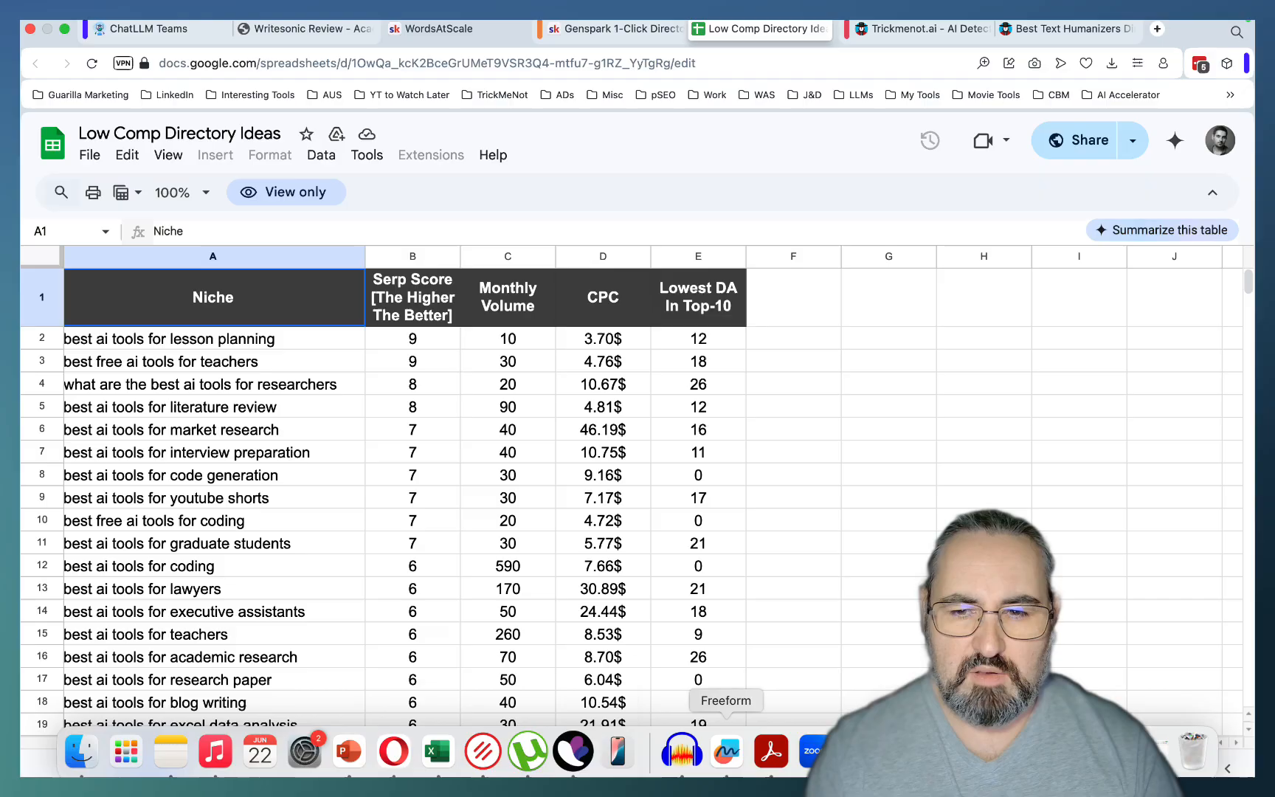
click(444, 750)
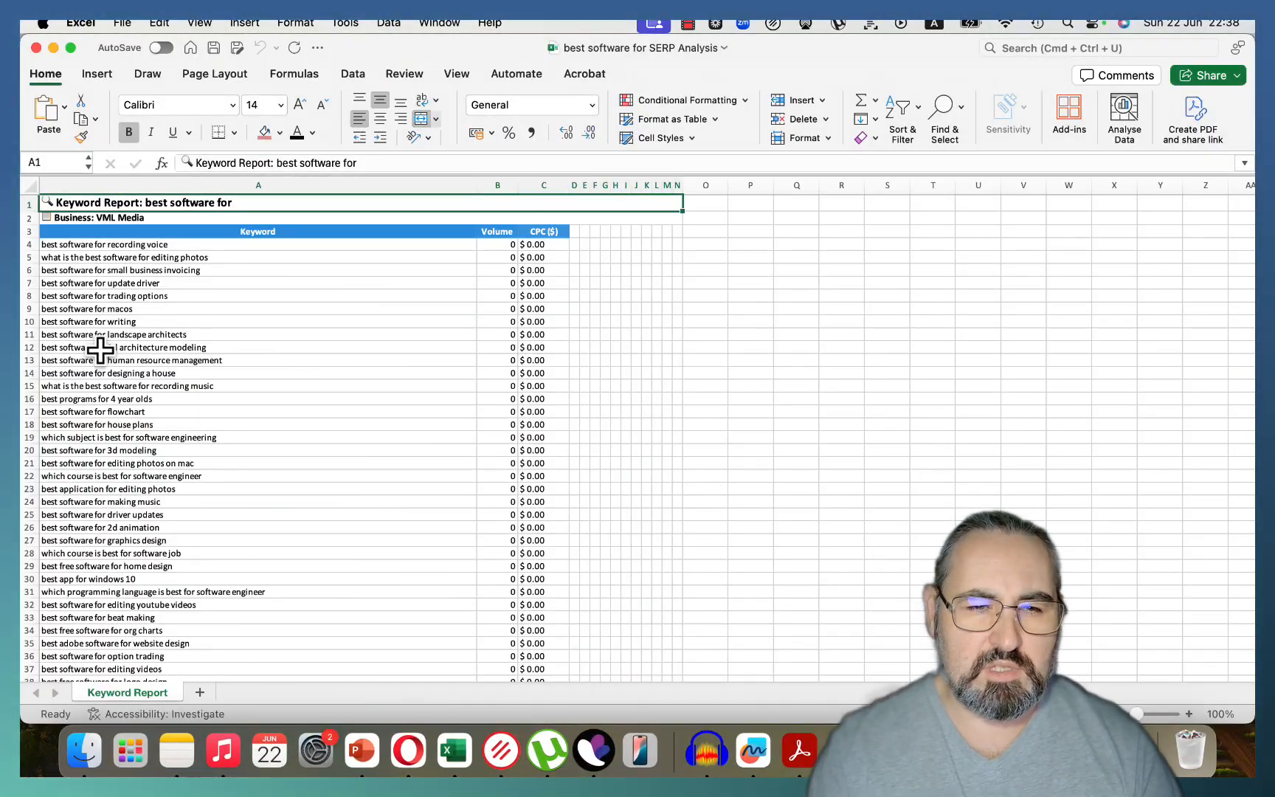
Scroll the 'best software for' keyword report, then return to the niche ideas sheet.
scroll(down, 3)
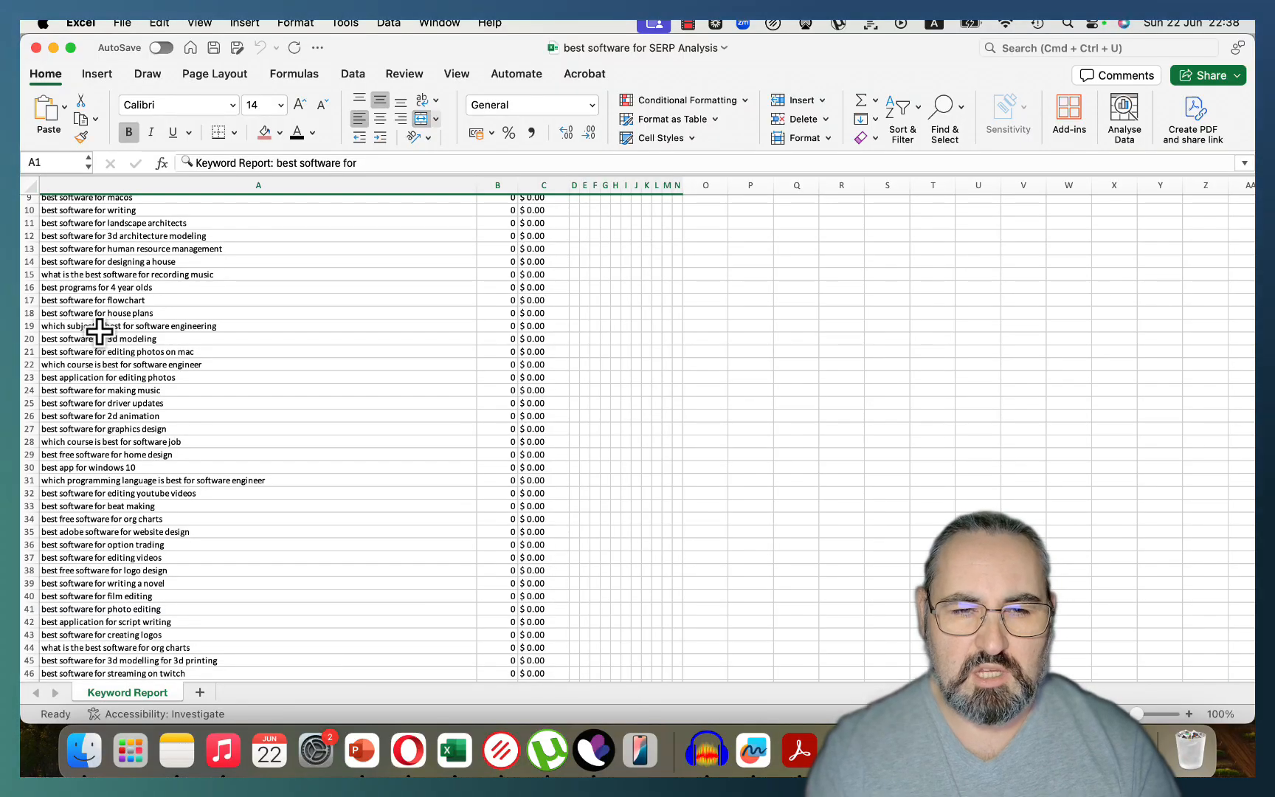
scroll(down, 3)
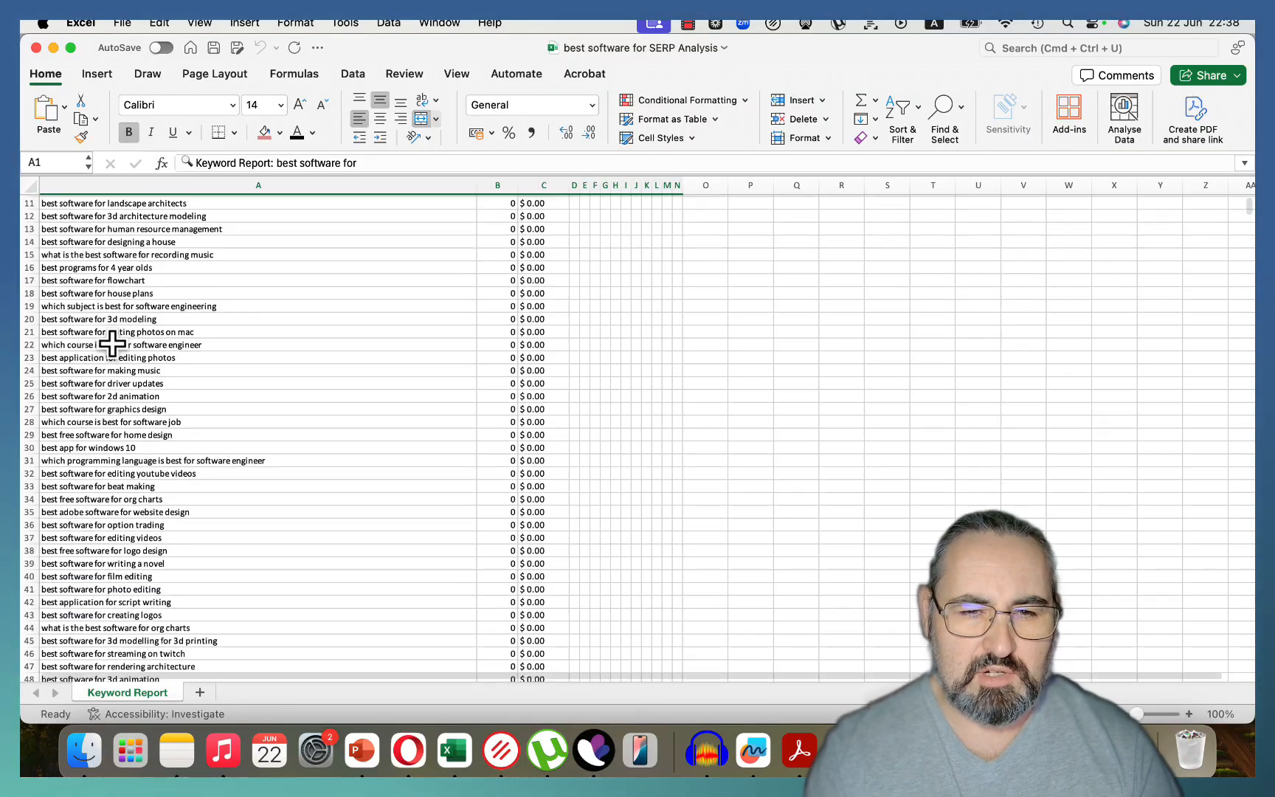
scroll(down, 3)
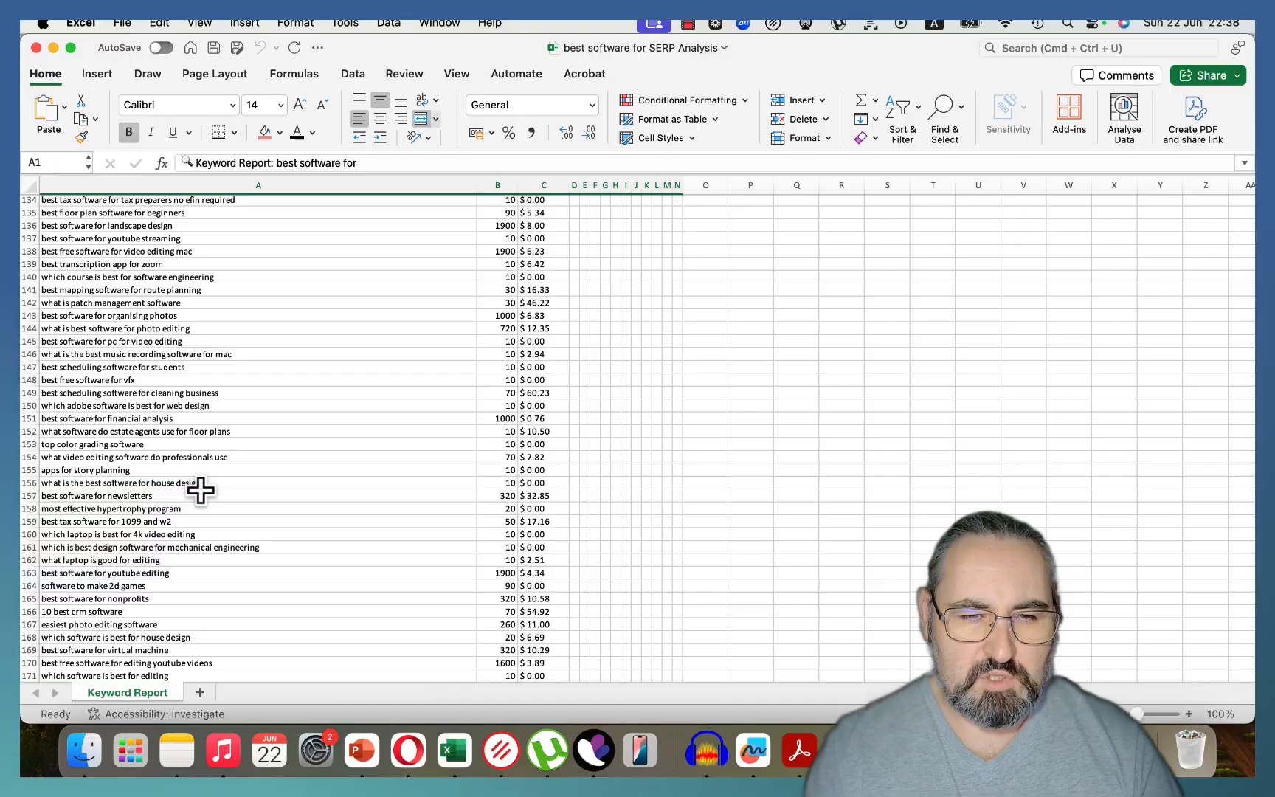
click(96, 495)
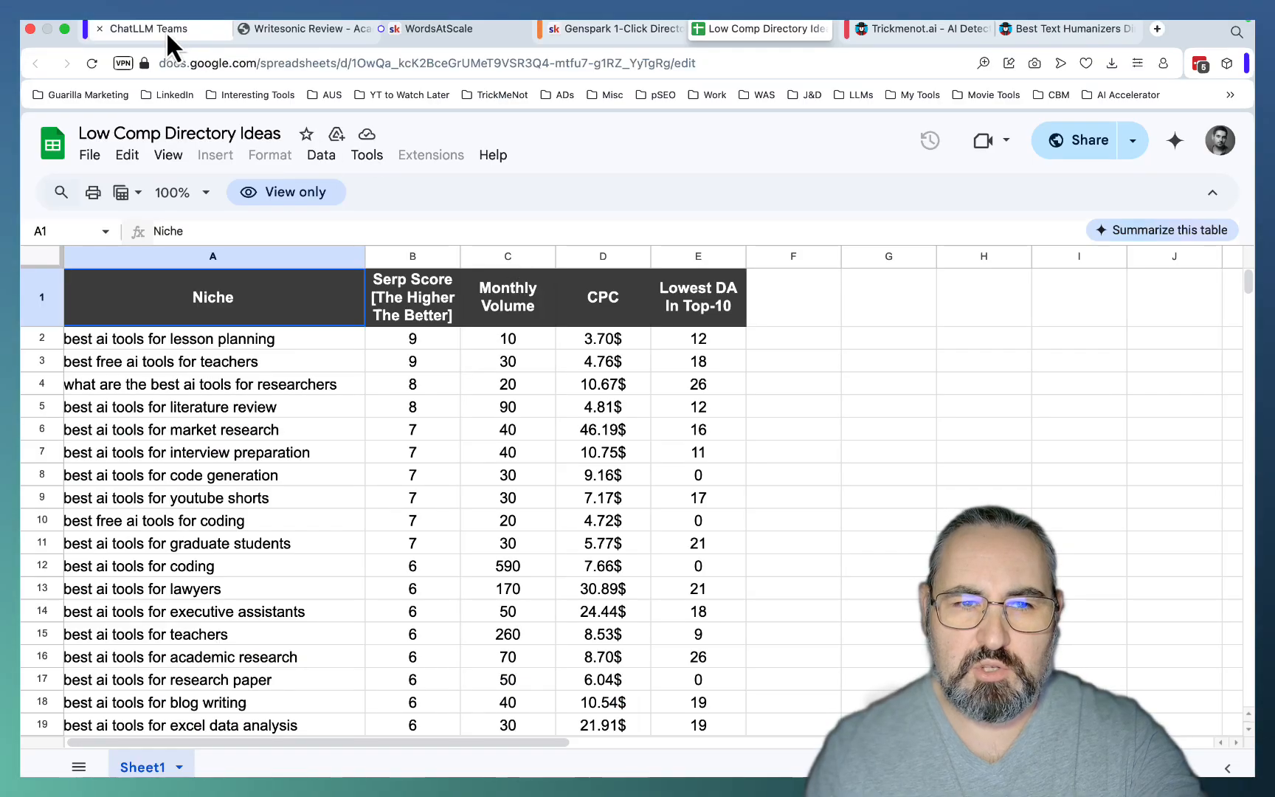
Open DeepAgent from the ChatLLM tab and scroll the Featured examples gallery.
click(149, 29)
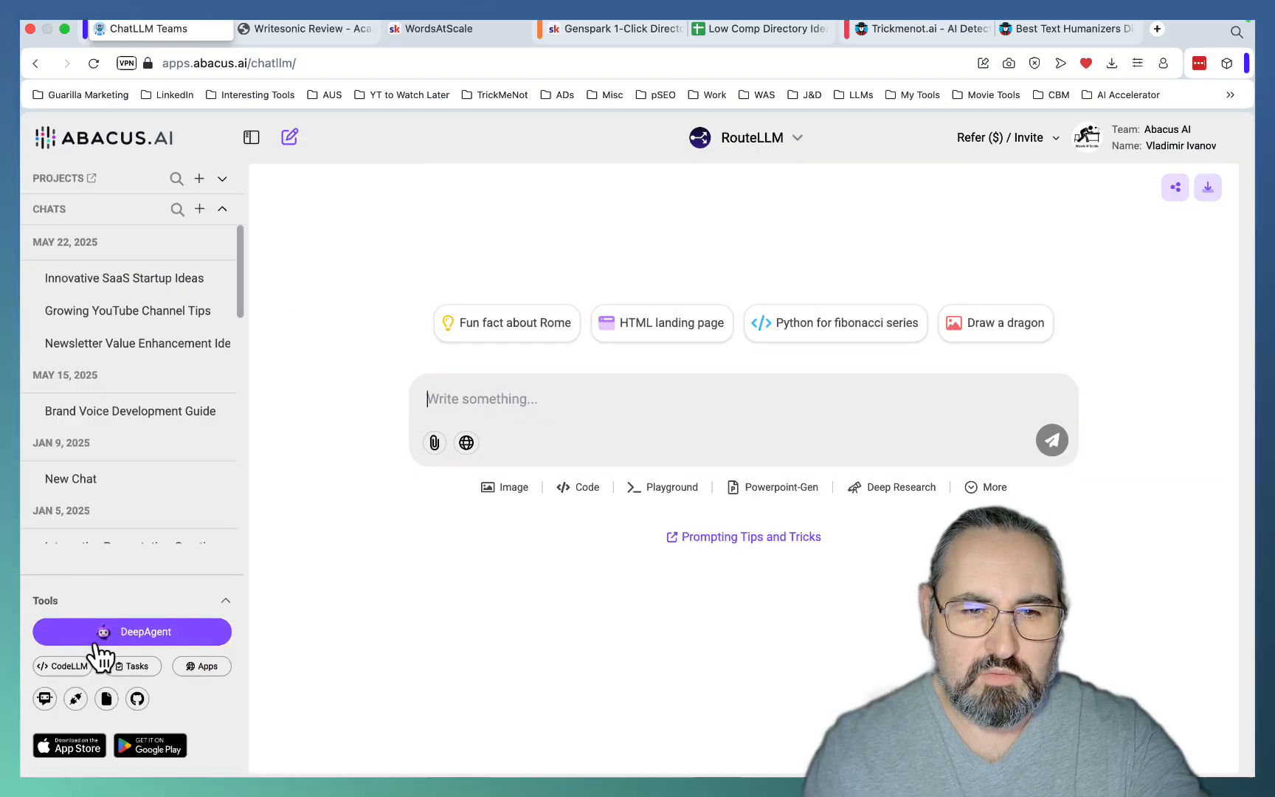
click(132, 632)
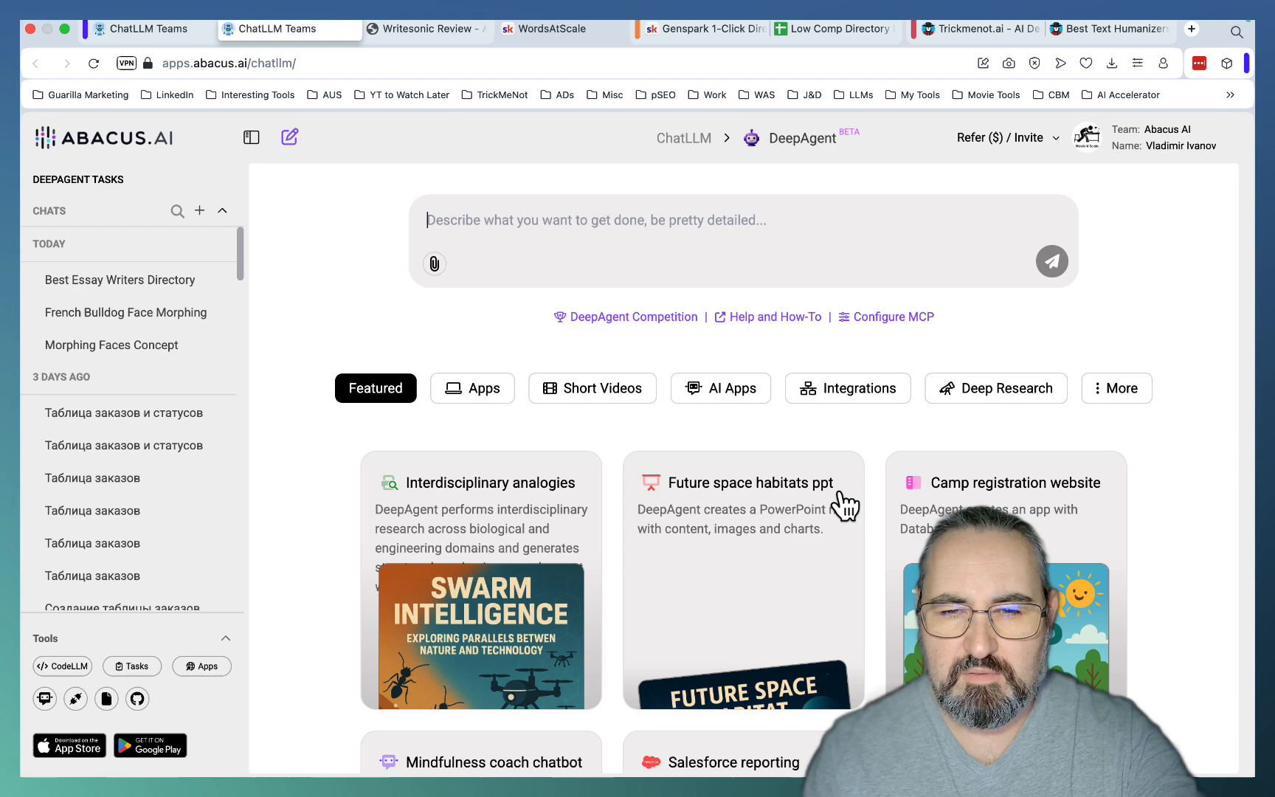
scroll(down, 3)
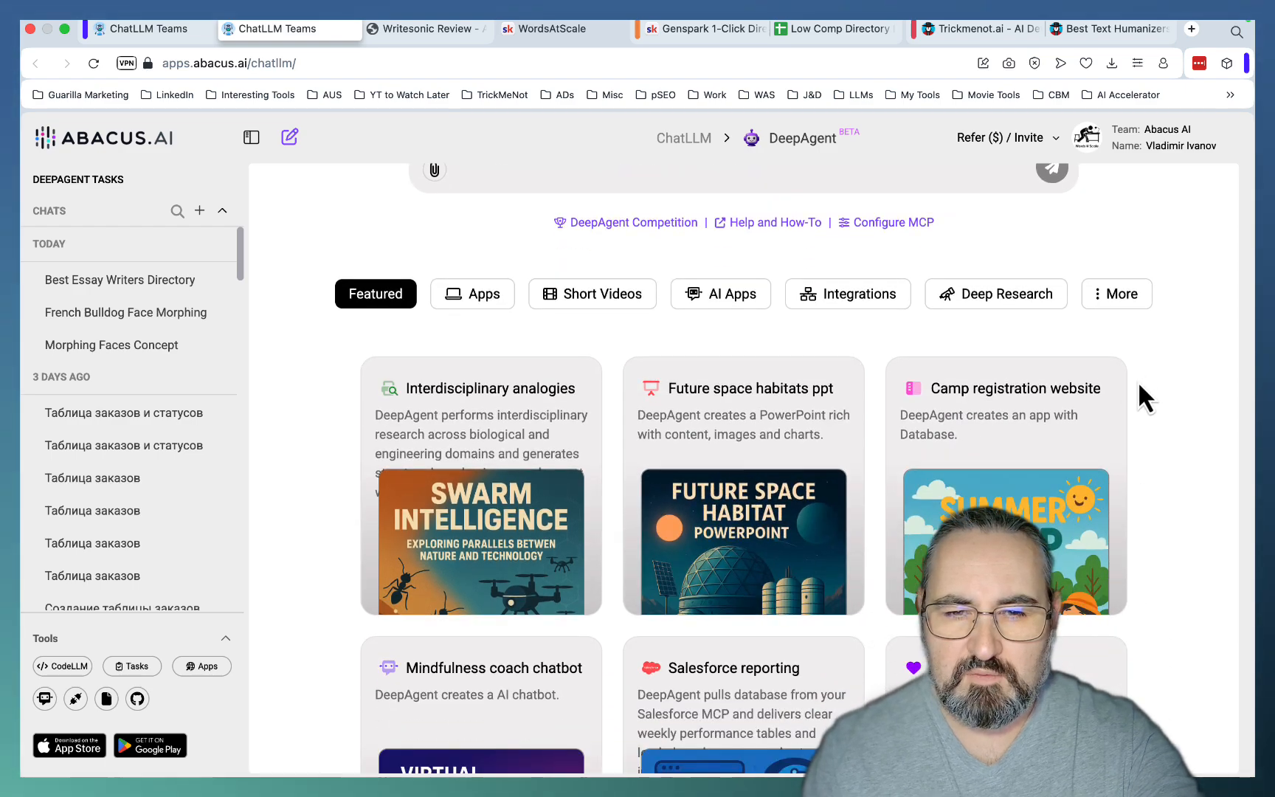
scroll(down, 3)
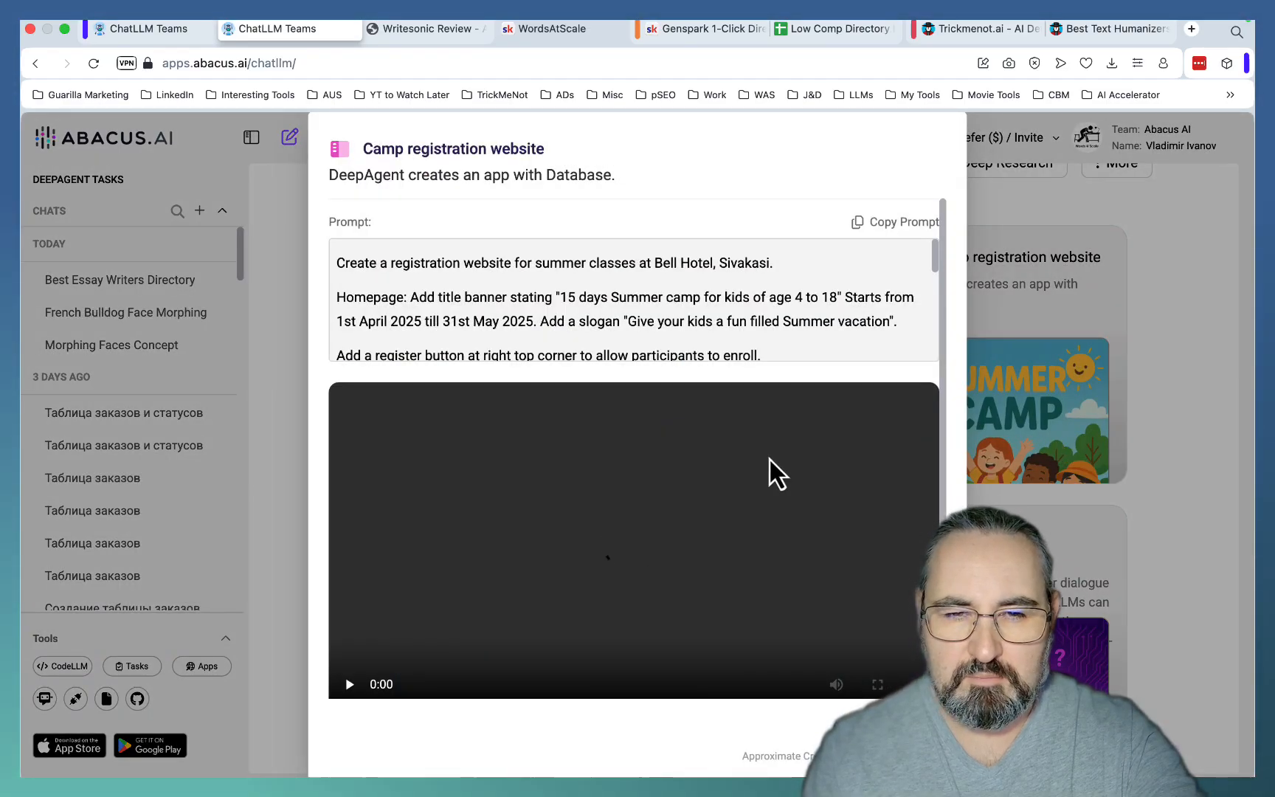
Play the Bell Hotel camp registration demo video, then close it.
click(349, 684)
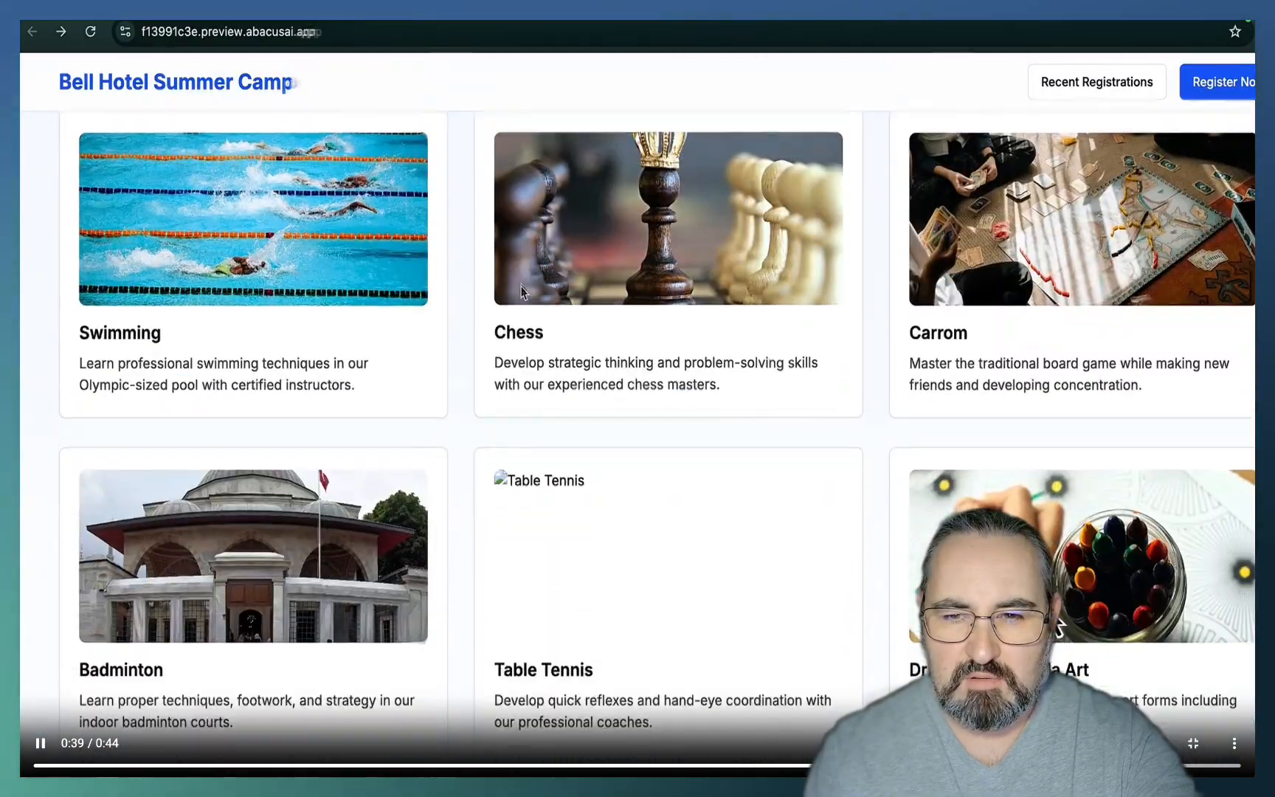
click(1222, 81)
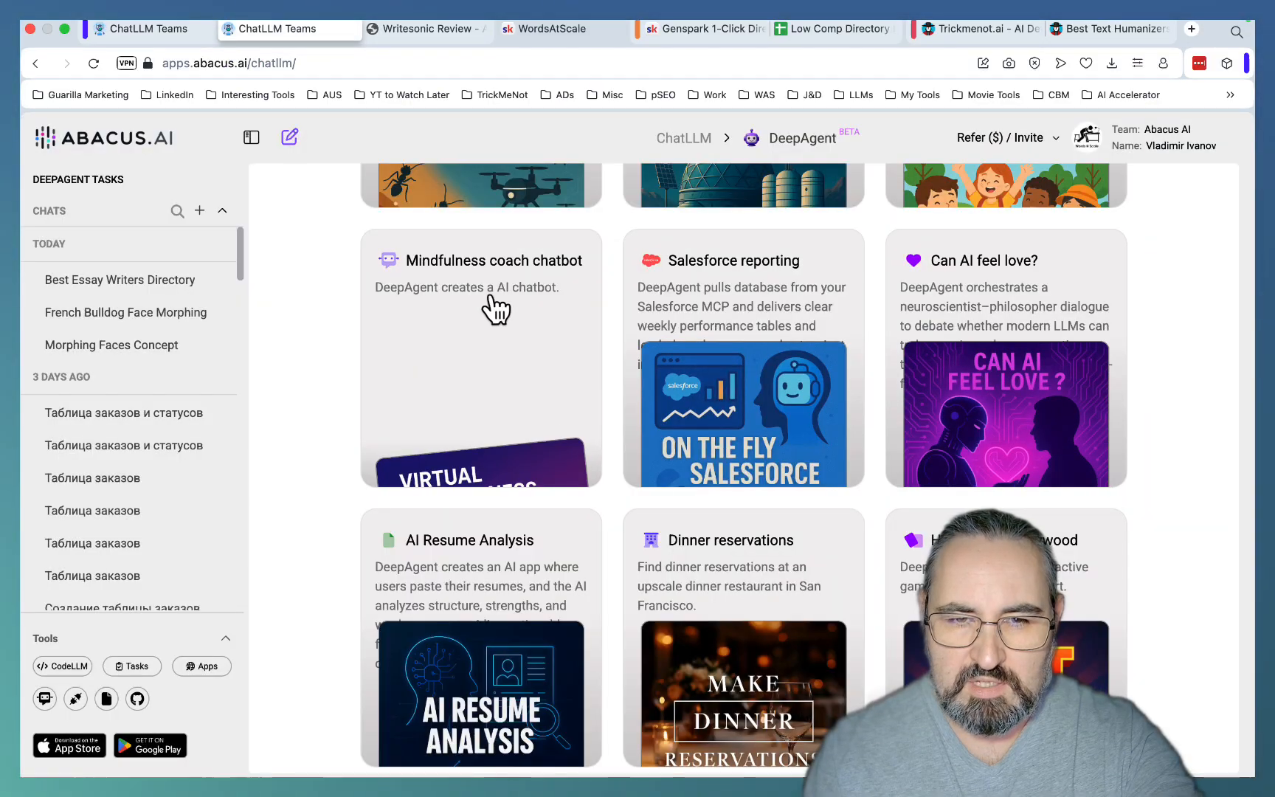
View the Mindfulness coach chatbot example and play the Hot or Not - Hollywood demo.
click(480, 261)
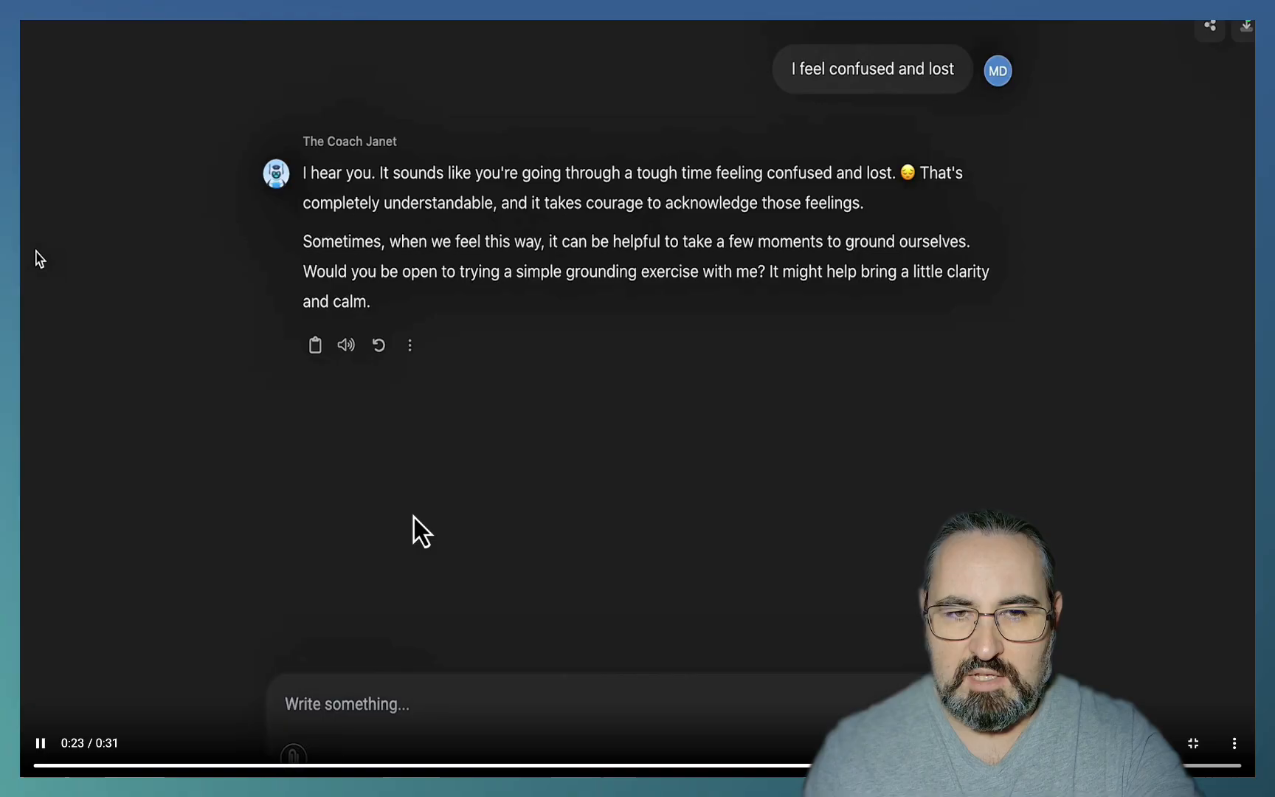
text(yes)
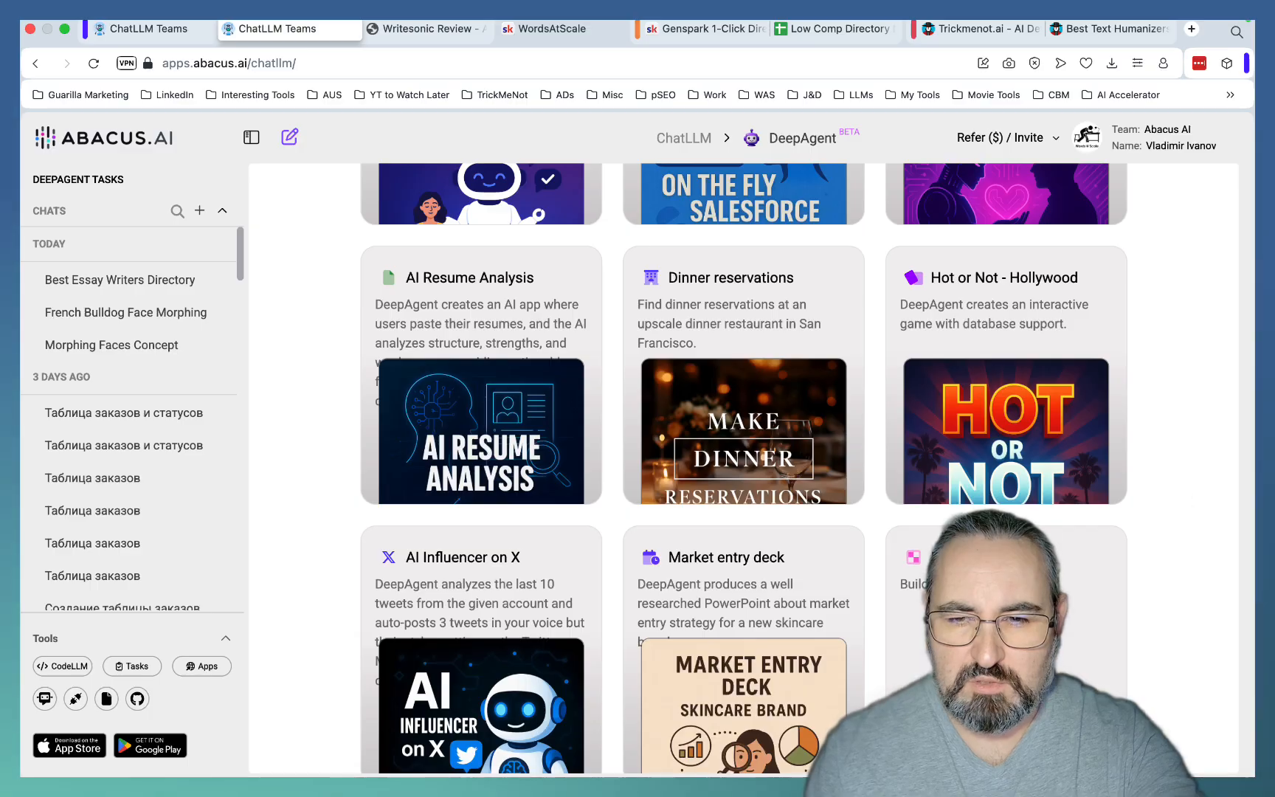
click(1005, 278)
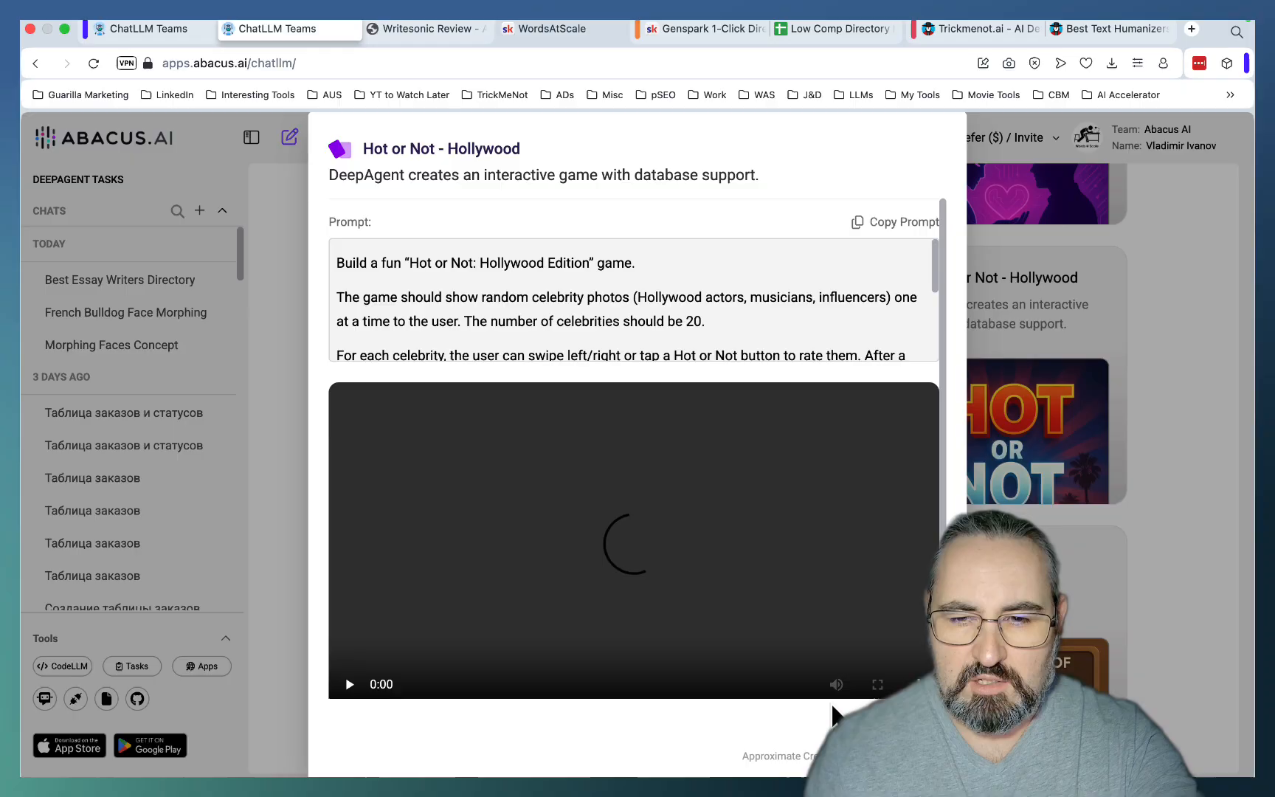
click(877, 684)
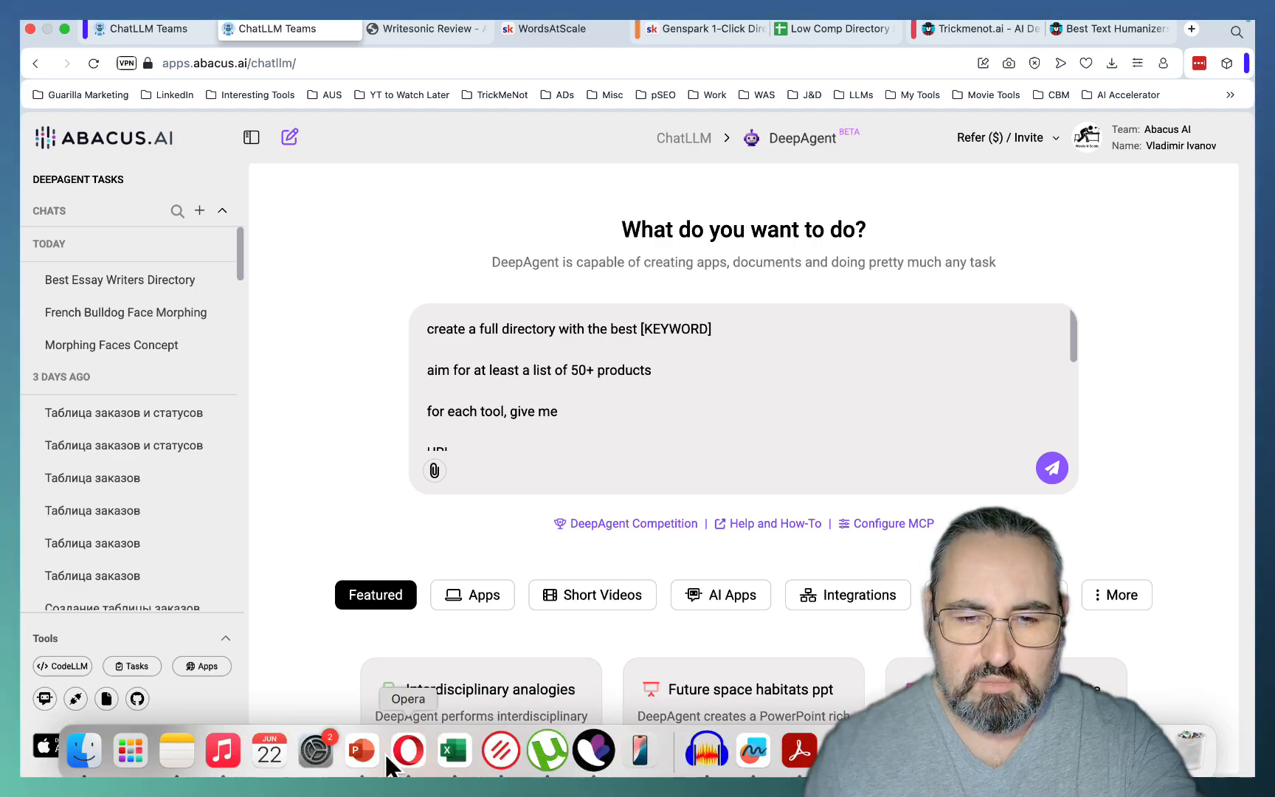
Fix the prompt's closing IMPORTANT line and send the directory request.
click(453, 750)
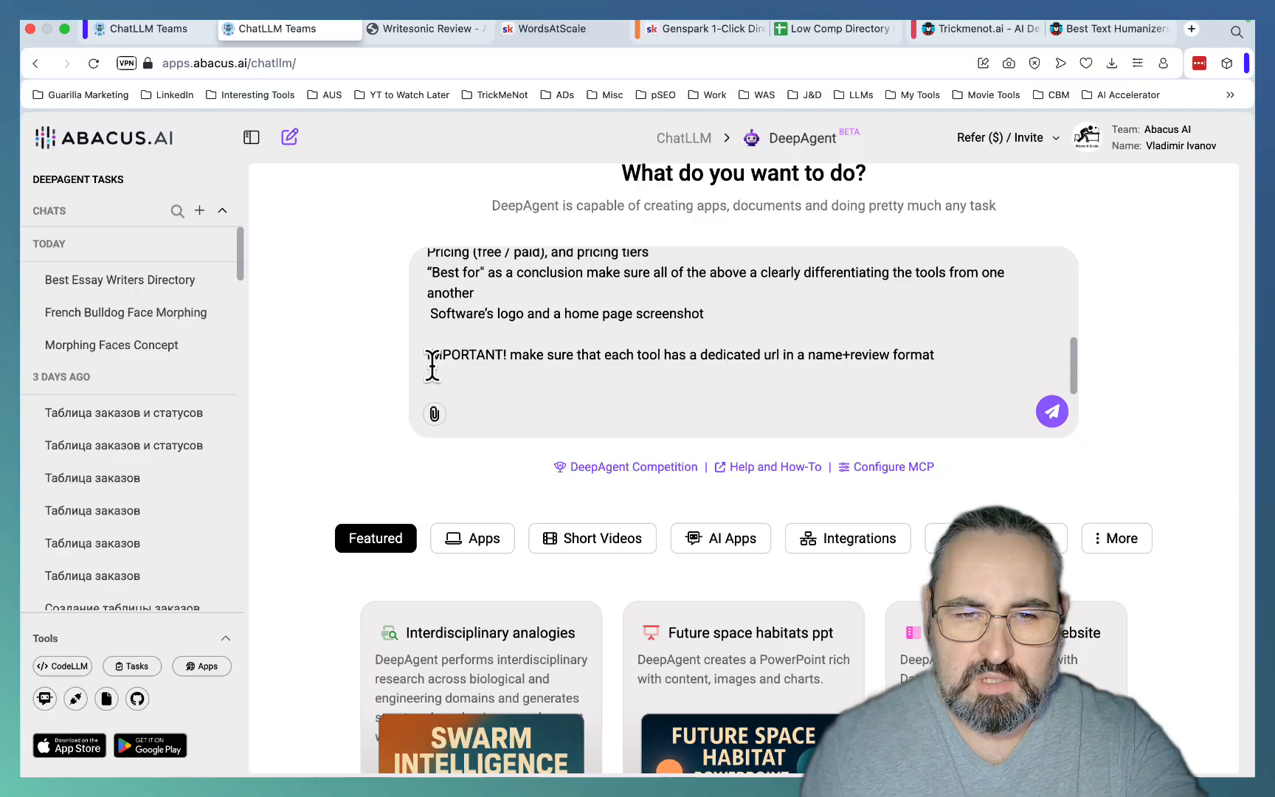
mouse_move(637, 354)
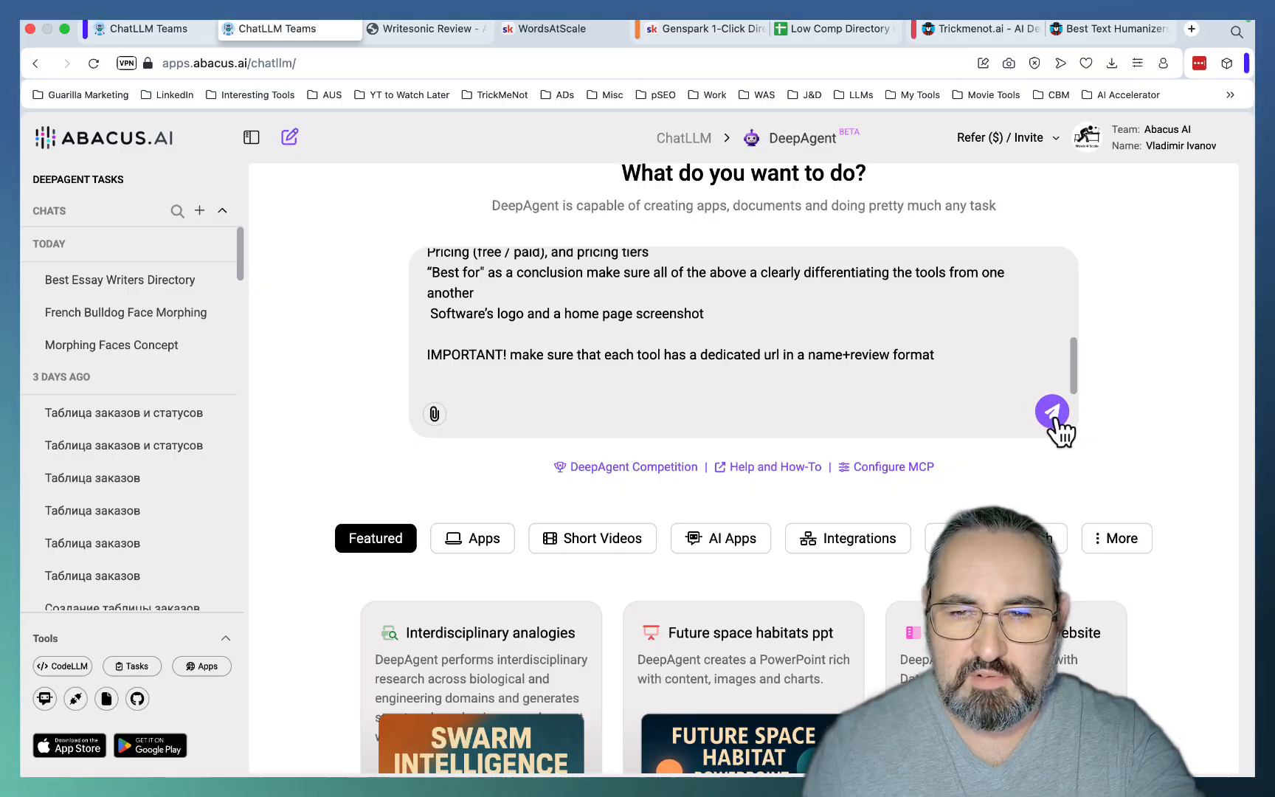
click(1053, 411)
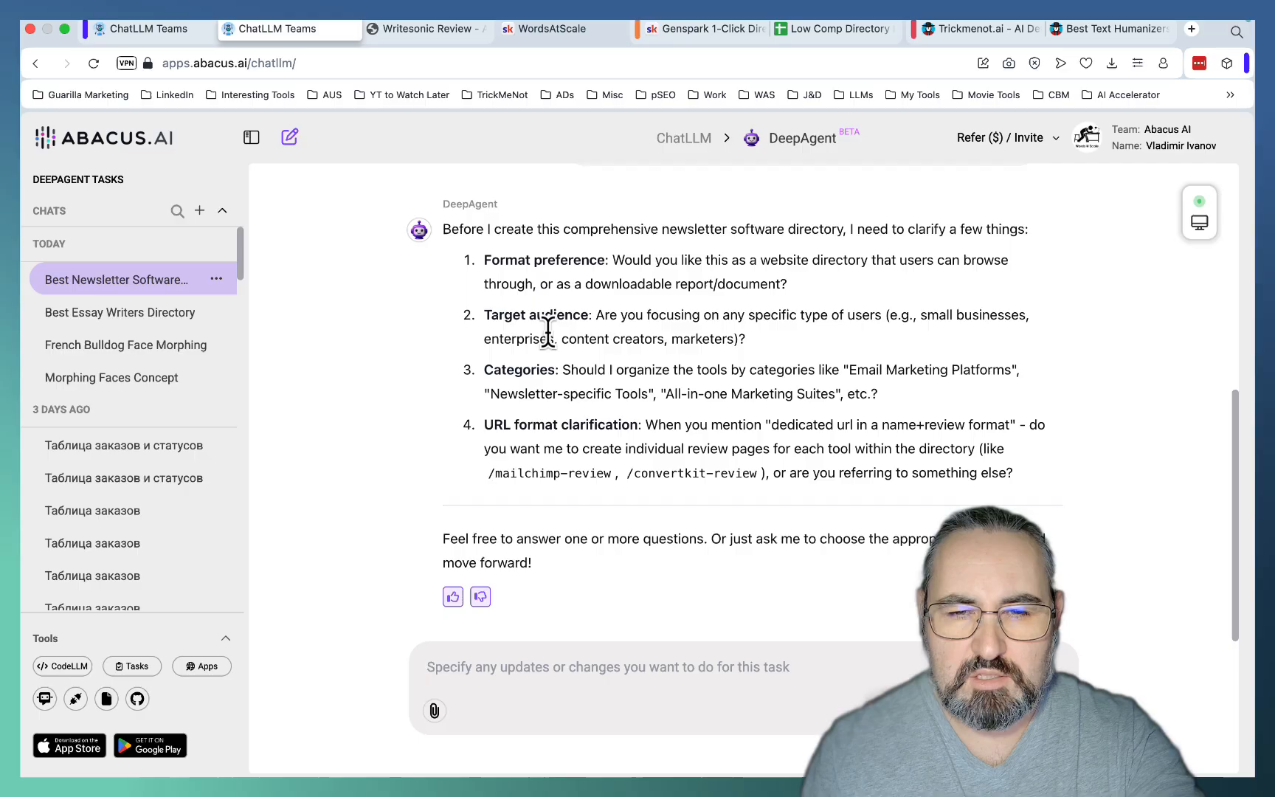
mouse_move(740, 285)
text(1.)
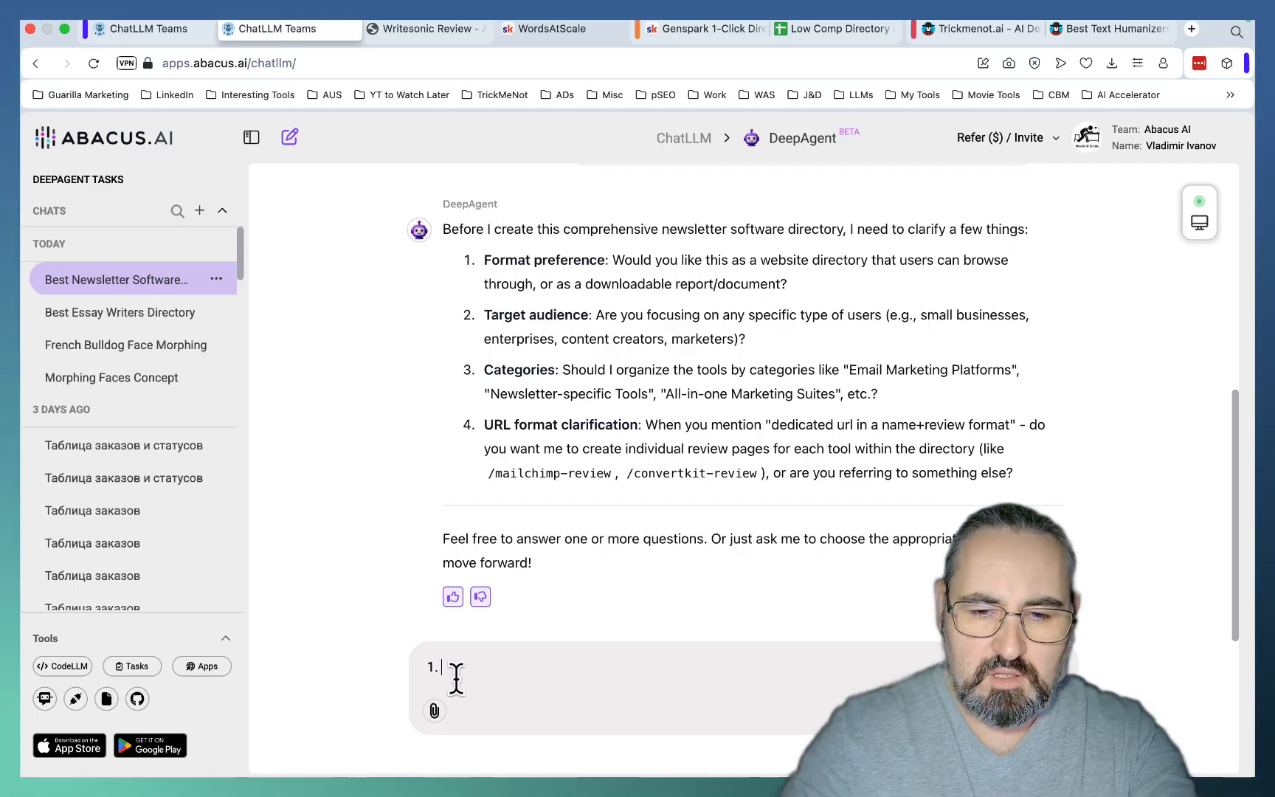
Type numbered answers 'yes, web', 'all' and 'ye' to DeepAgent's questions.
text(yes, web)
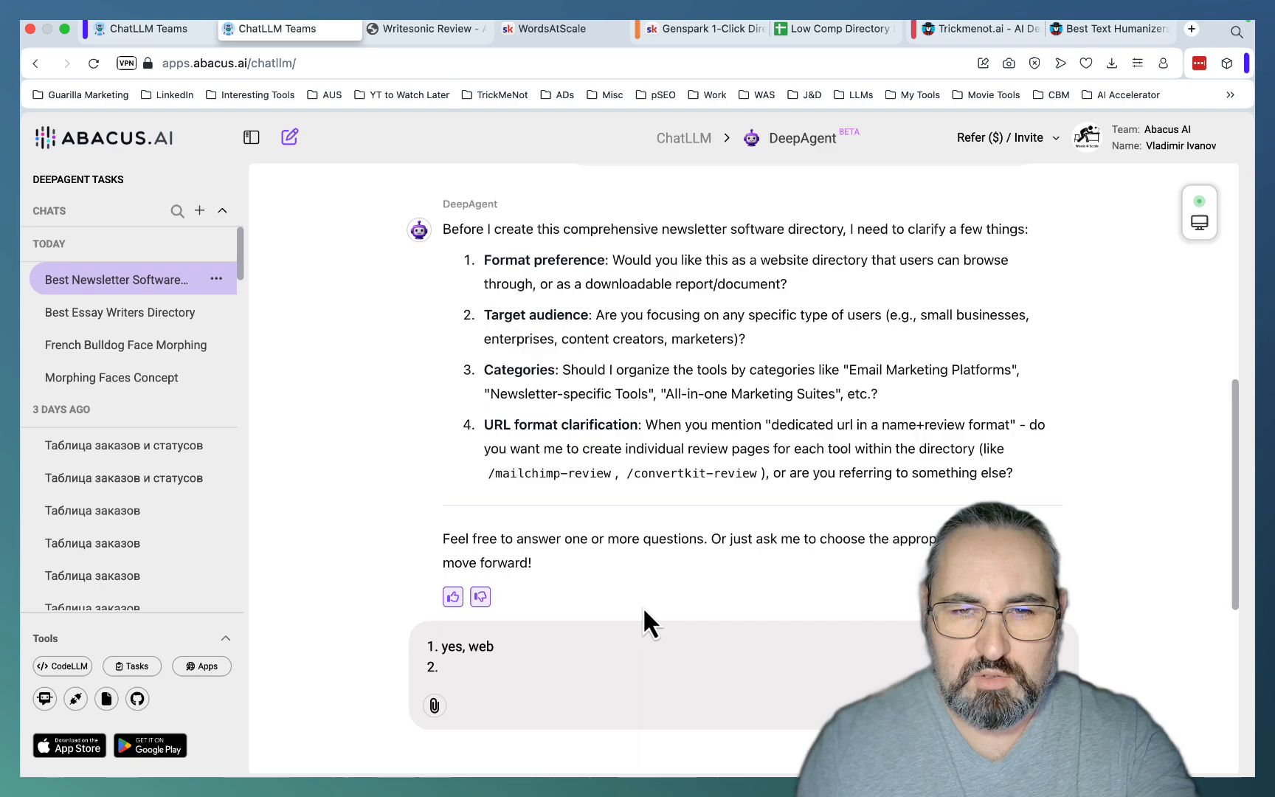
mouse_move(913, 368)
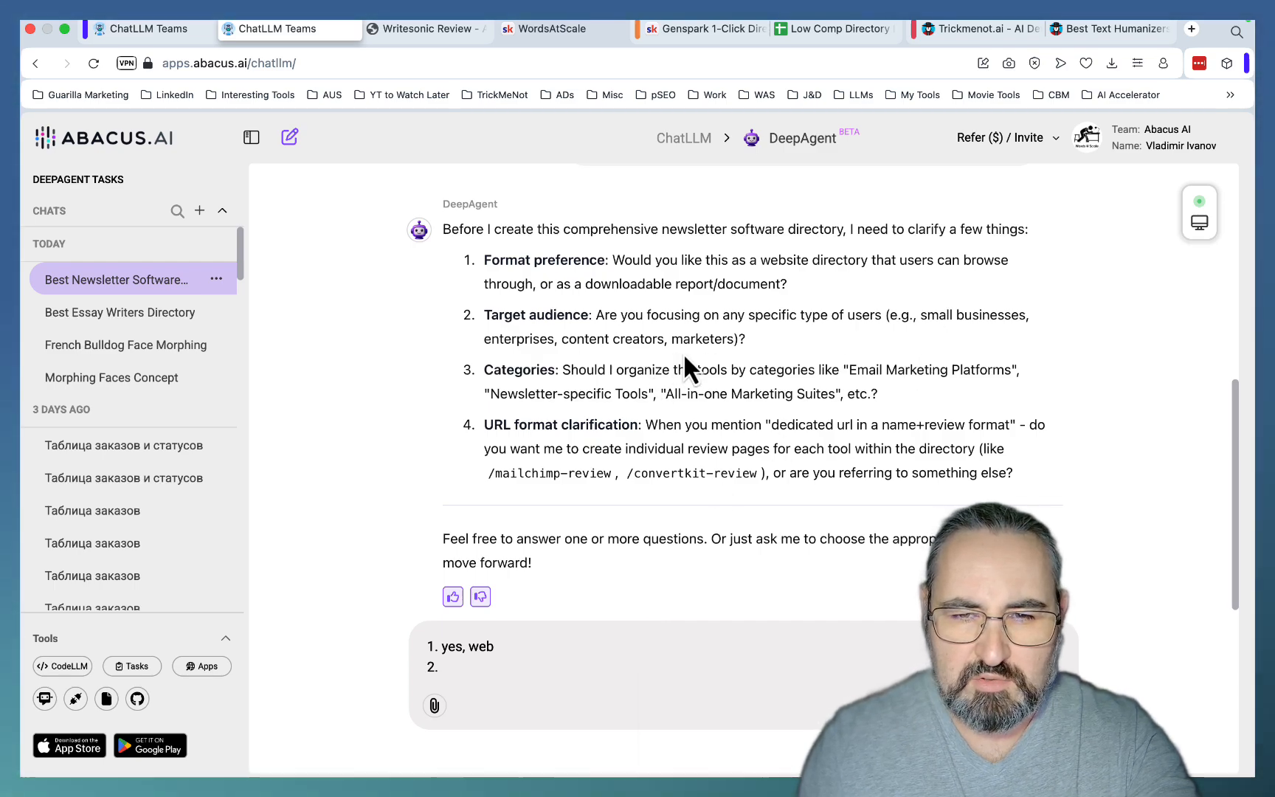
text(all)
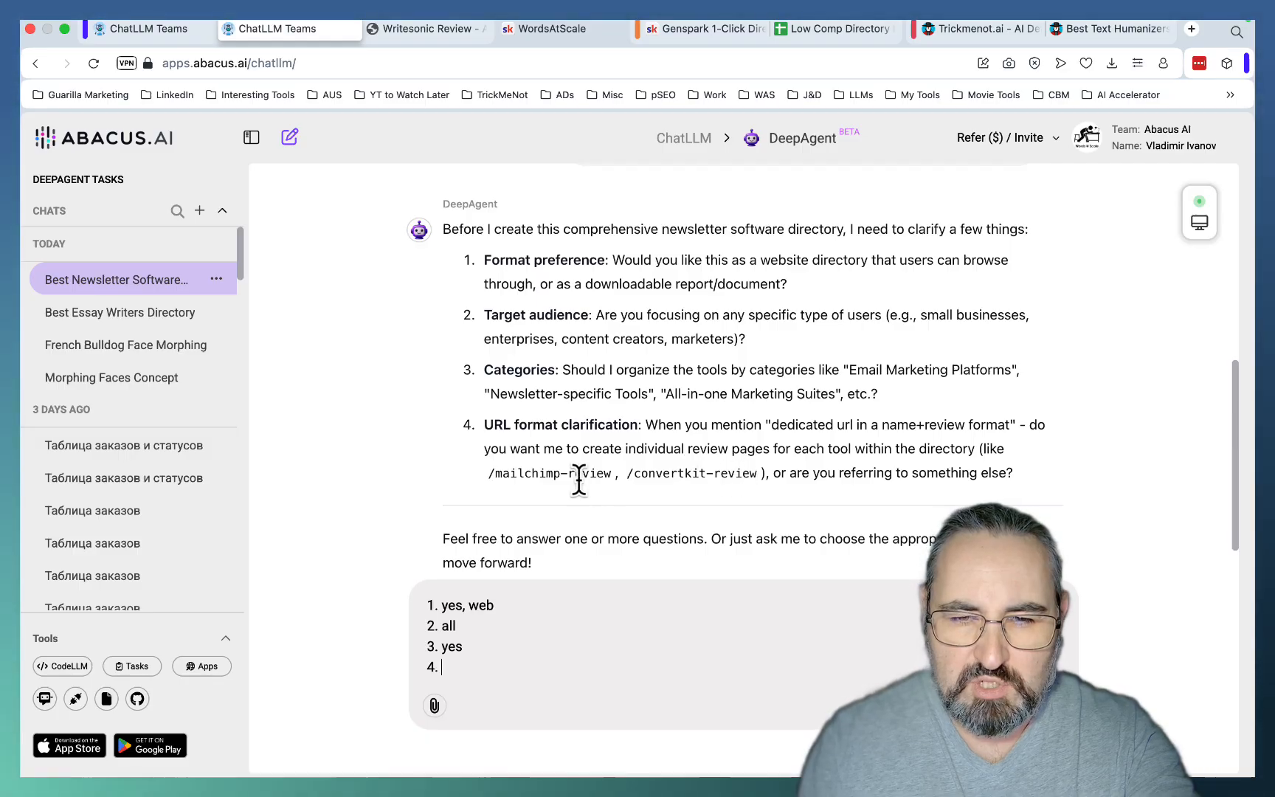
text(ye)
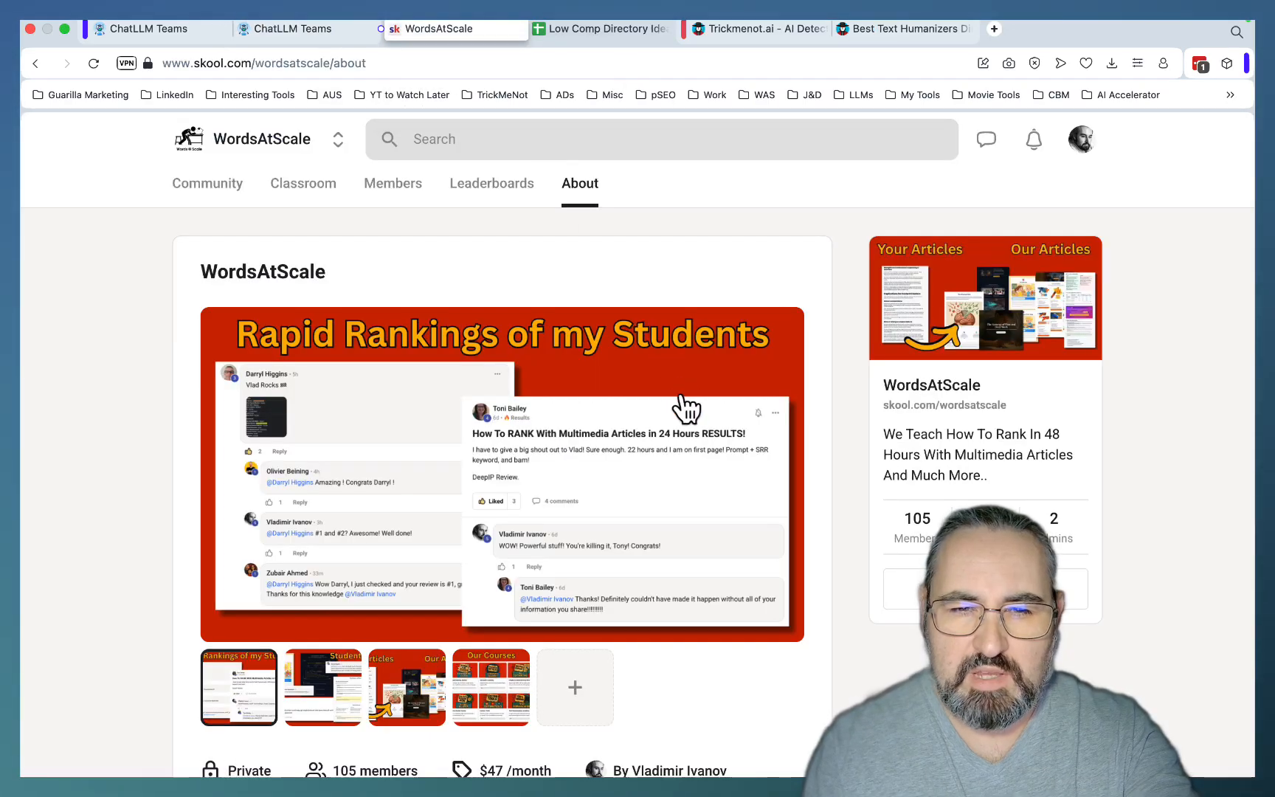
mouse_move(713, 540)
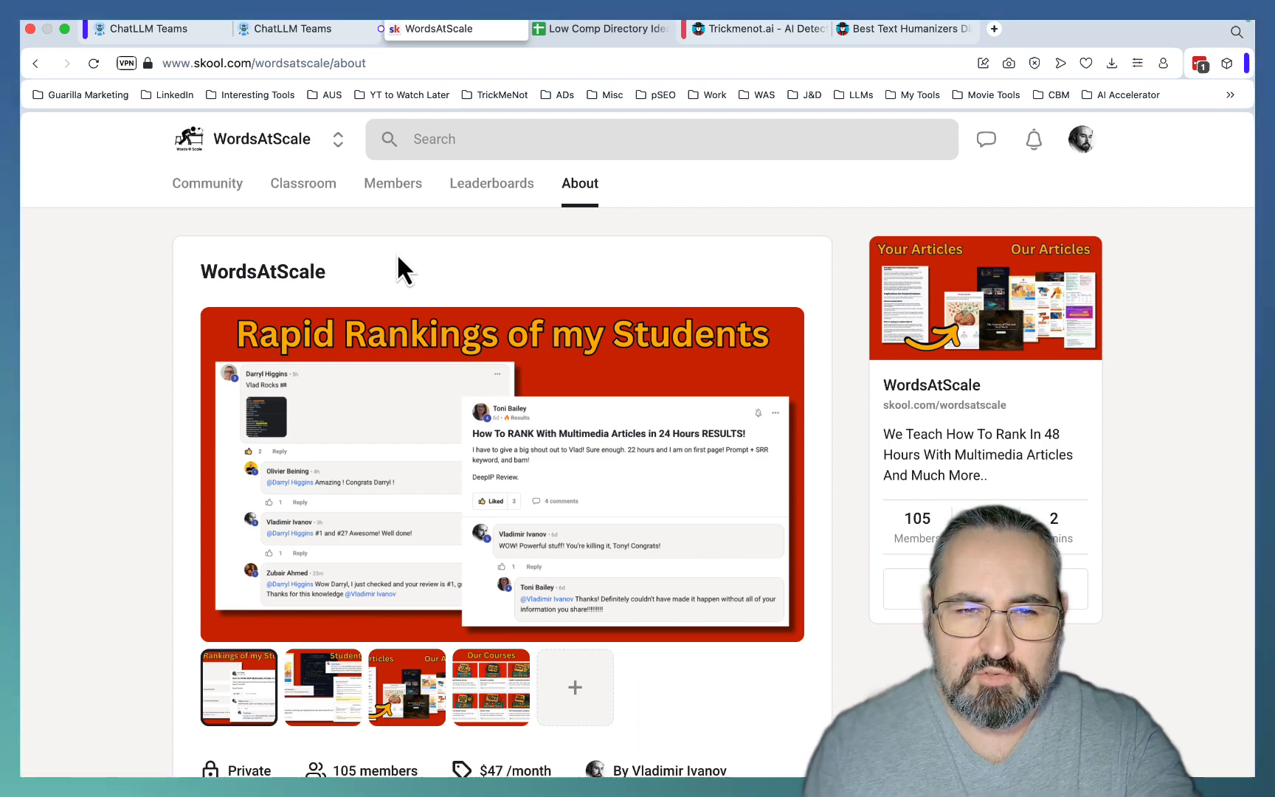
click(303, 183)
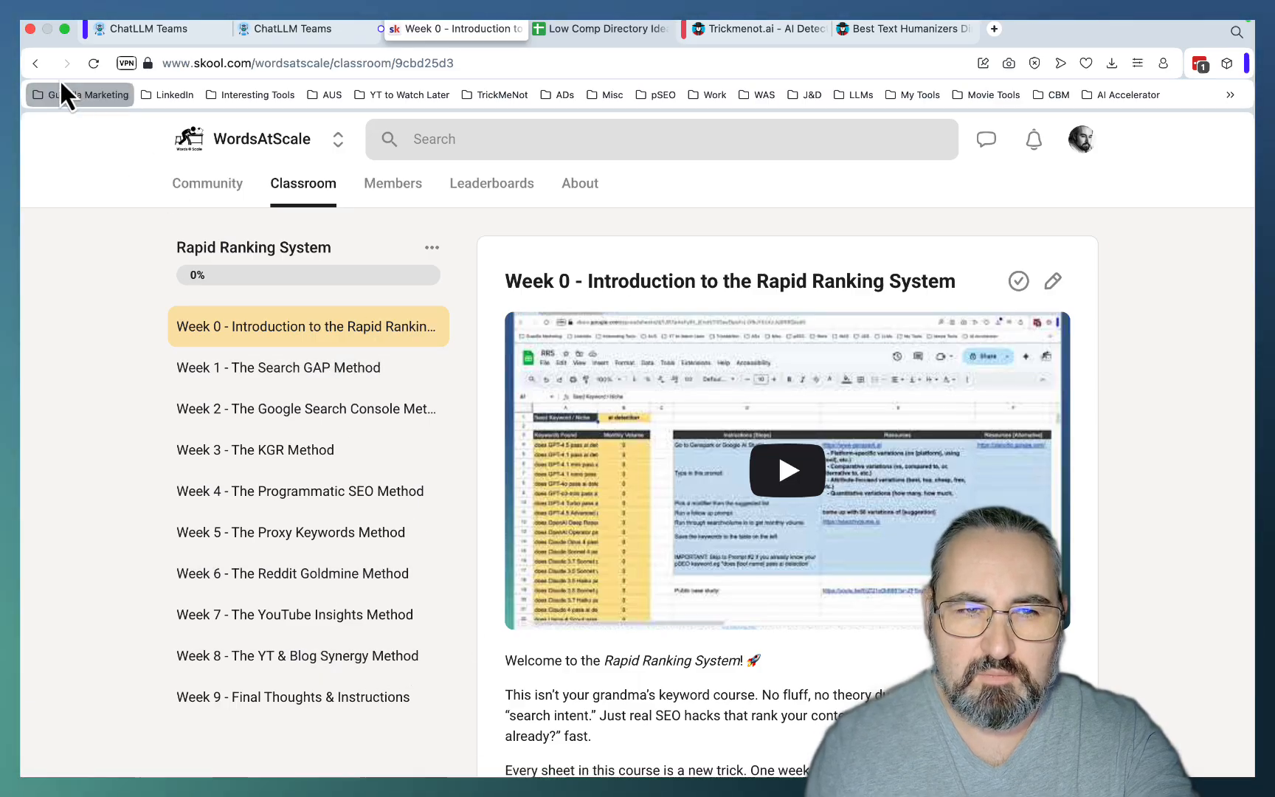
click(580, 183)
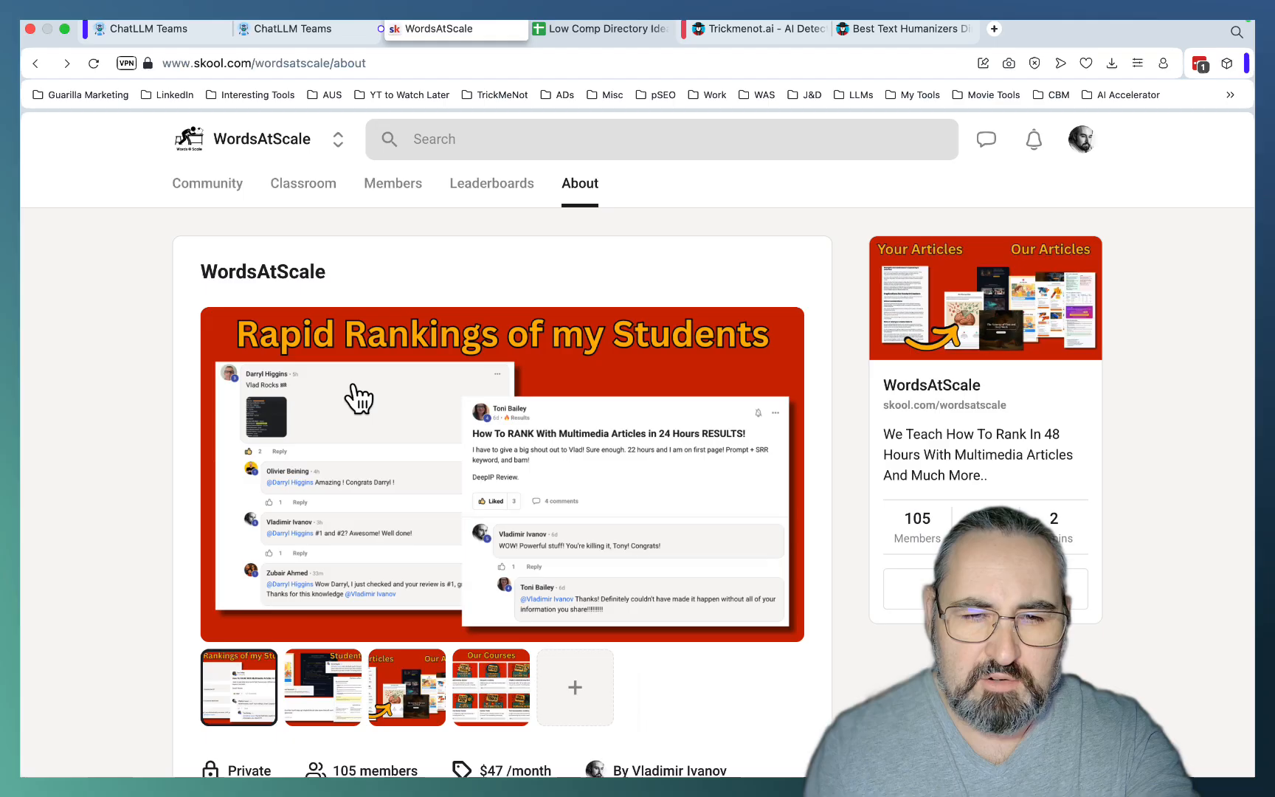
mouse_move(325, 623)
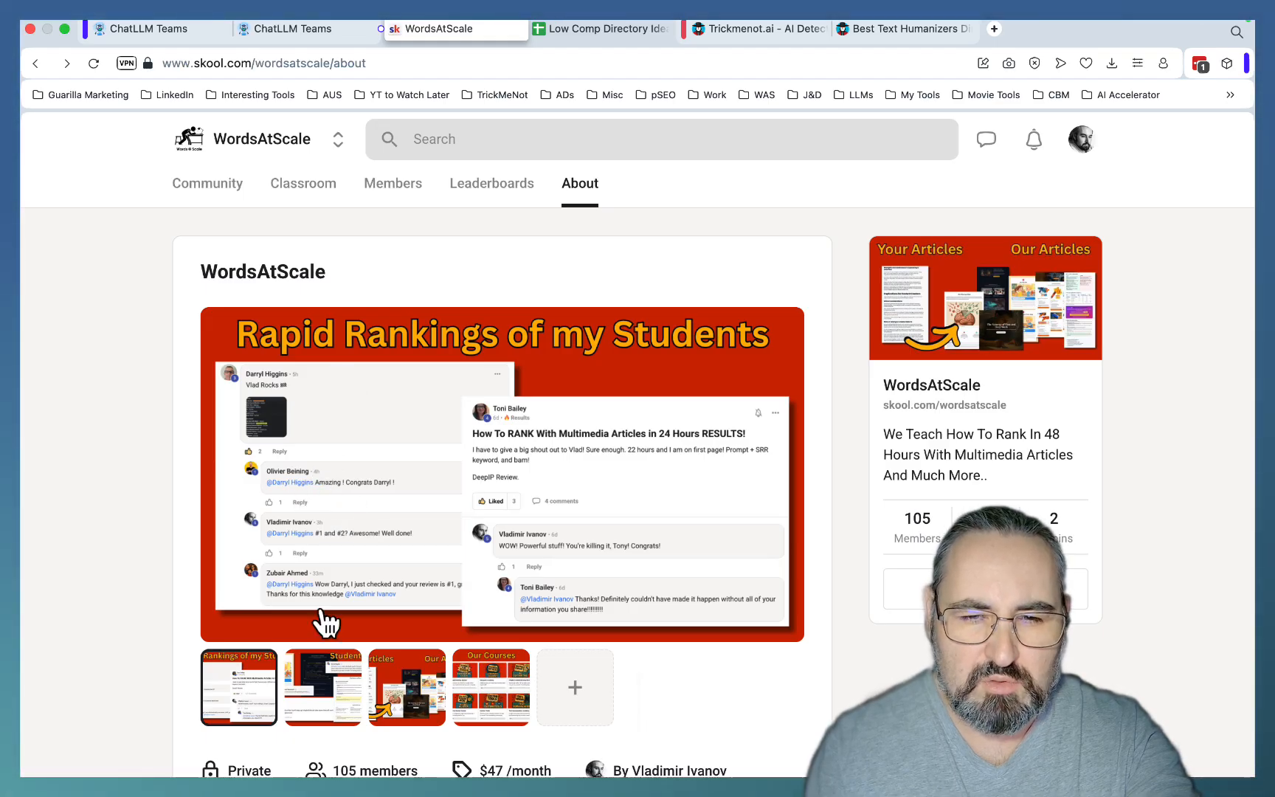
mouse_move(611, 582)
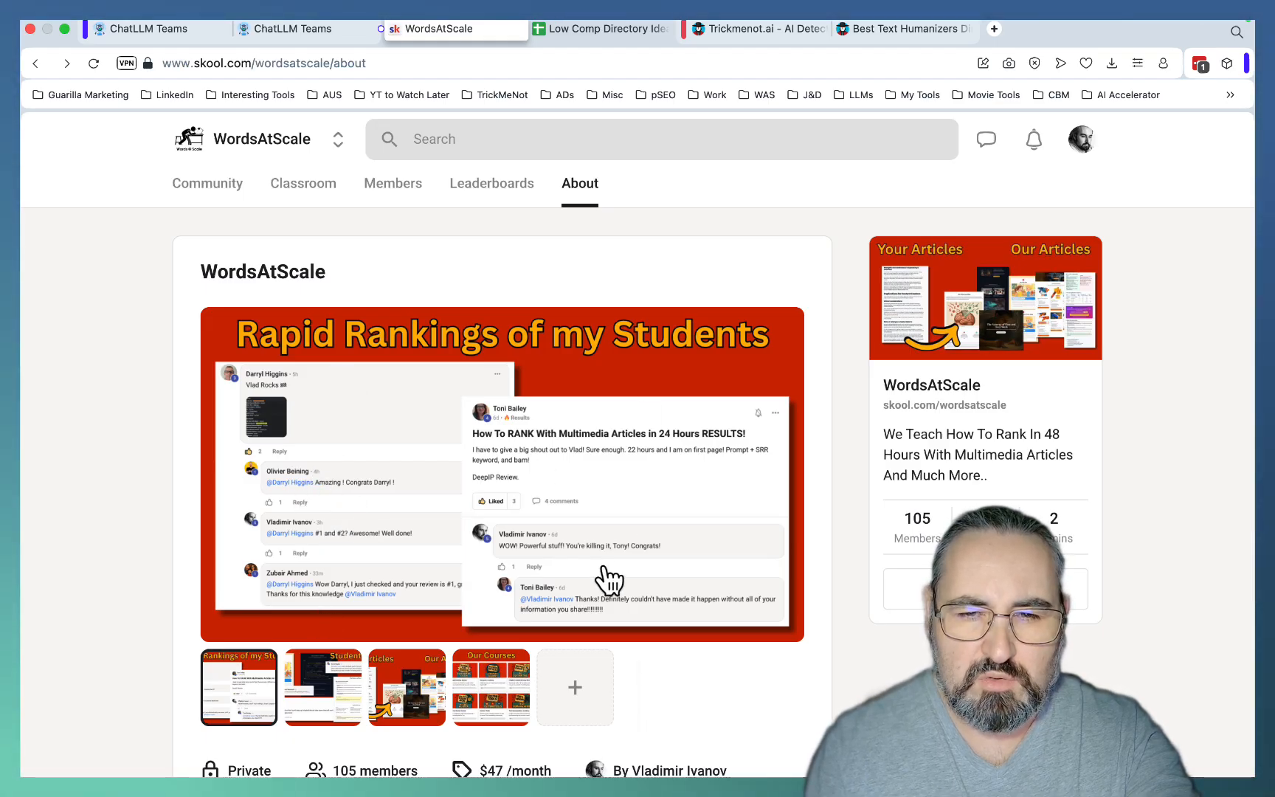
mouse_move(624, 468)
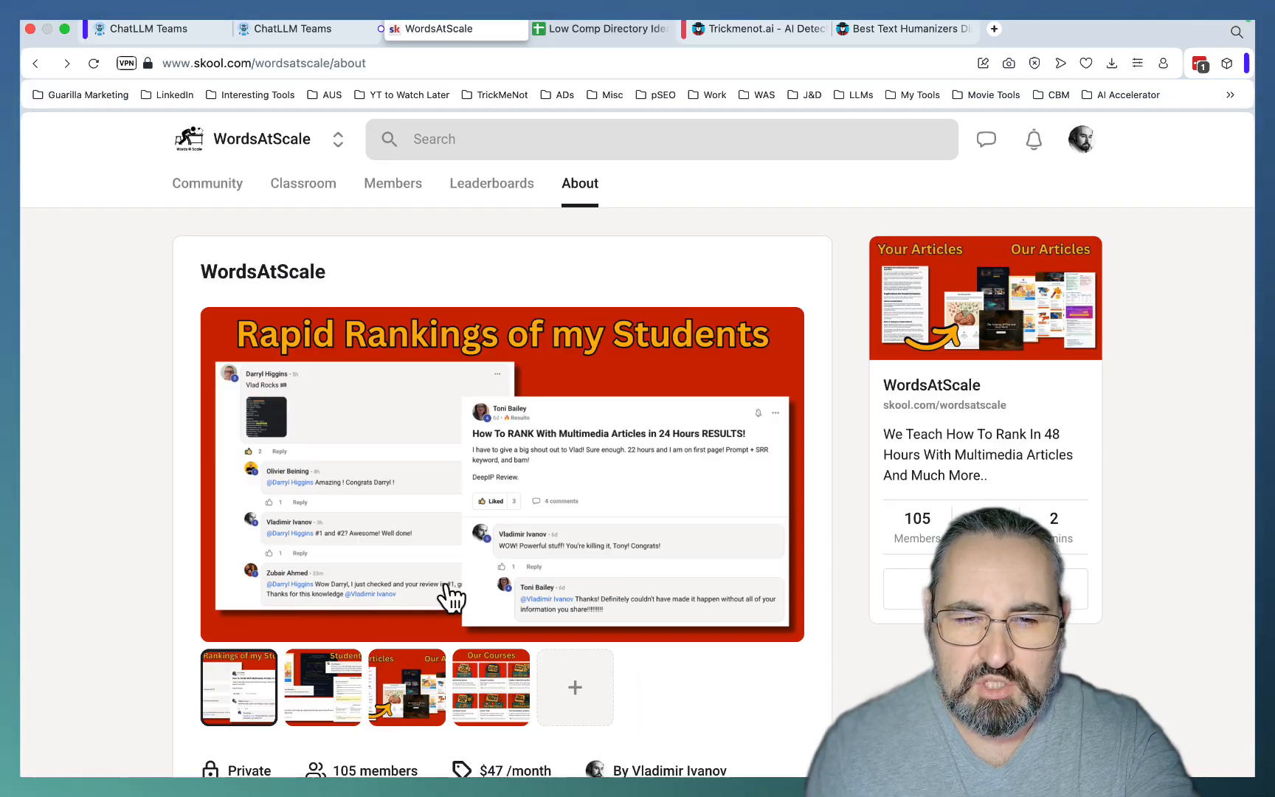
click(322, 685)
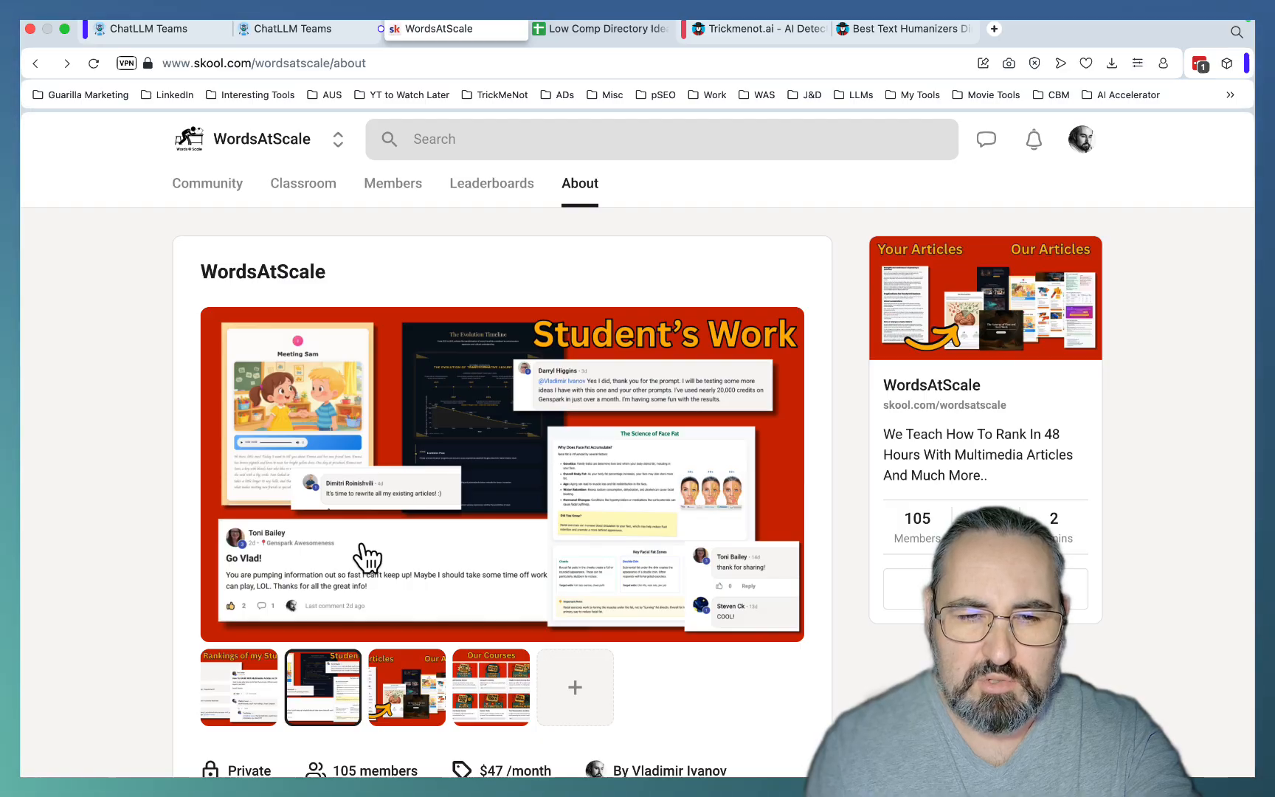
click(406, 685)
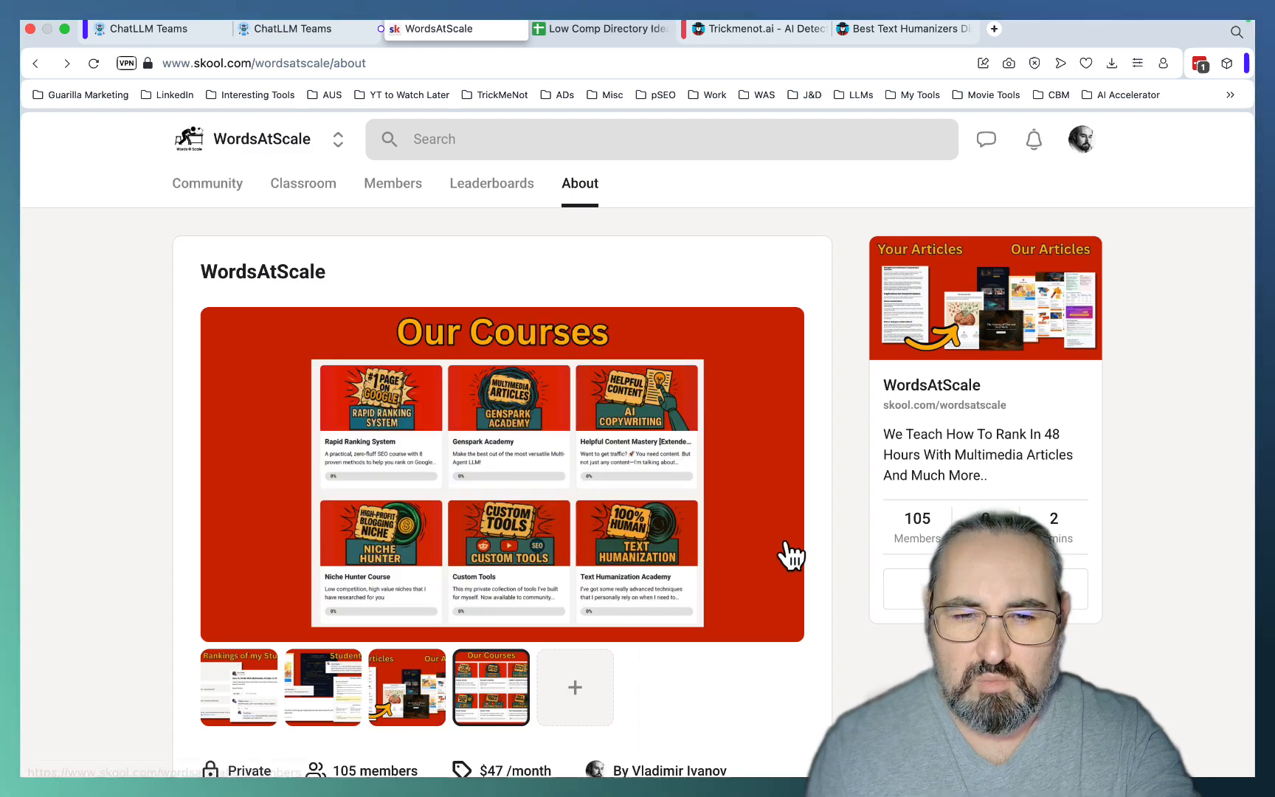
scroll(down, 3)
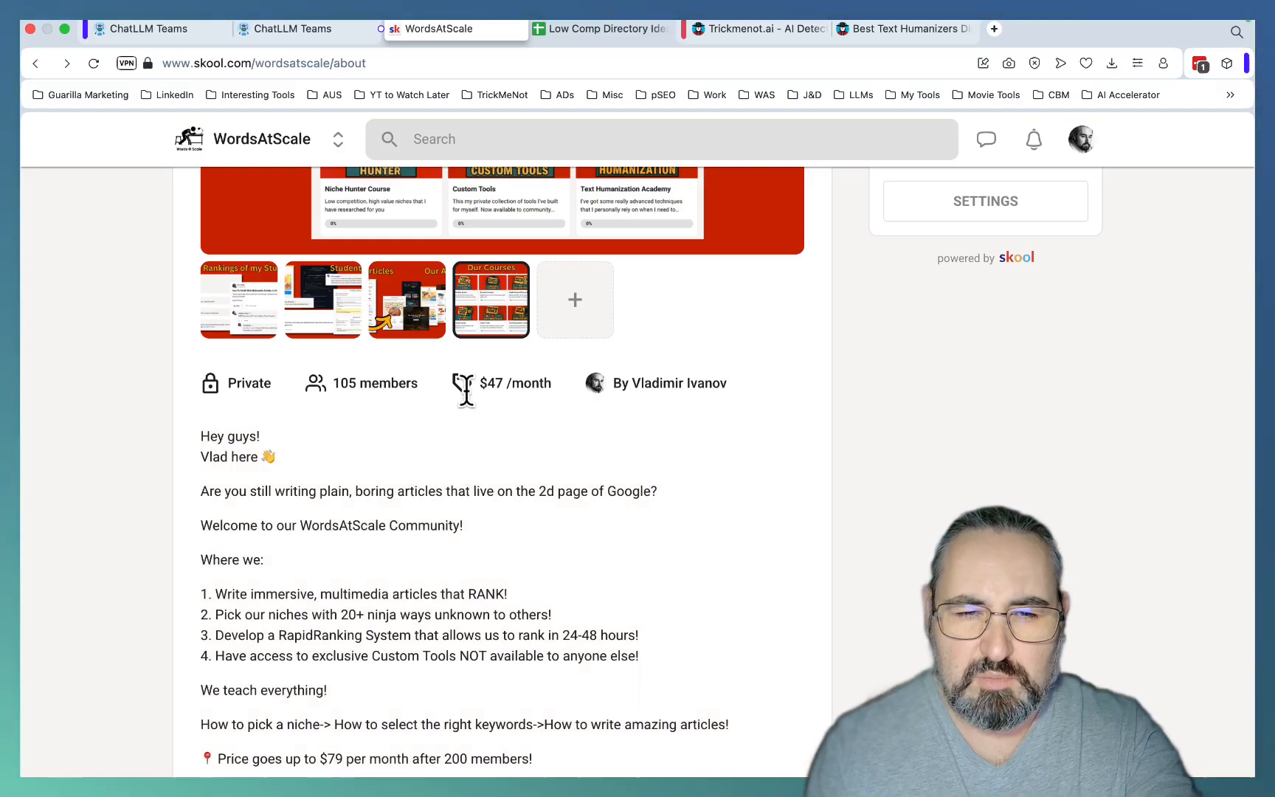
click(437, 30)
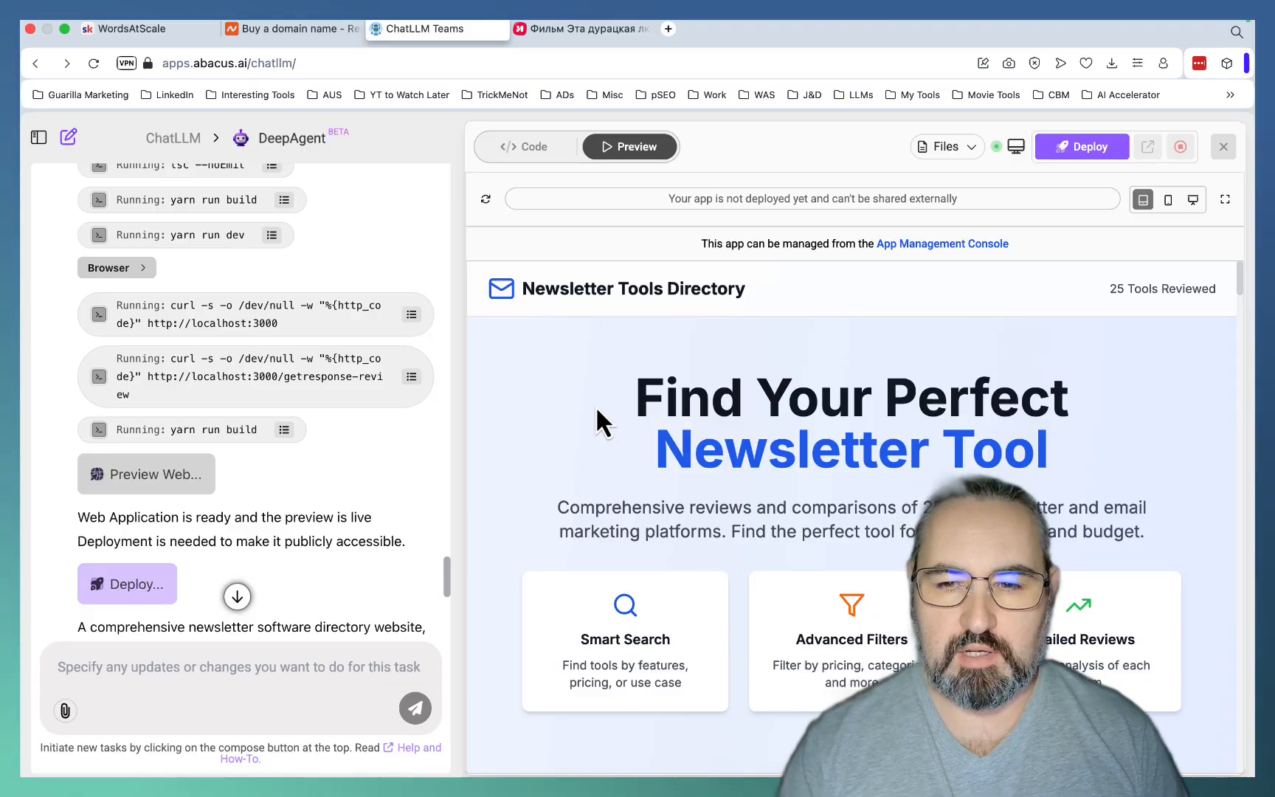
mouse_move(313, 502)
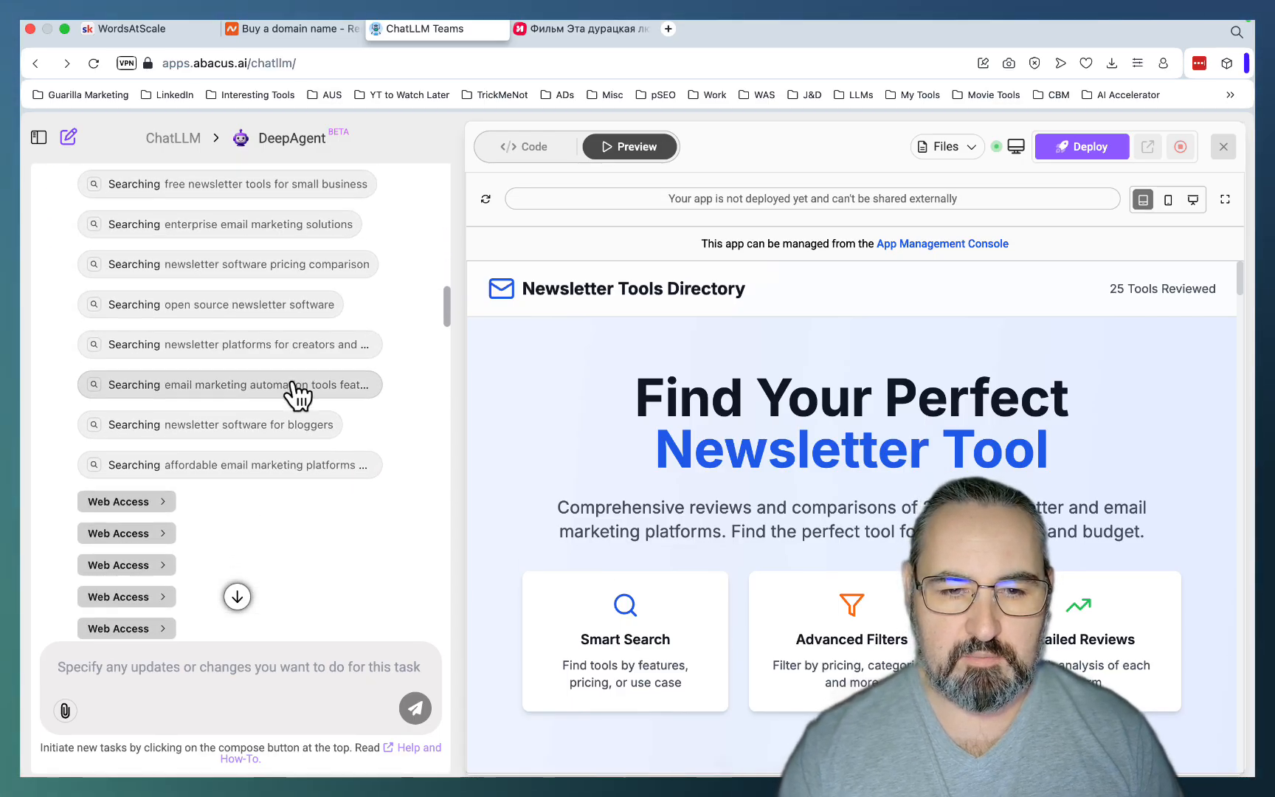
scroll(down, 3)
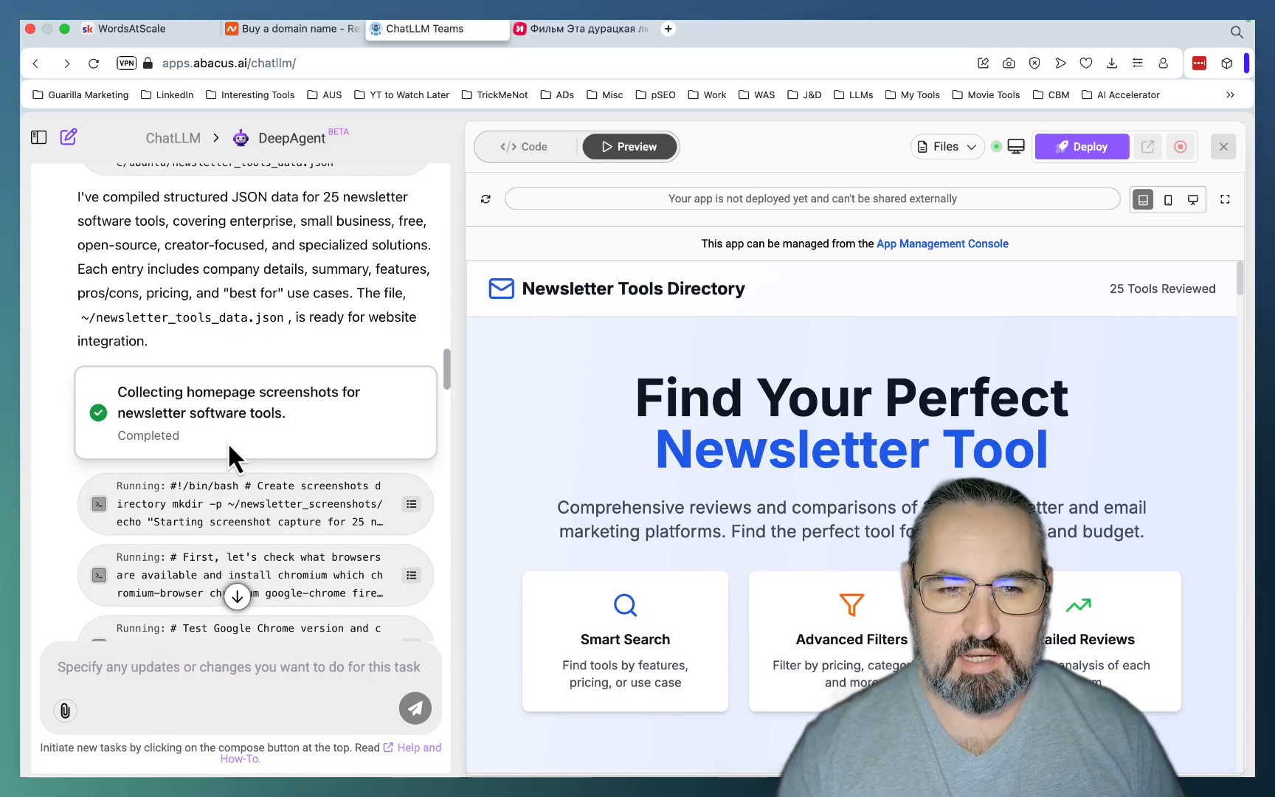
mouse_move(293, 444)
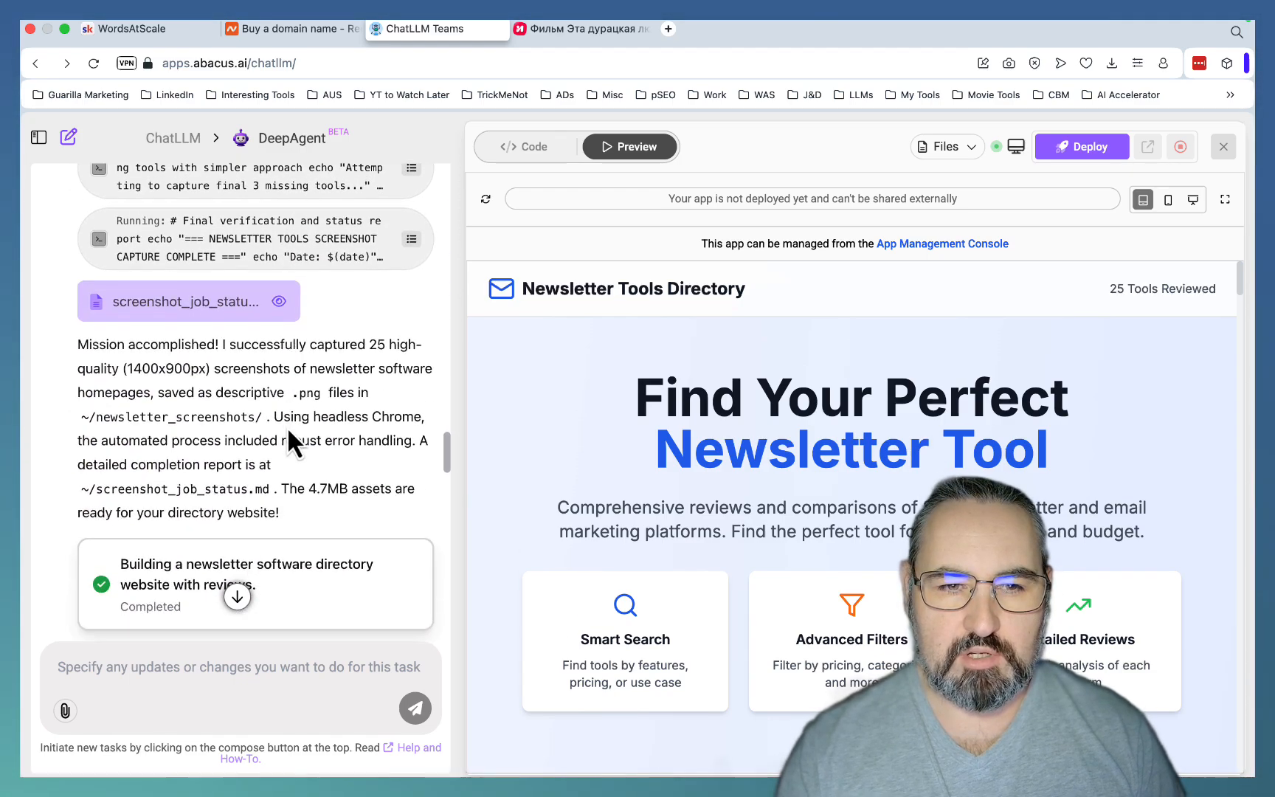
scroll(down, 3)
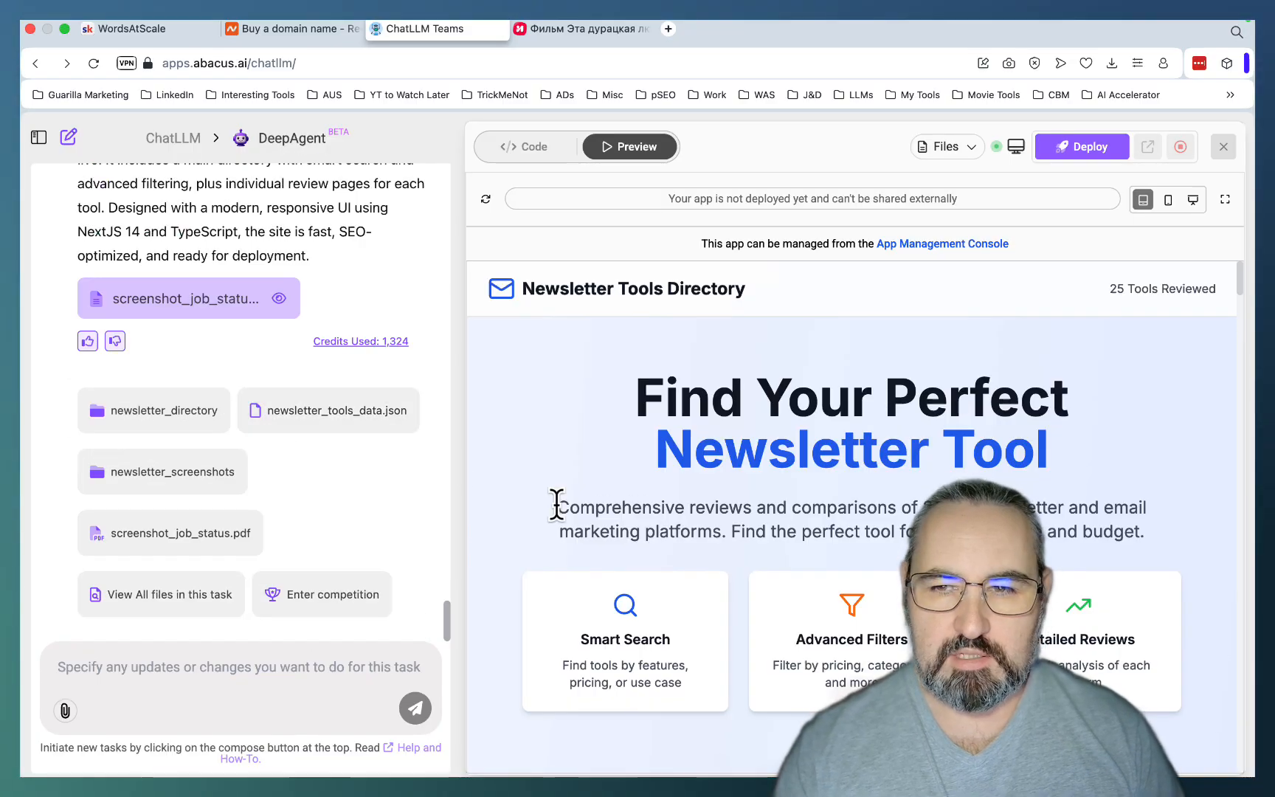
Deploy the app on the Abacus.AI domain named 'bestsoftwarefornewsletters' and view the live site.
click(1082, 146)
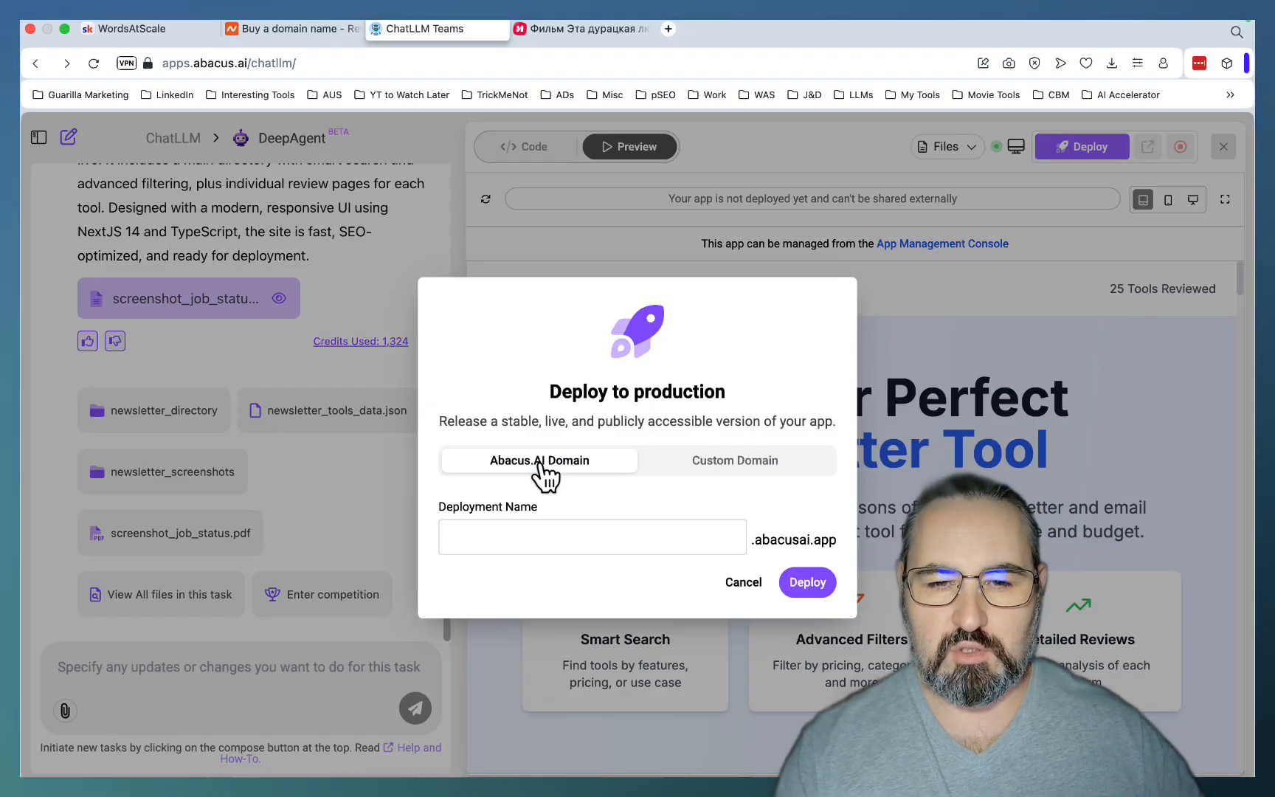
click(592, 537)
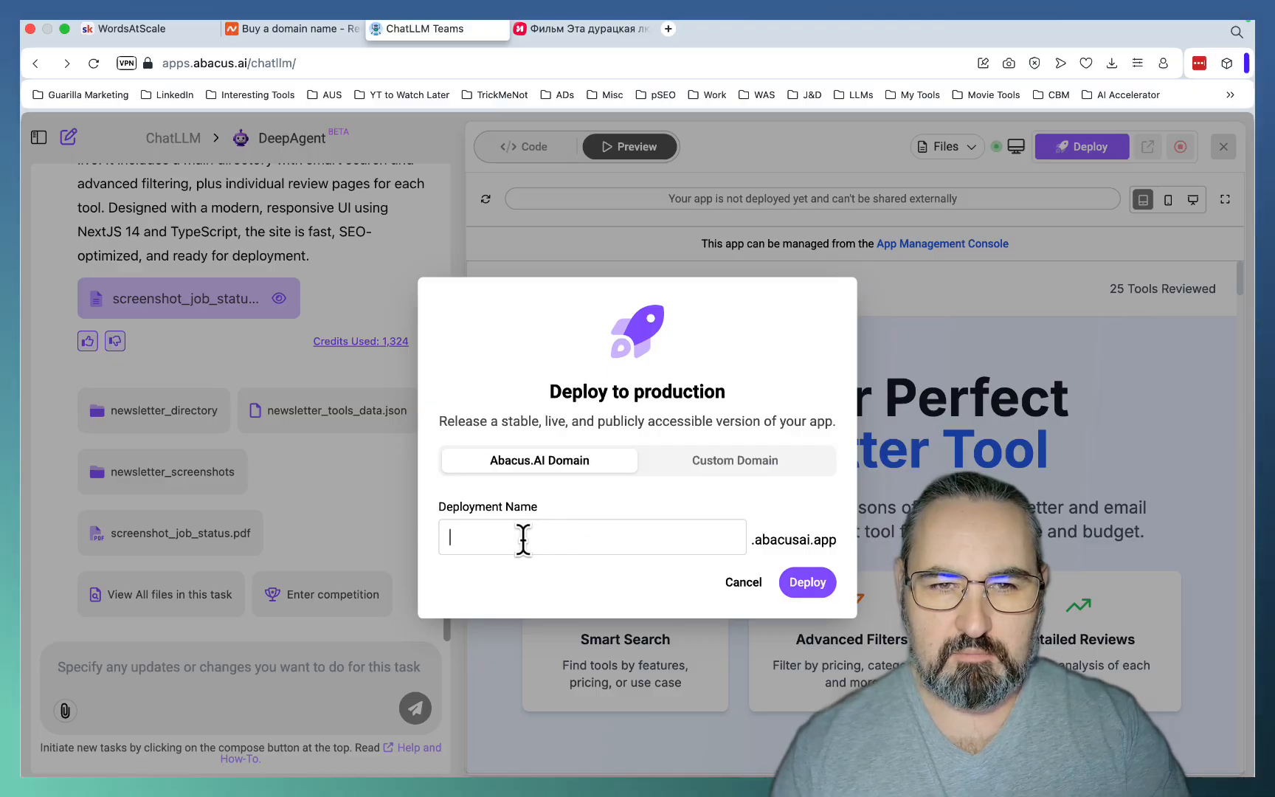
text(bestsoftwarefornewsletters.)
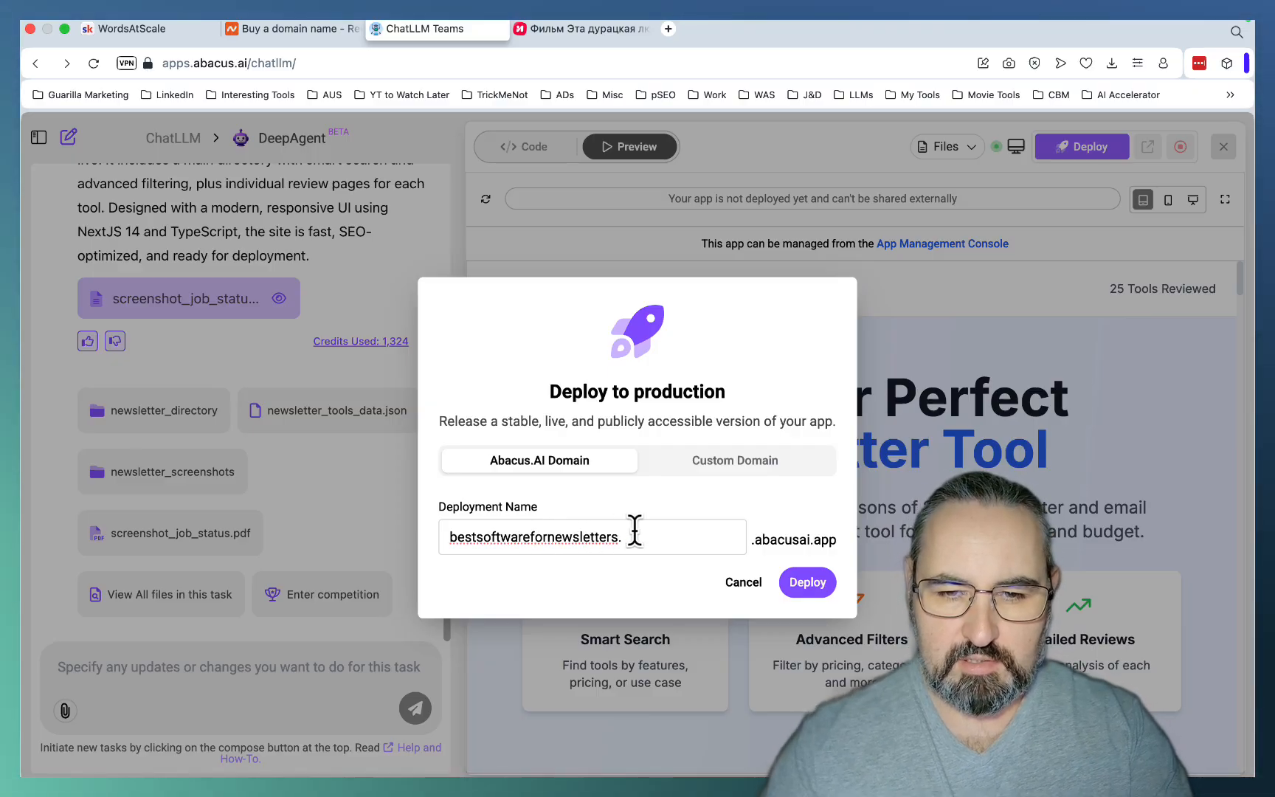
click(806, 582)
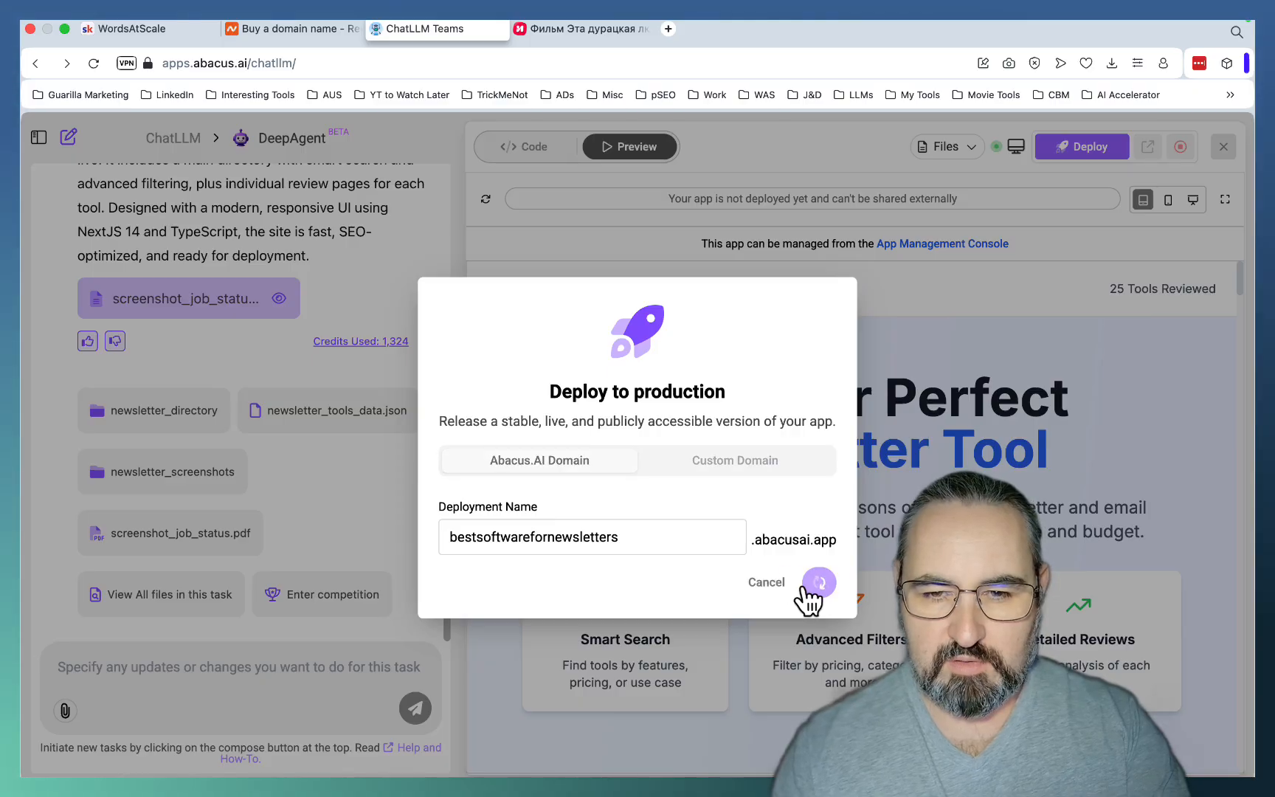
click(820, 583)
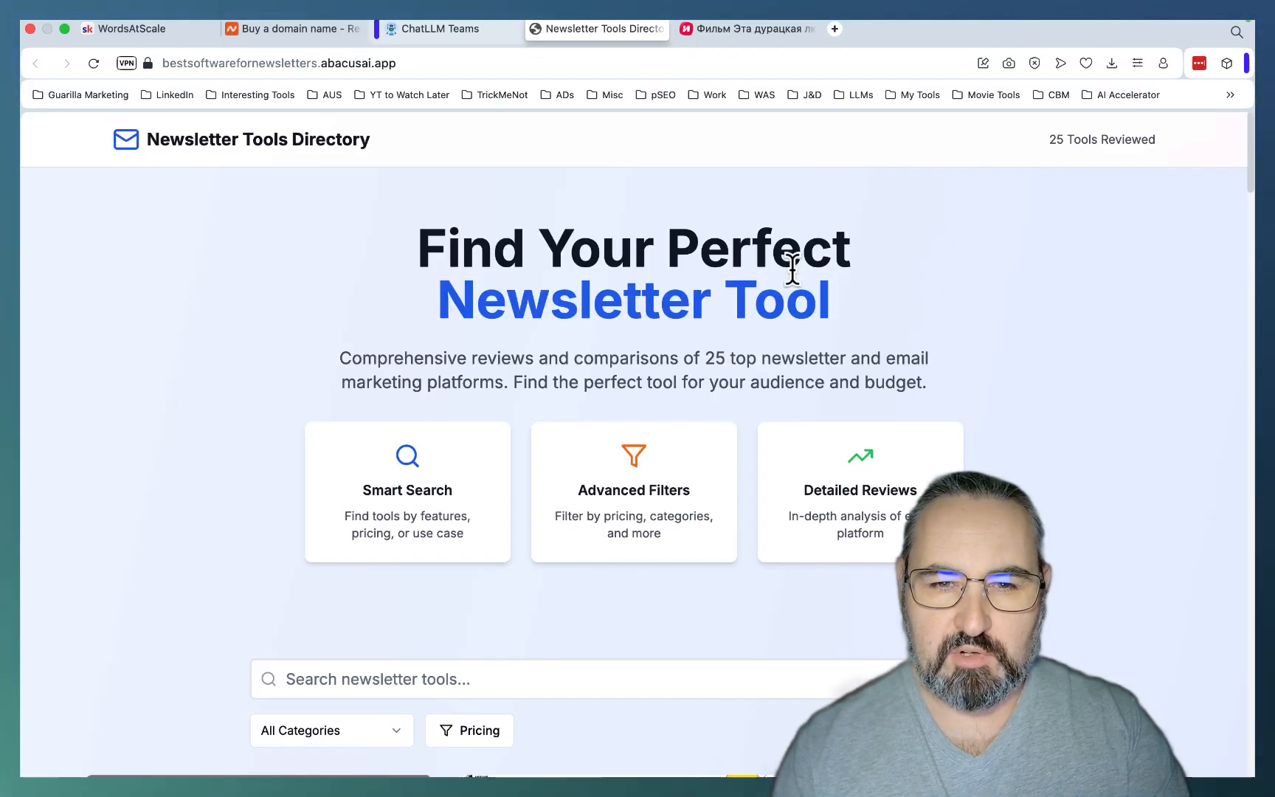
scroll(down, 3)
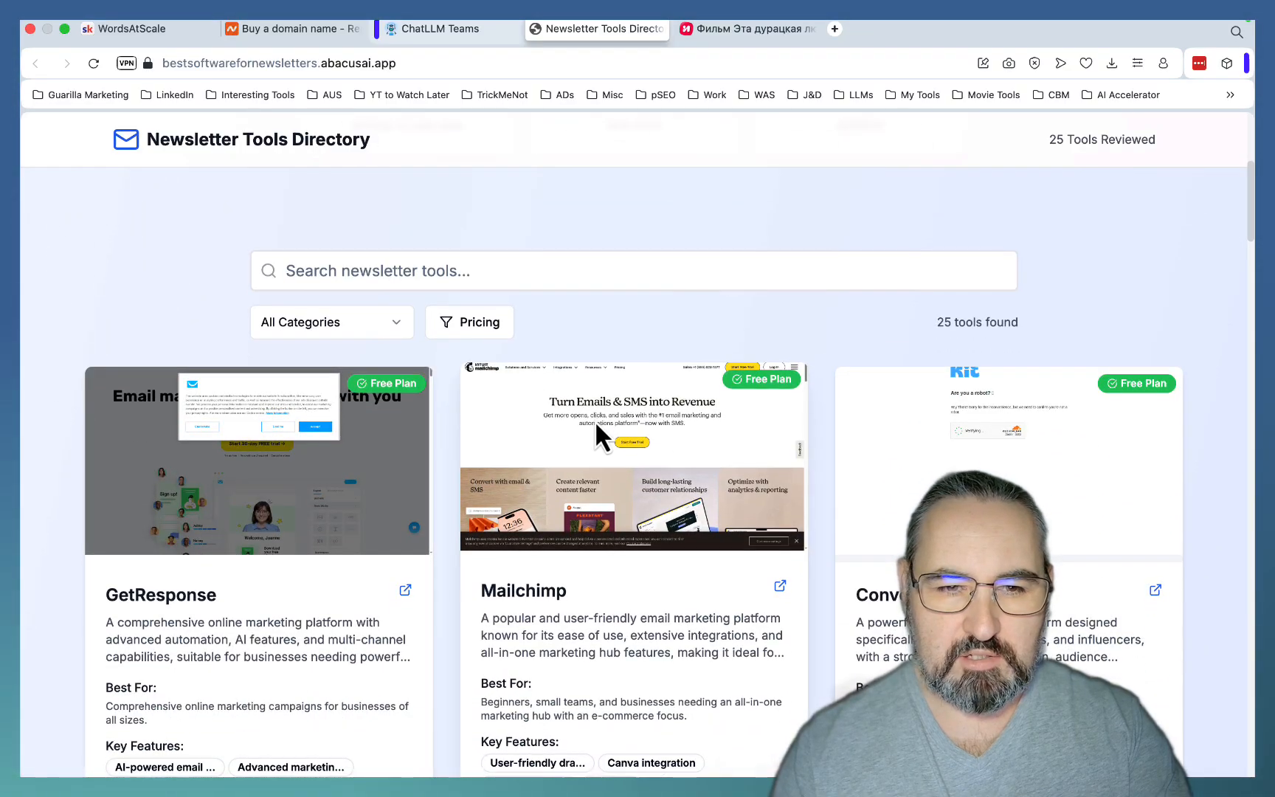
scroll(down, 3)
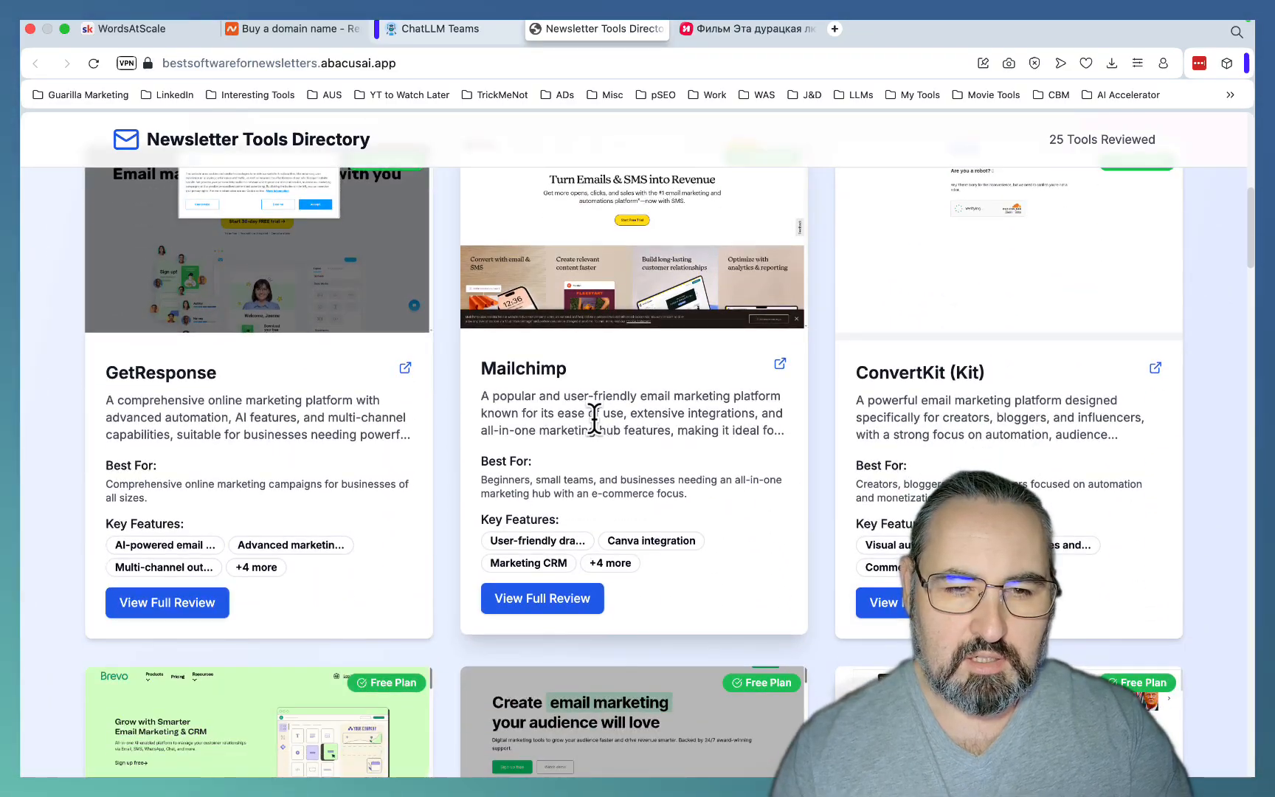
scroll(down, 3)
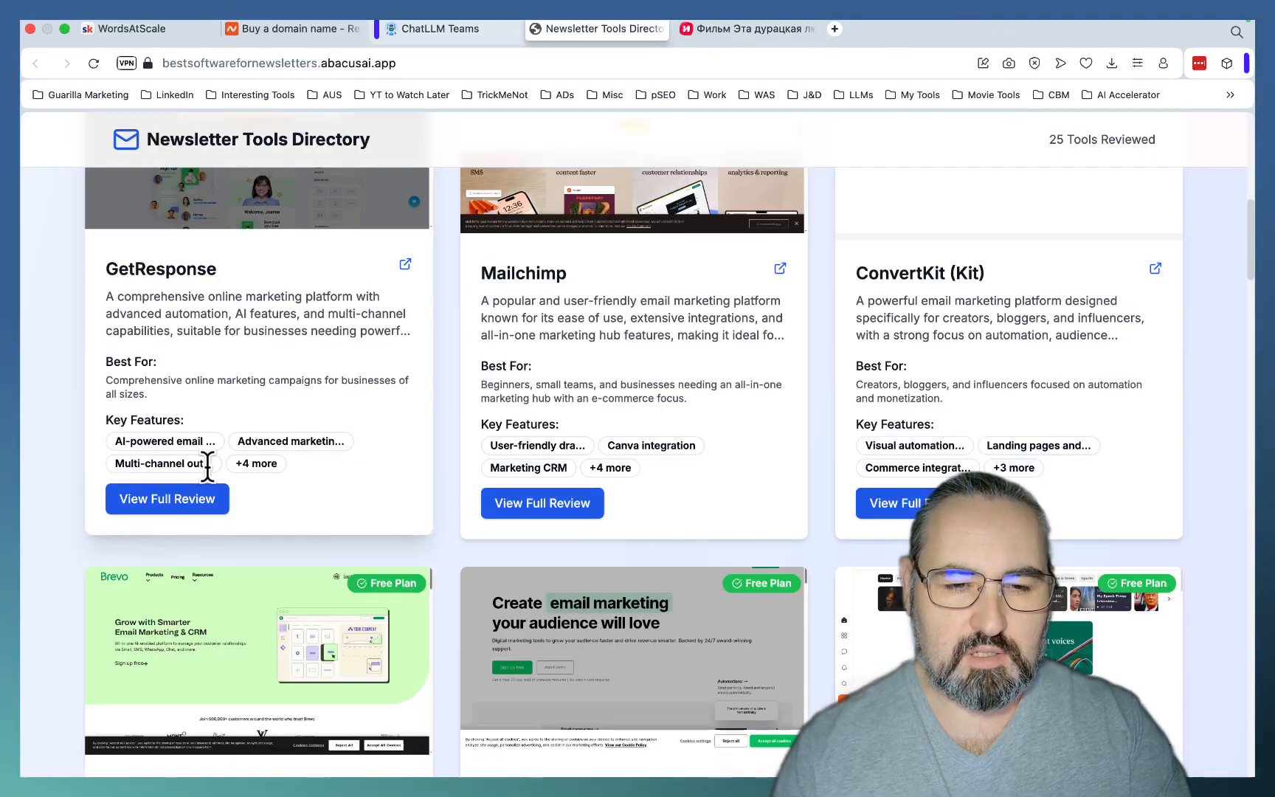
click(167, 499)
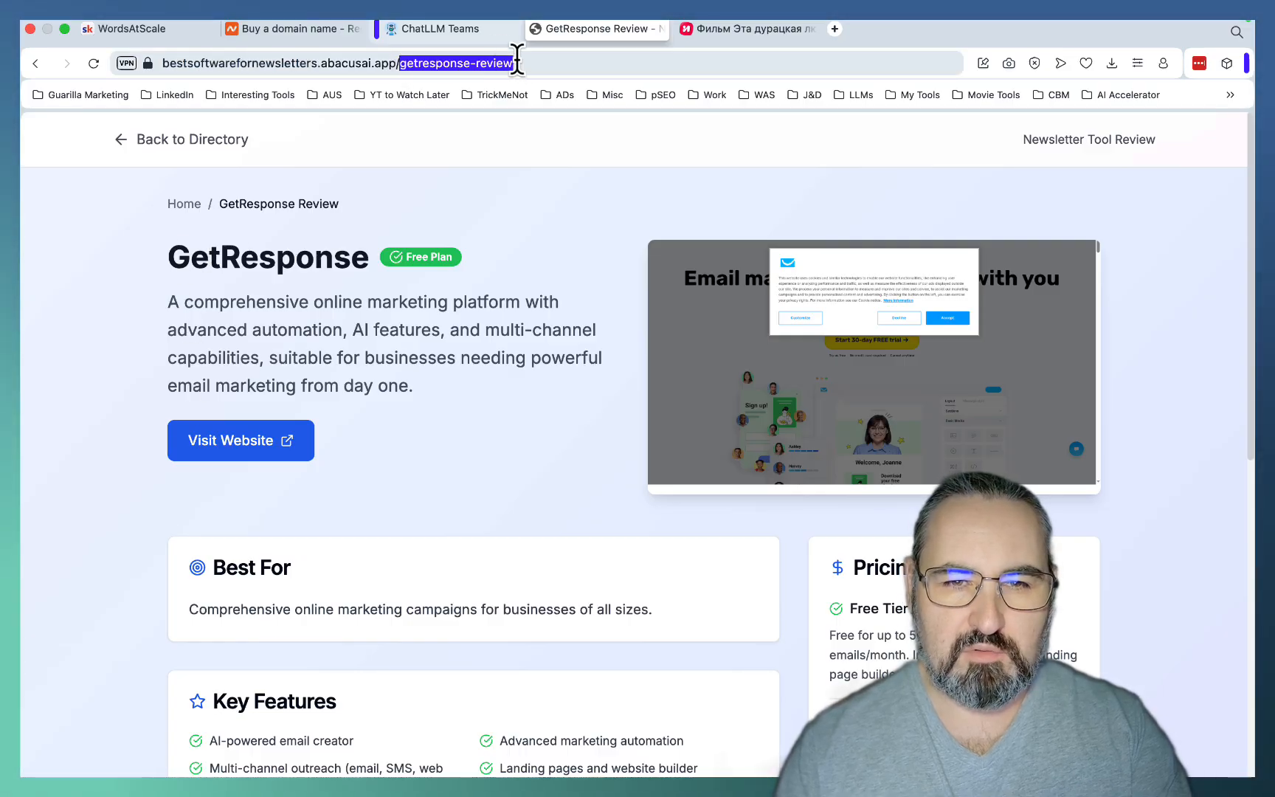
scroll(down, 3)
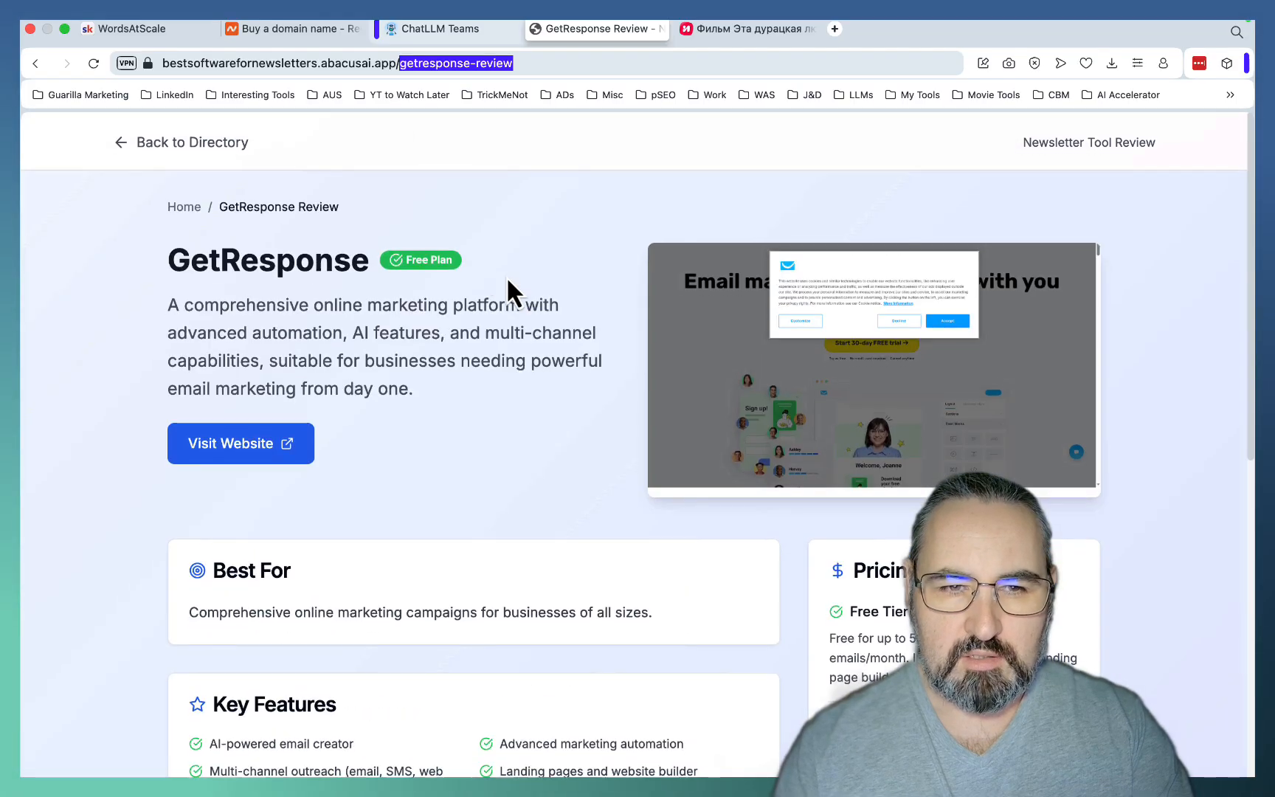
click(191, 142)
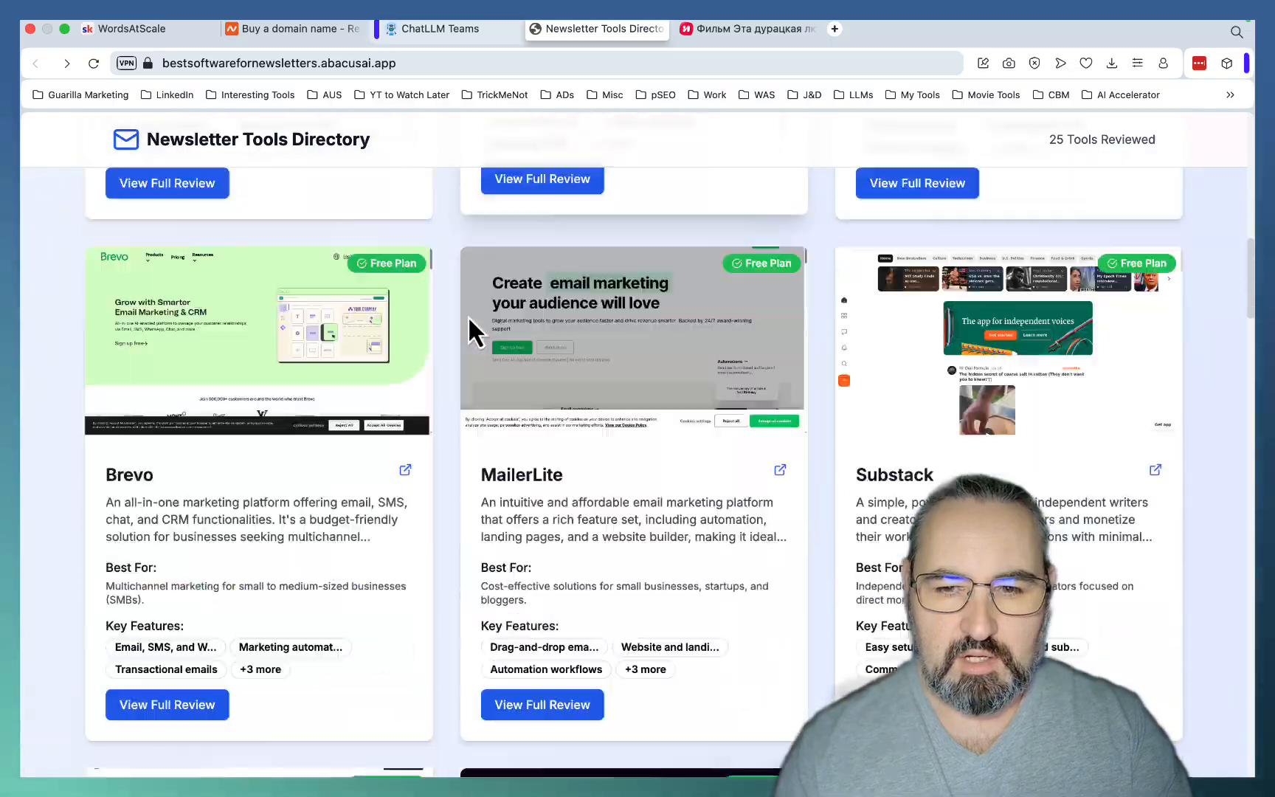
scroll(down, 3)
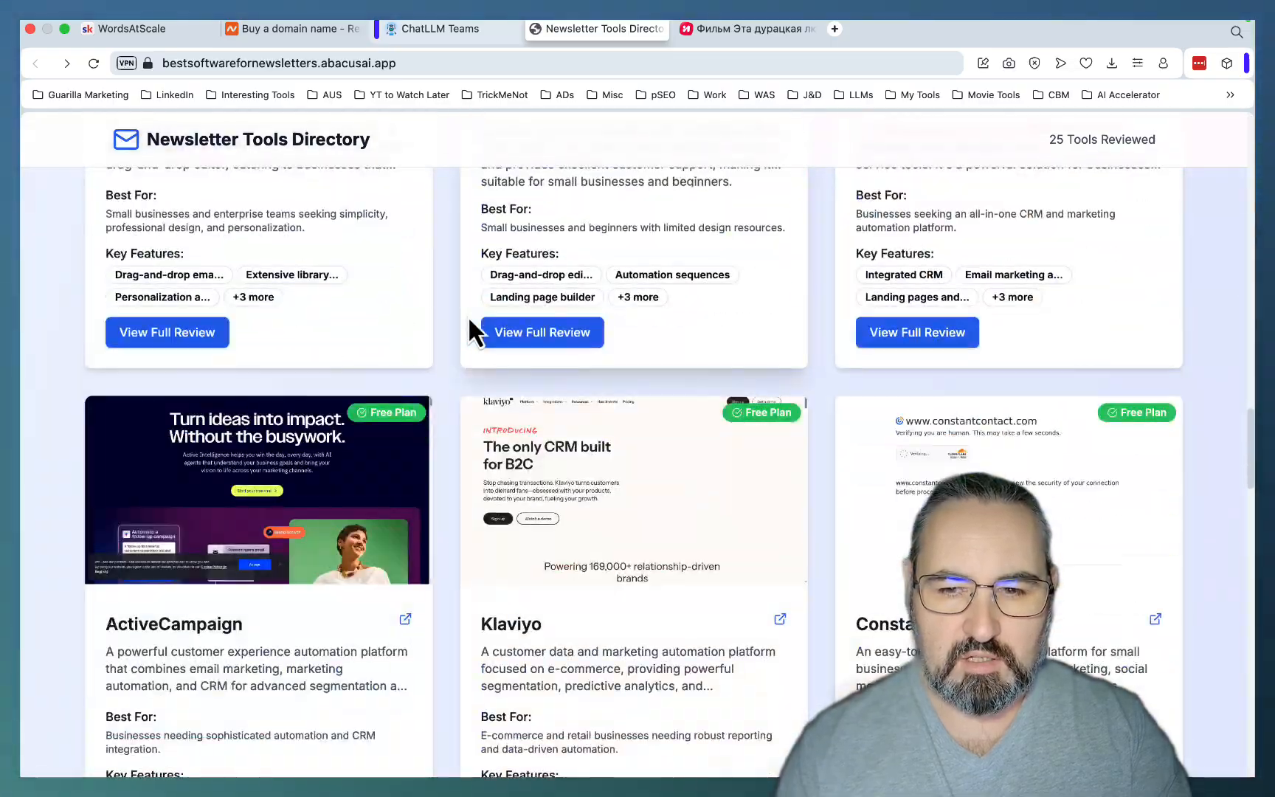
scroll(down, 3)
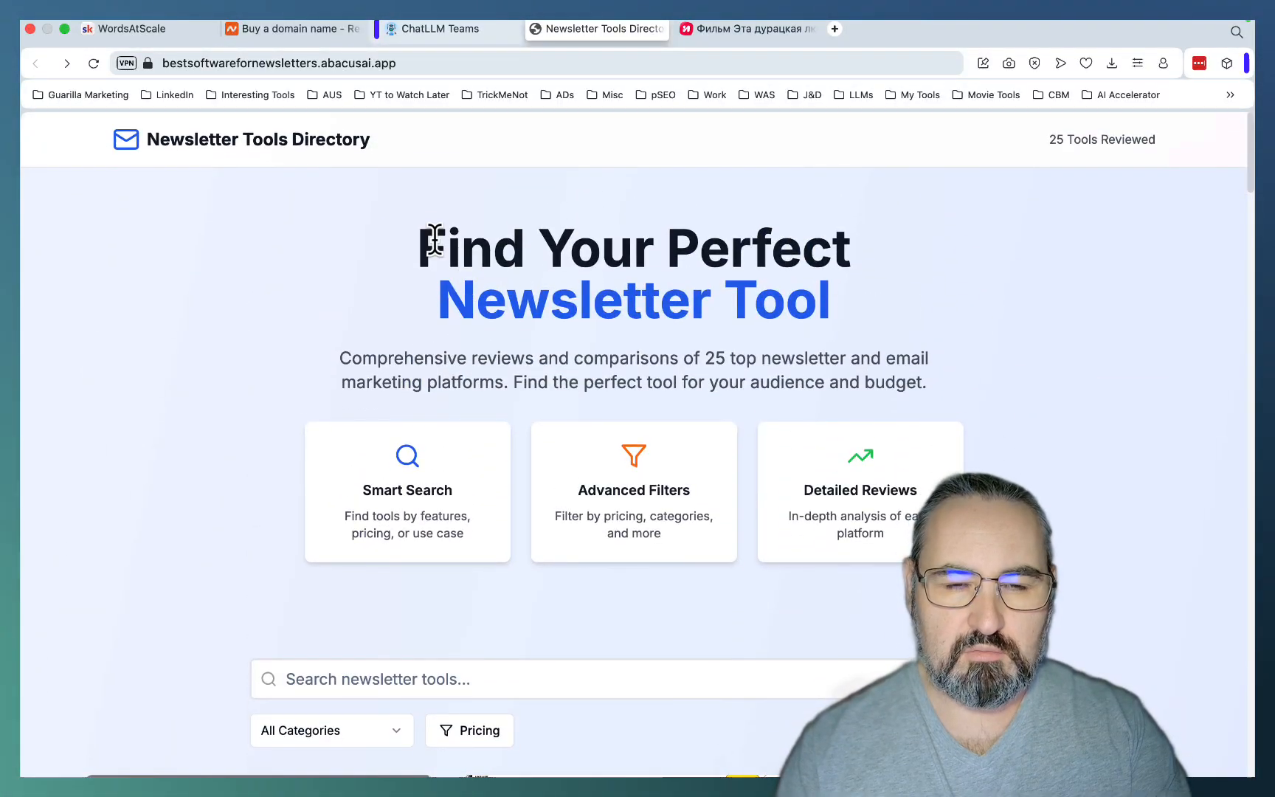
mouse_move(326, 57)
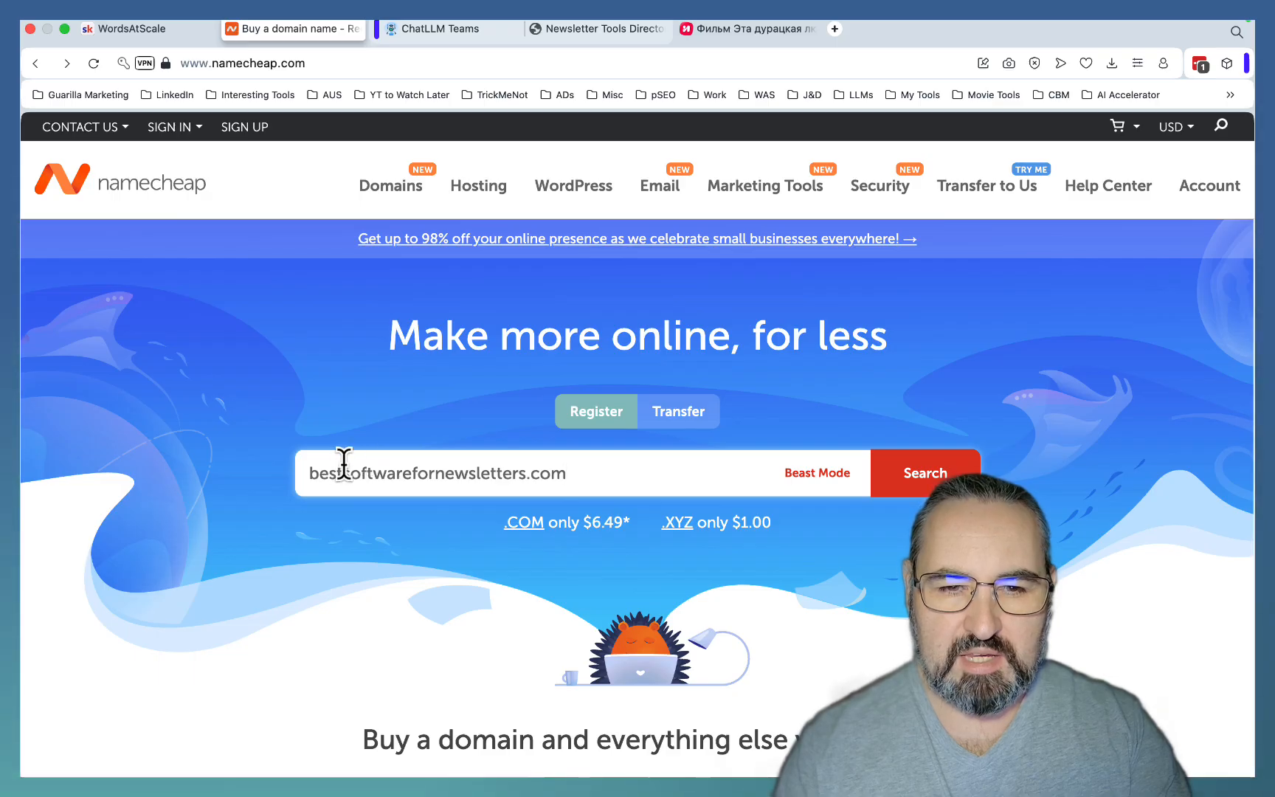
Search bestsoftwarefornewsletters.com ($11.28/yr available), then return to the WordsAtScale community page.
click(924, 473)
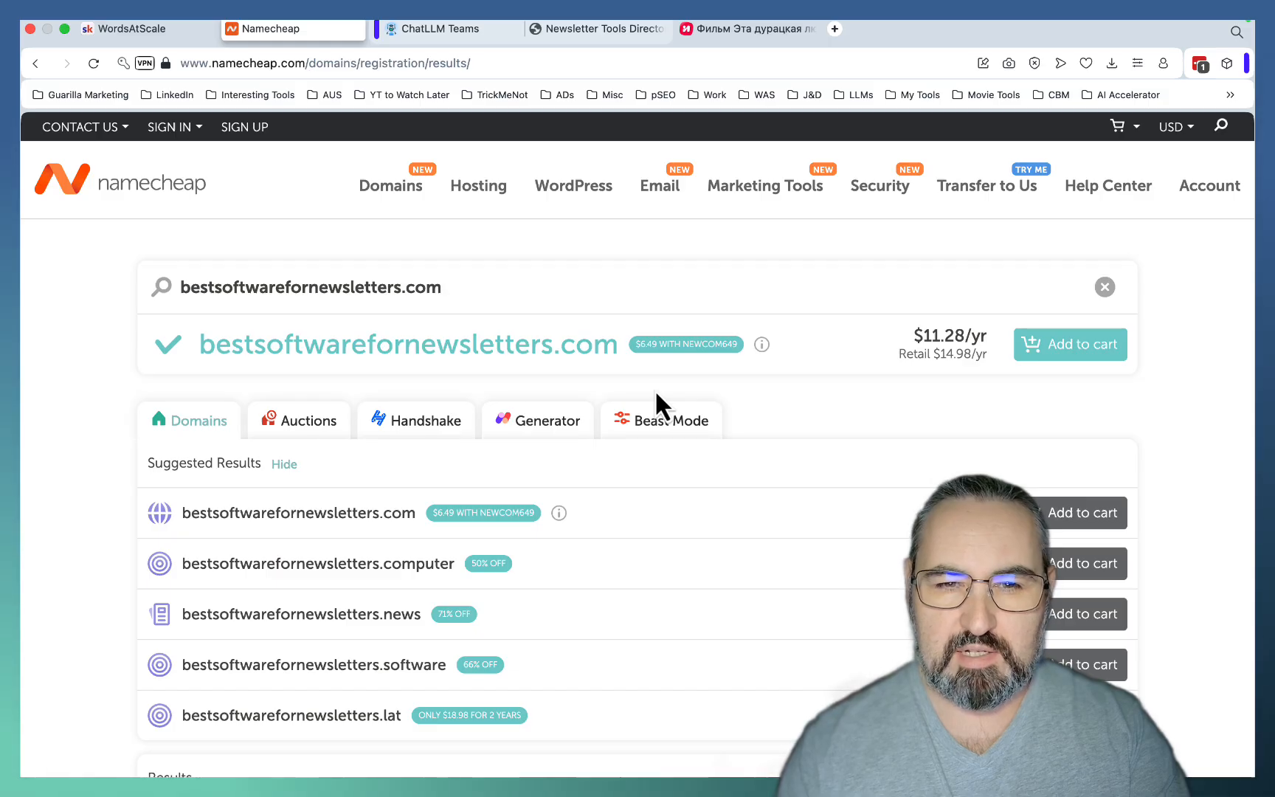
mouse_move(631, 366)
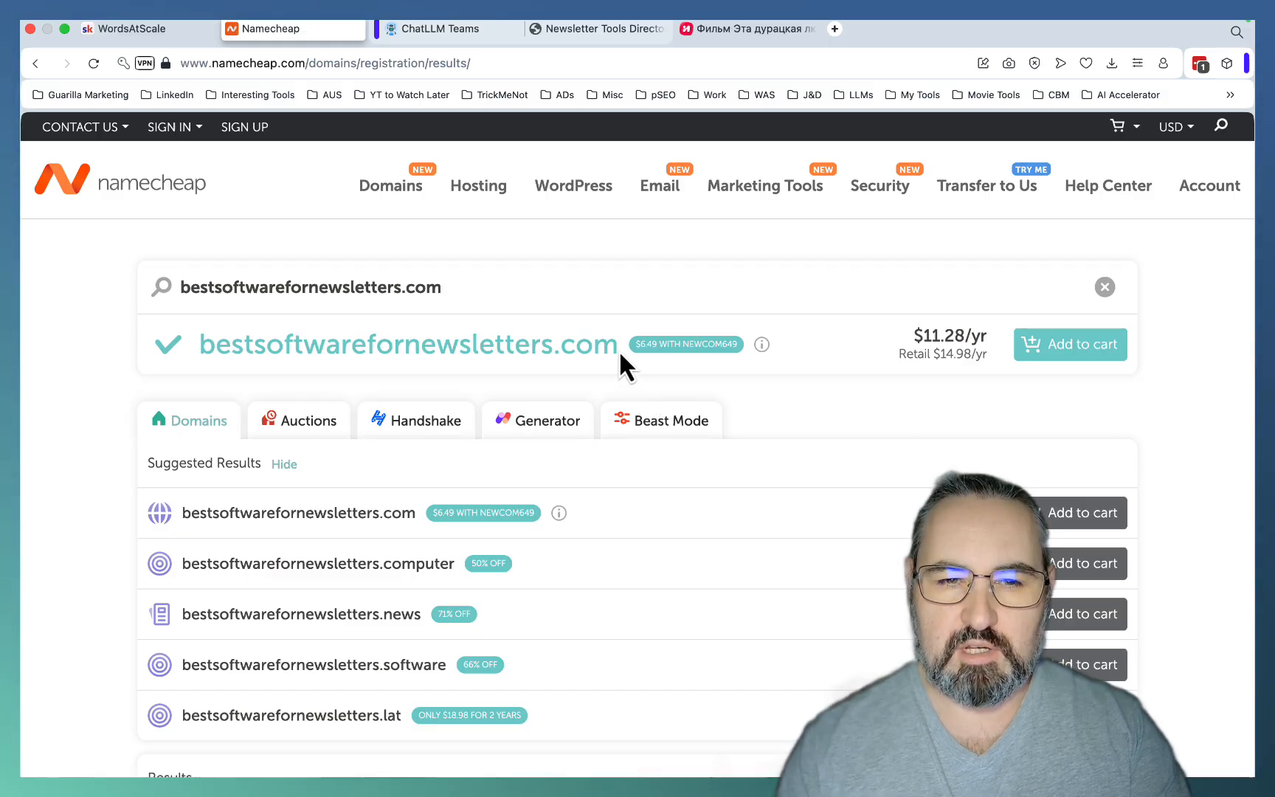
click(129, 29)
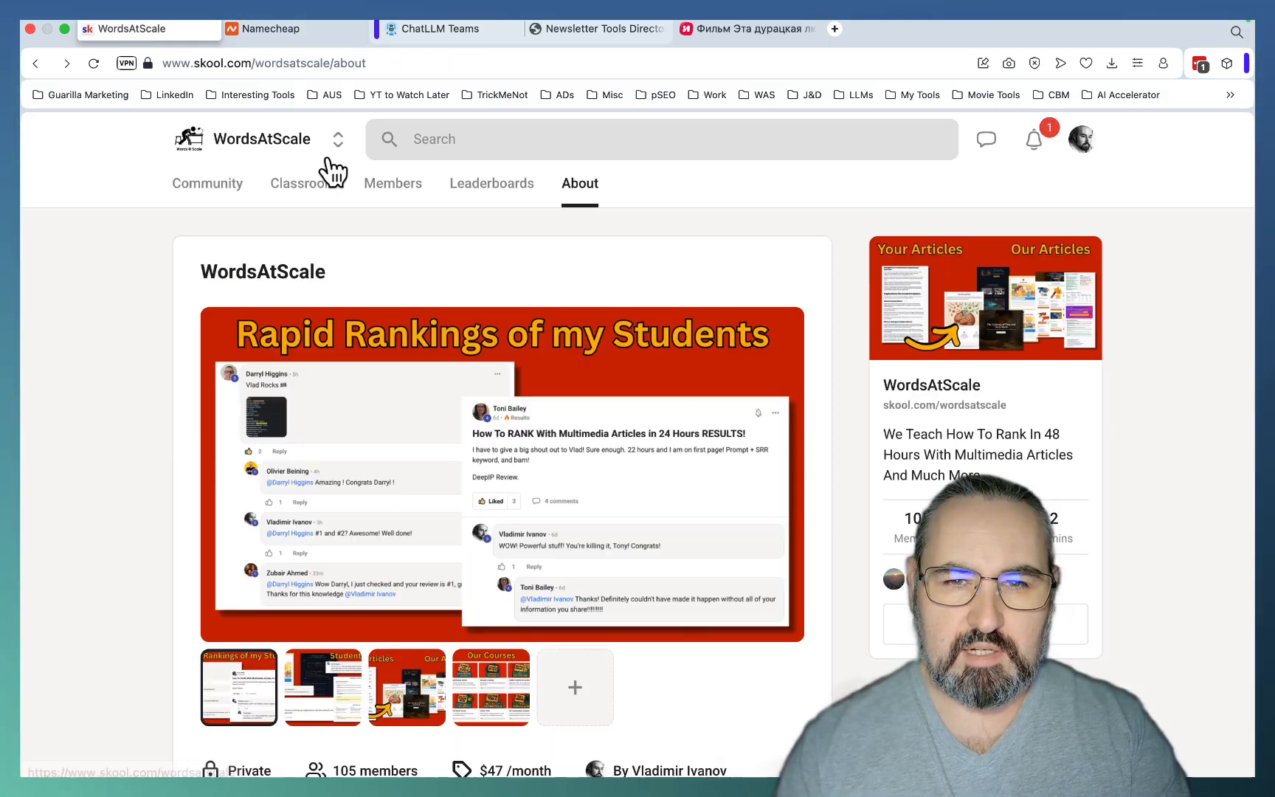
mouse_move(549, 428)
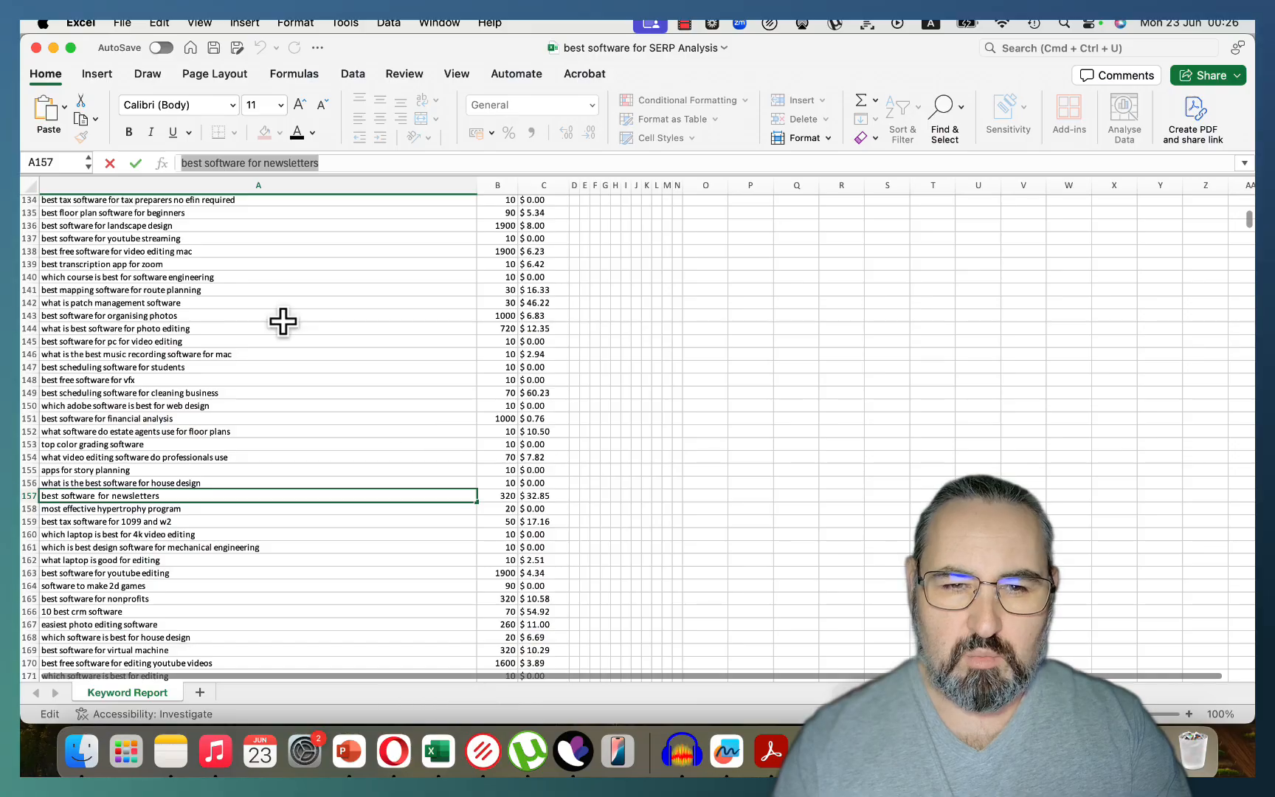
Scroll the Keyword Report sheet, then switch back to Opera showing the live directory.
scroll(down, 3)
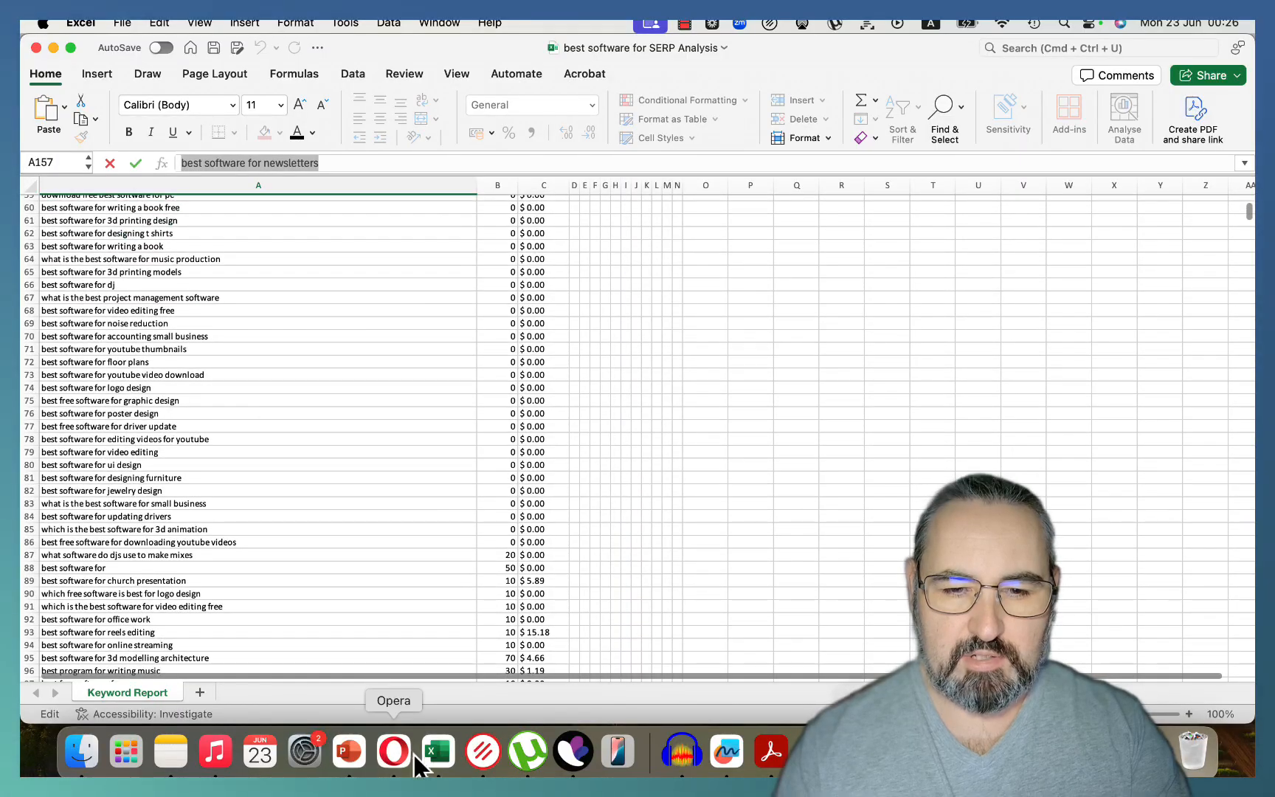
click(392, 750)
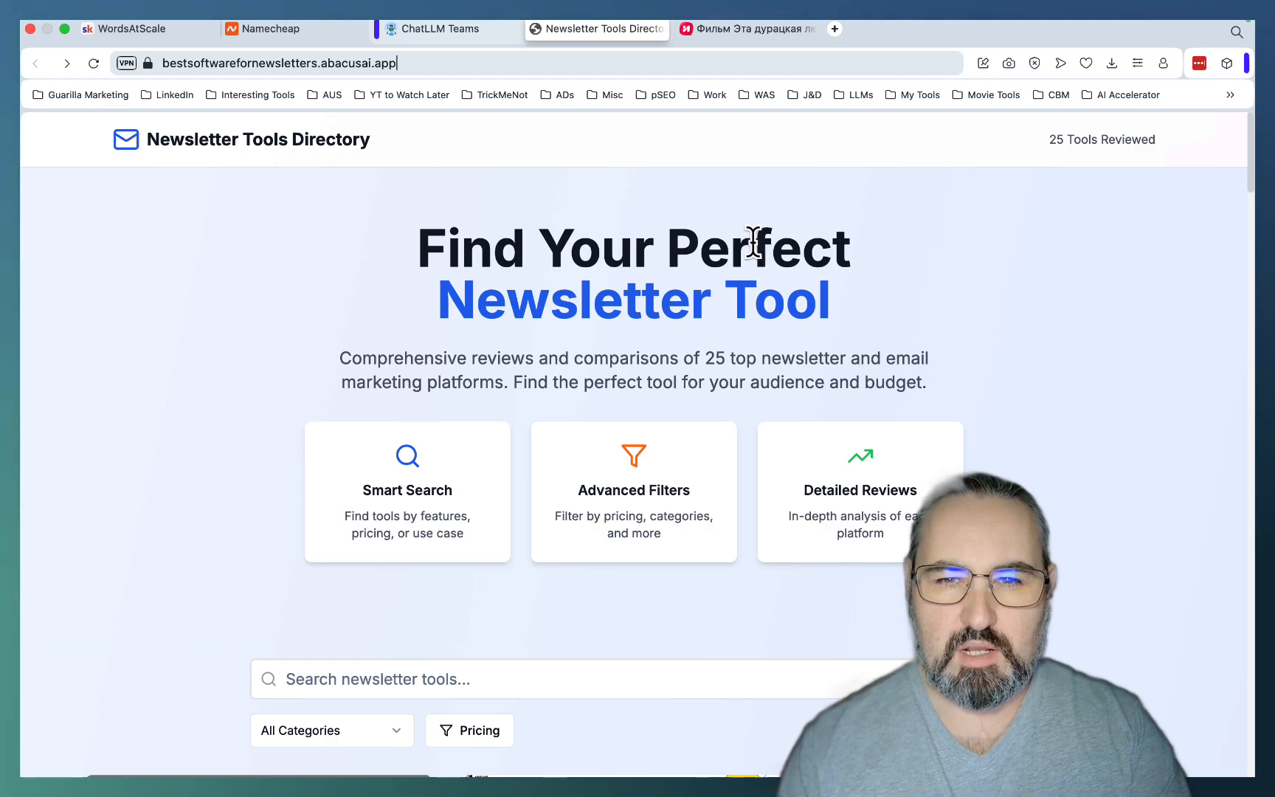
mouse_move(749, 217)
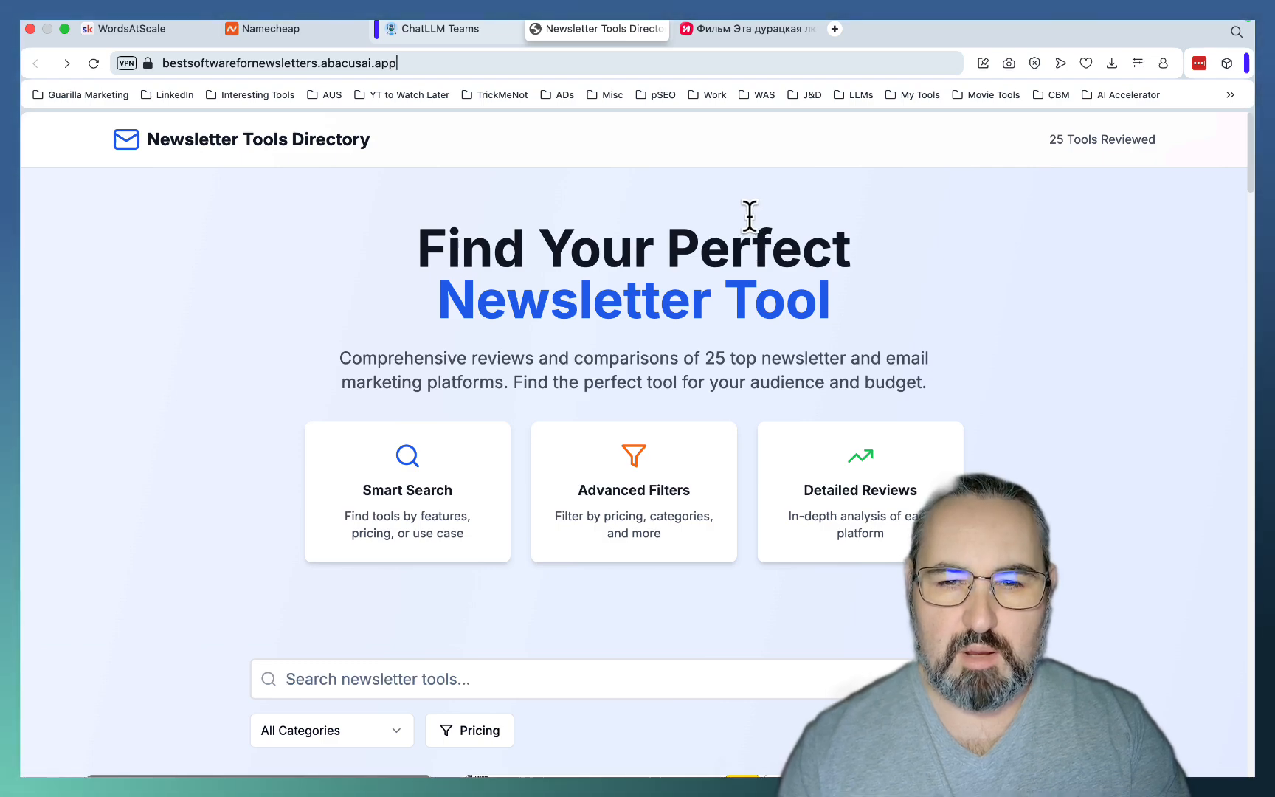